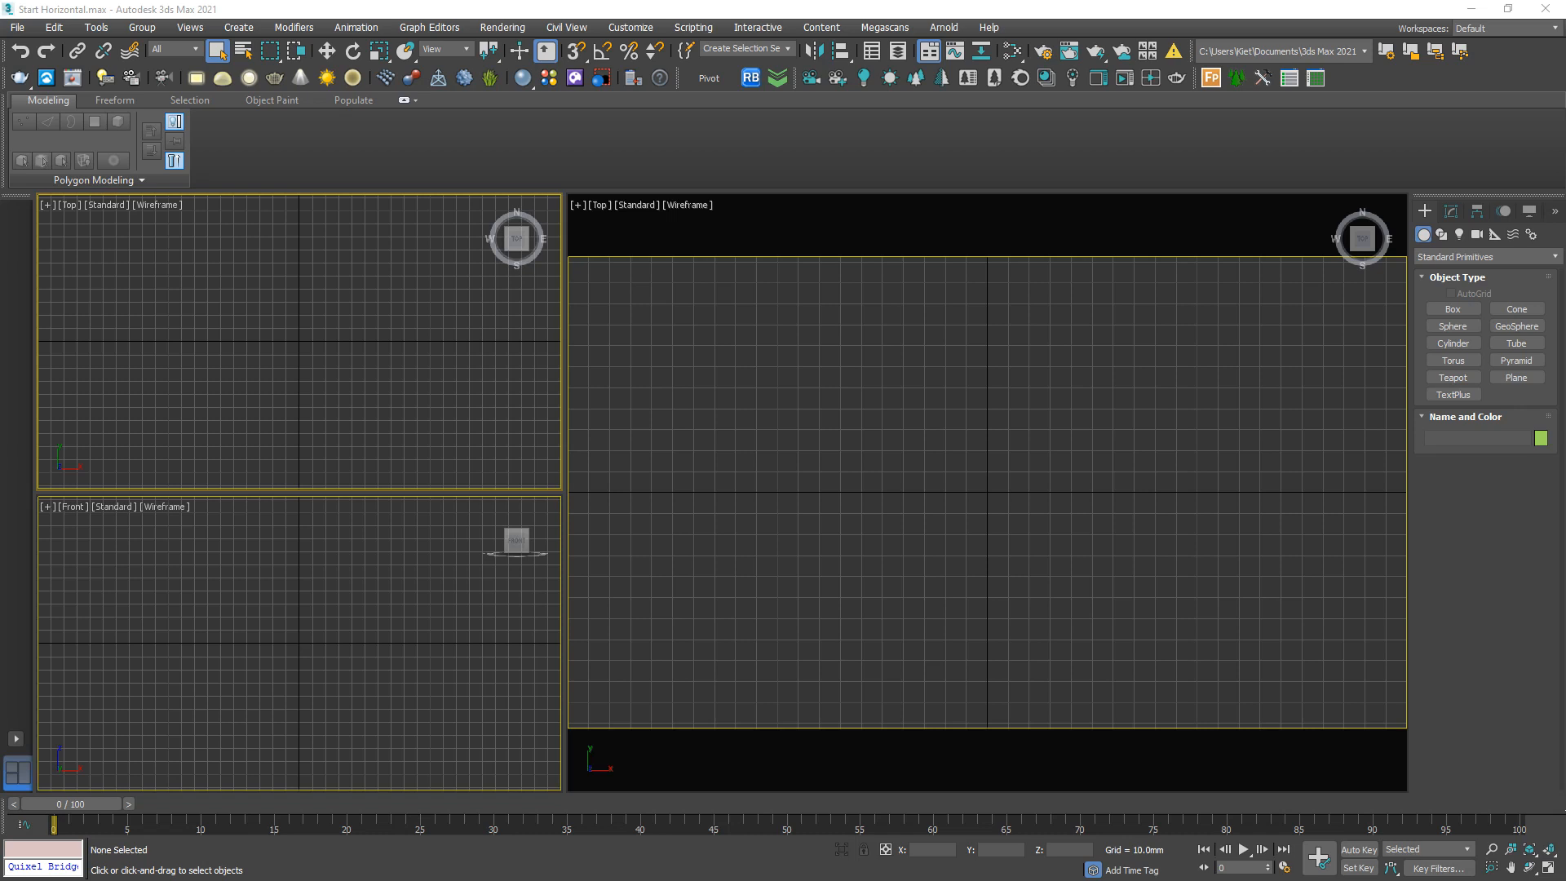
mouse_move(1008, 417)
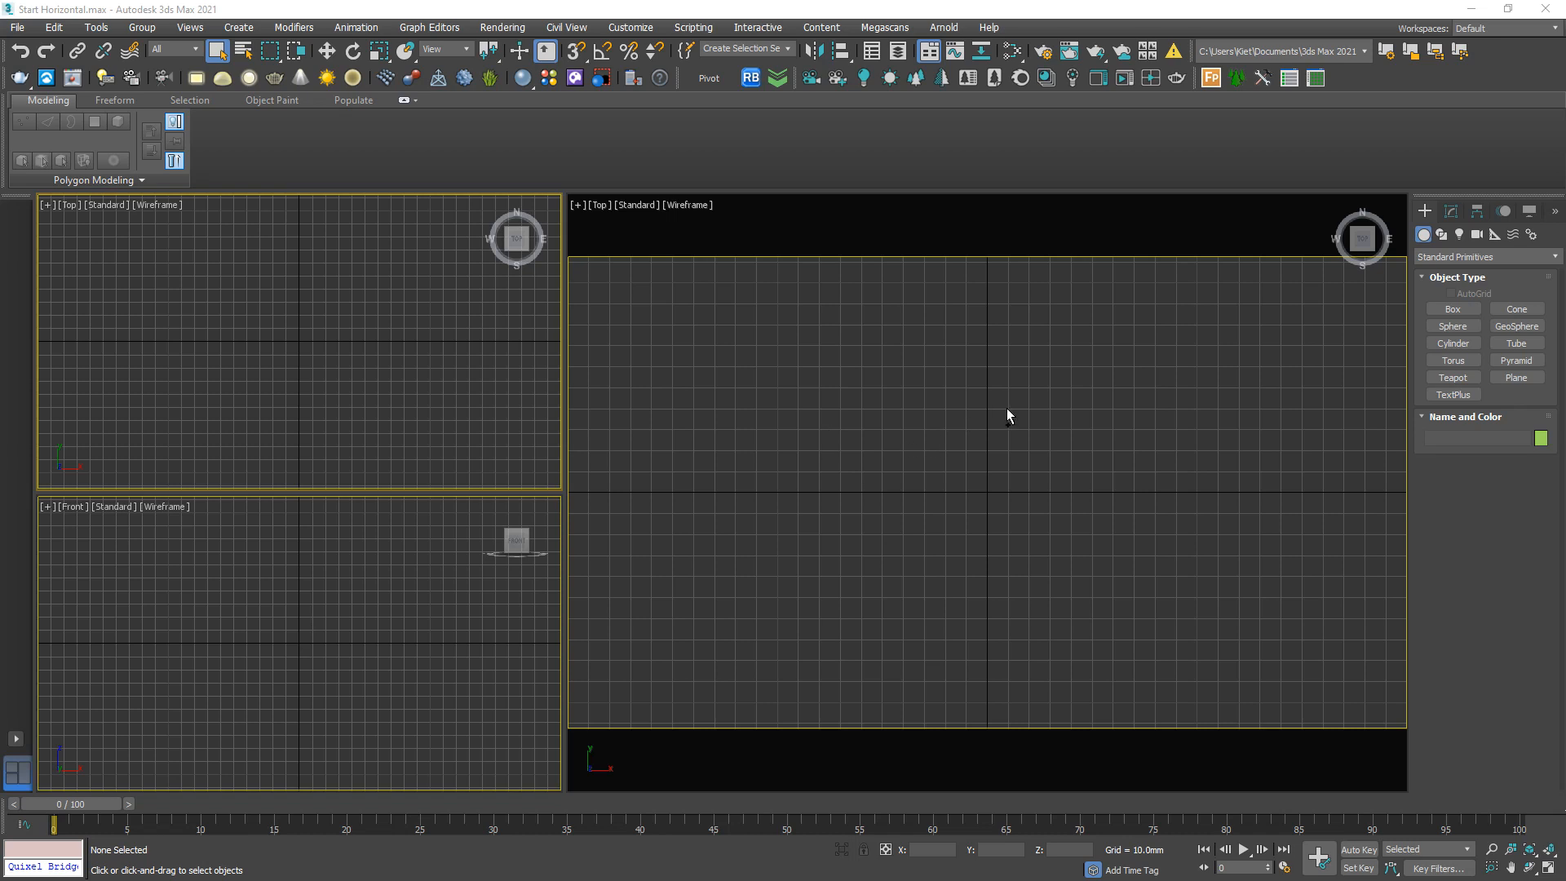
Create a 10000 x 10000 ground plane and place a teapot at its centre.
right_click(1008, 415)
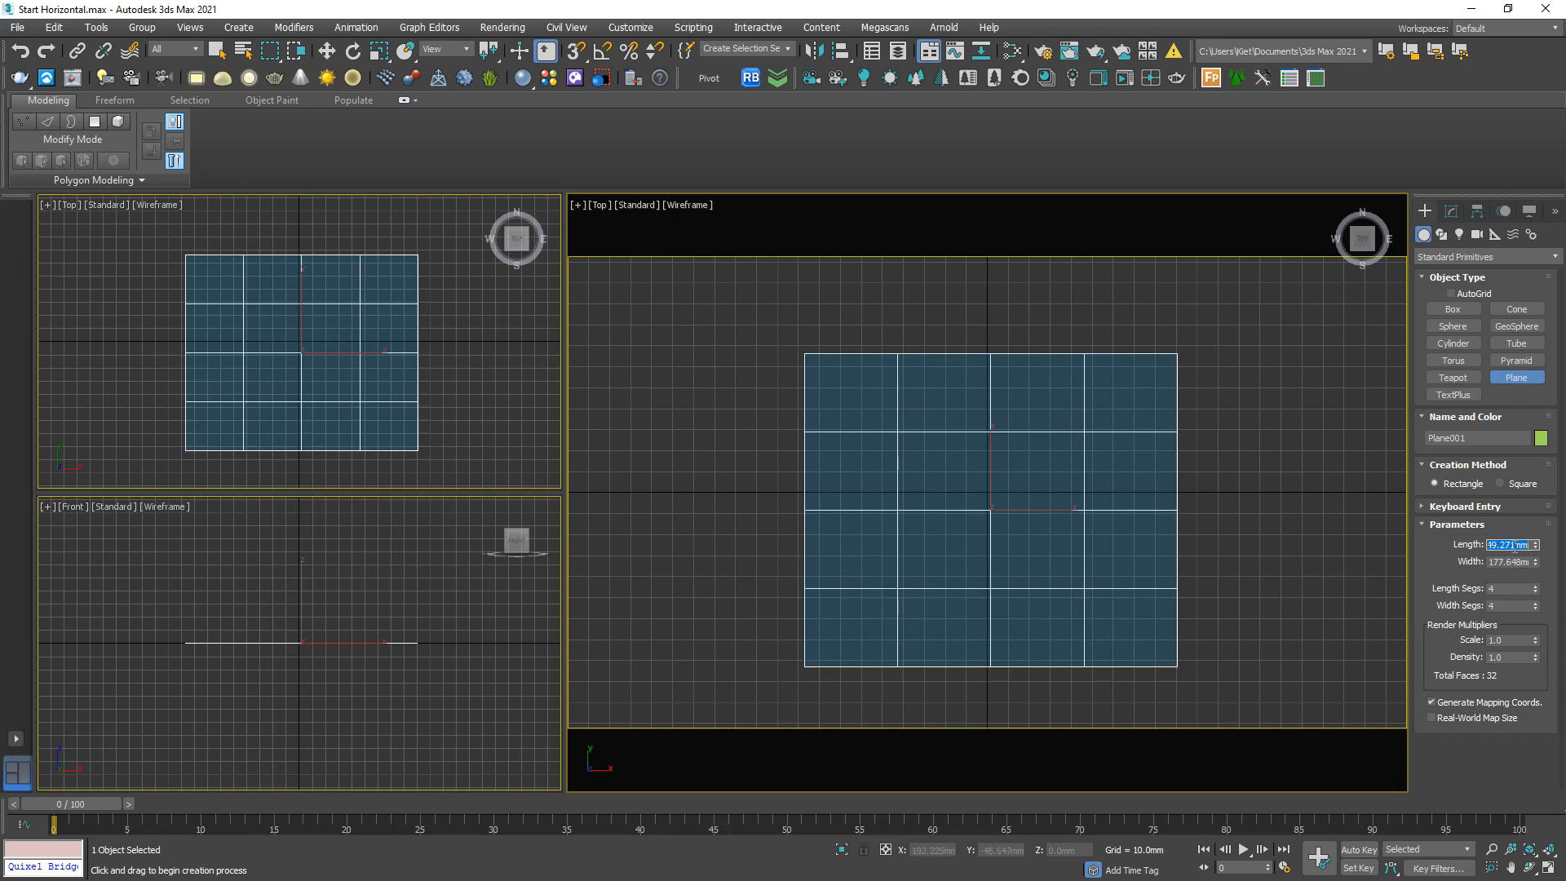
type("10000.0mı")
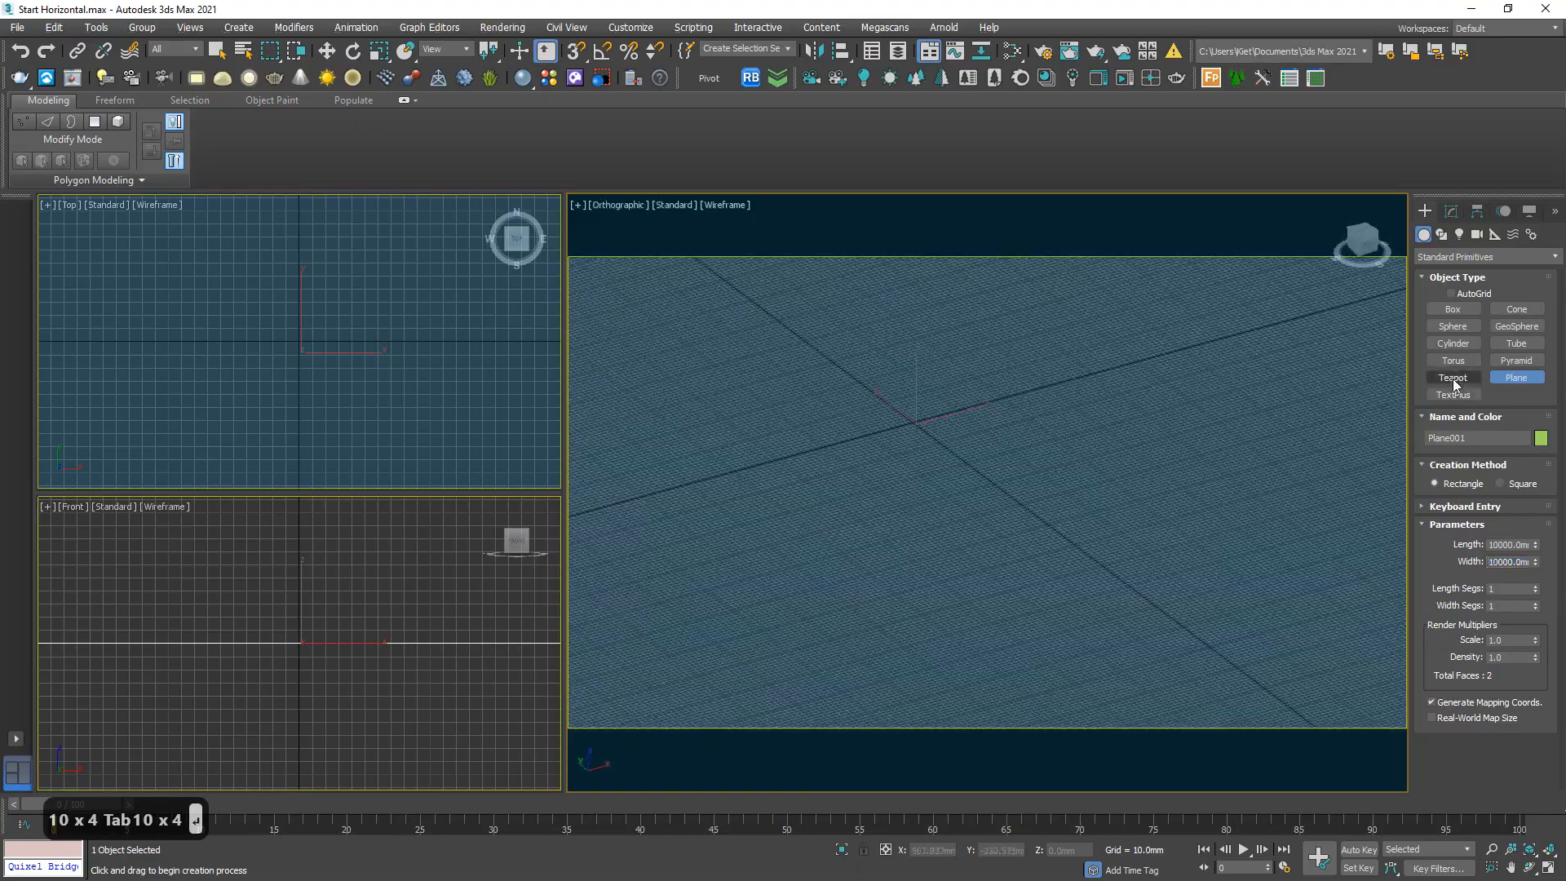
left_click(1451, 377)
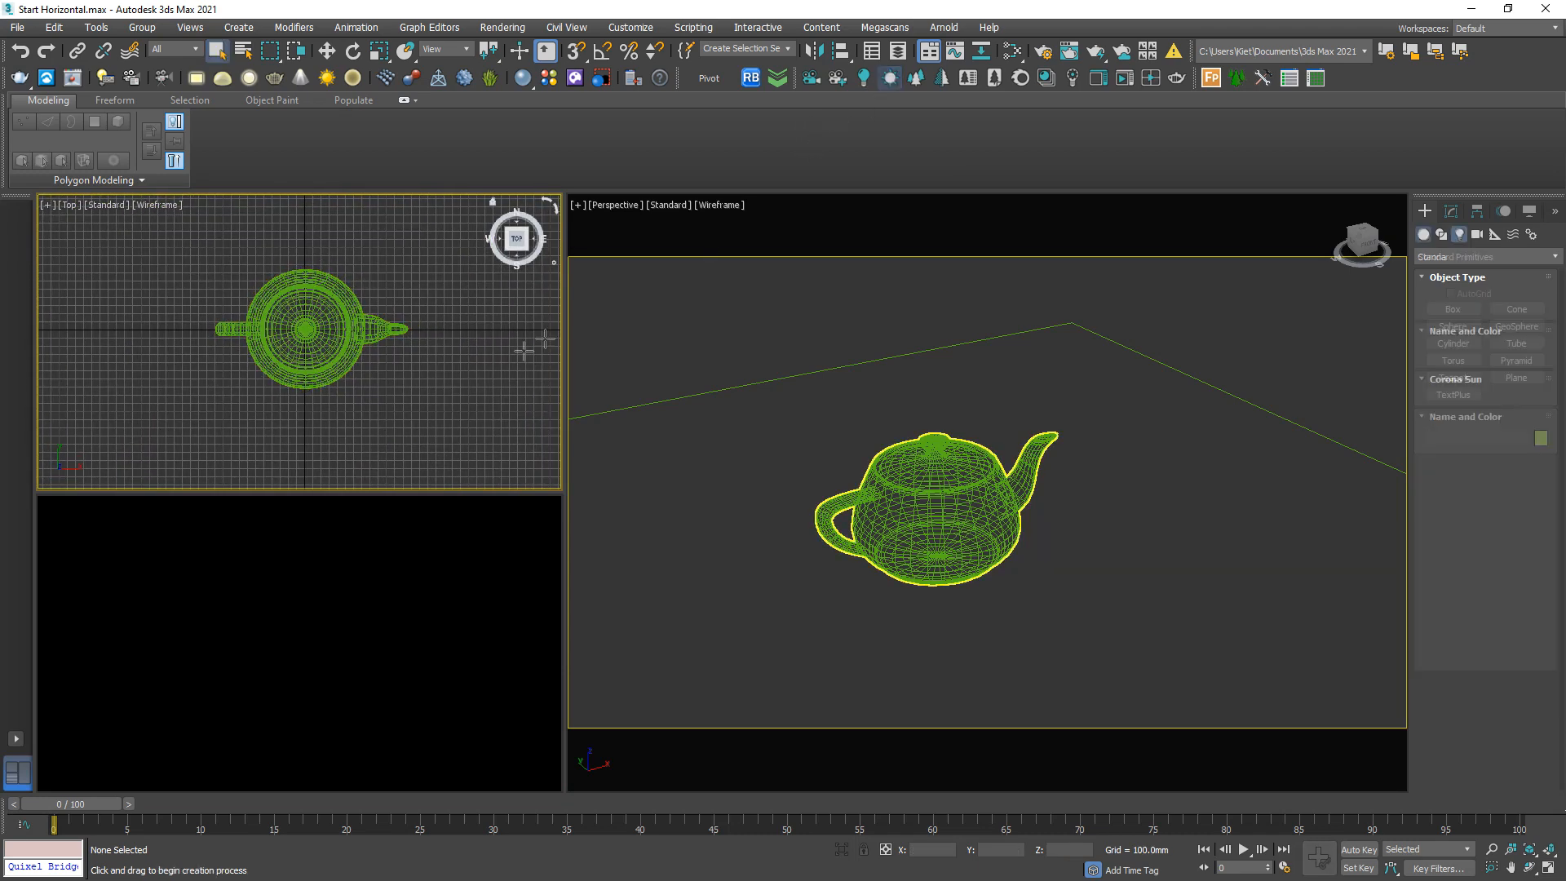
Aim a Corona Sun at the teapot and set tone-mapping highlight compress to 999.
left_click_drag(299, 329, 454, 459)
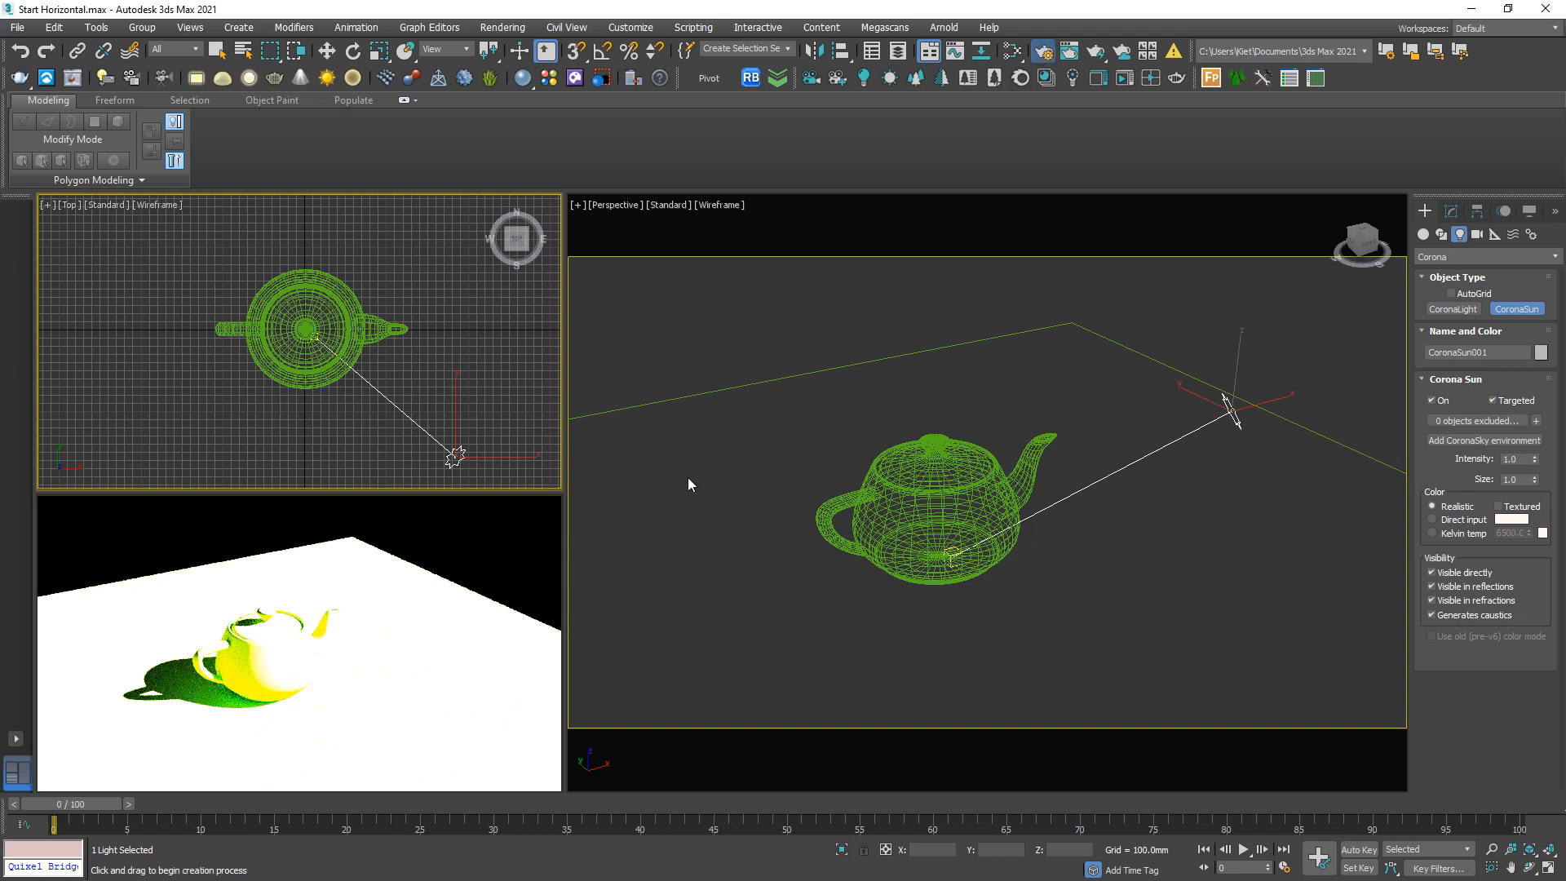
left_click(1042, 50)
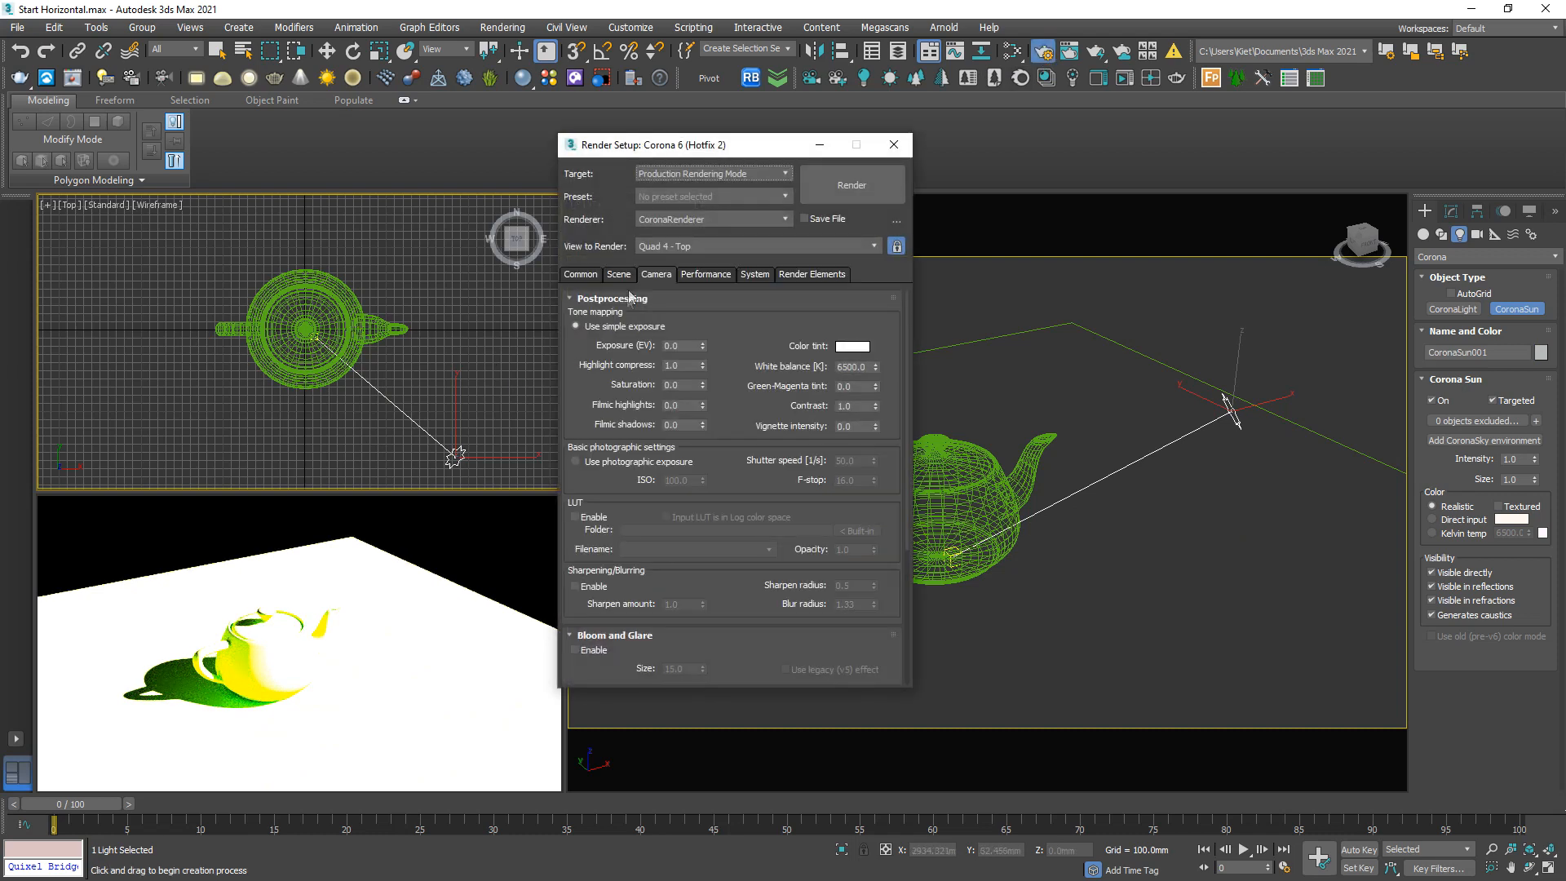
left_click(618, 274)
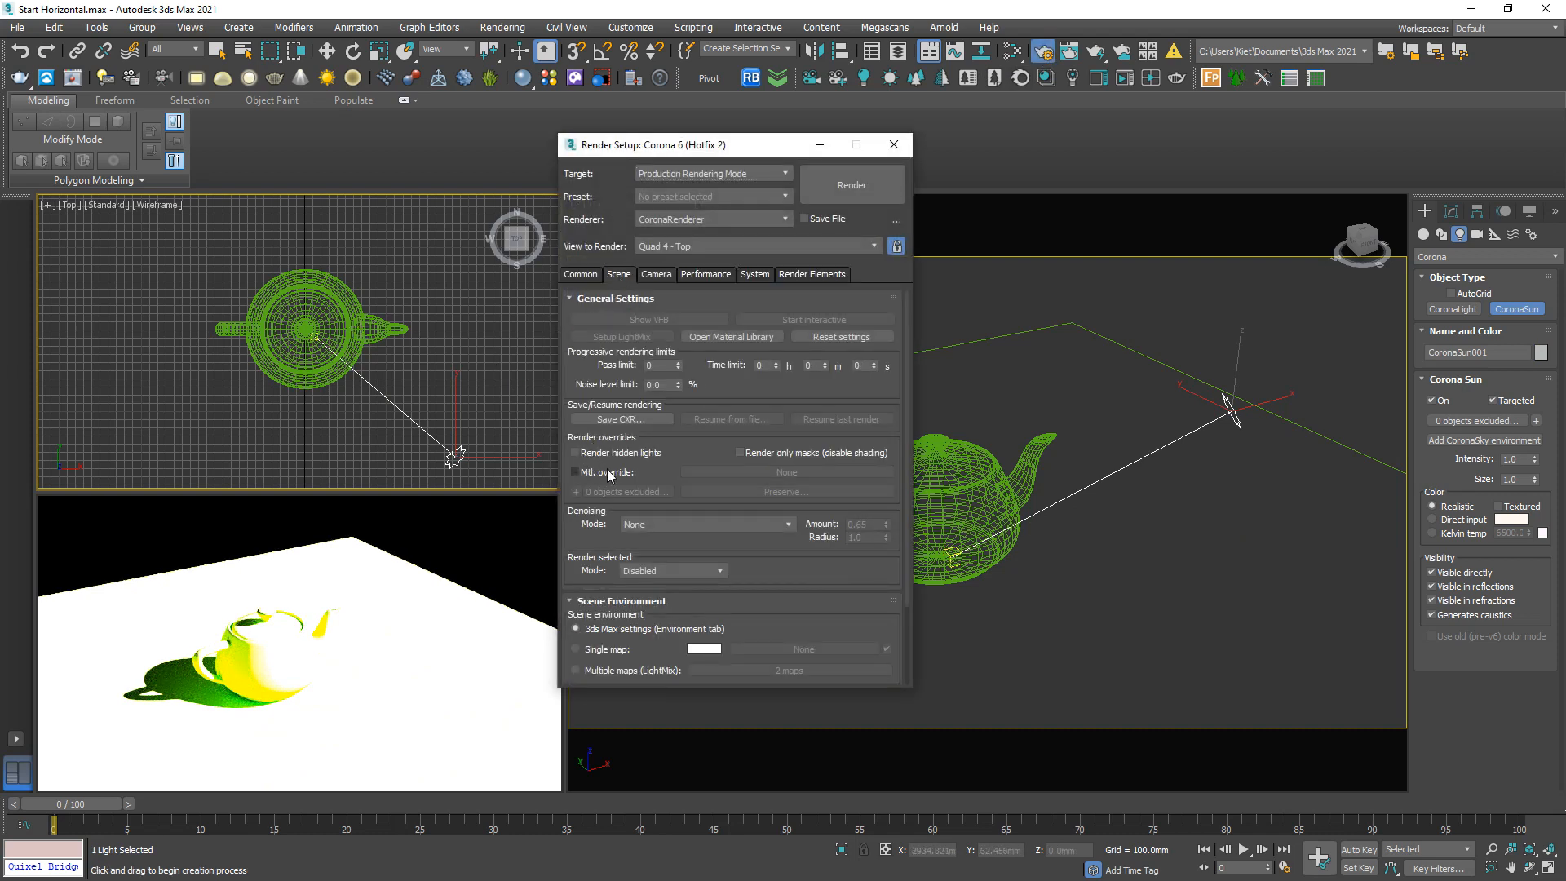
left_click(787, 472)
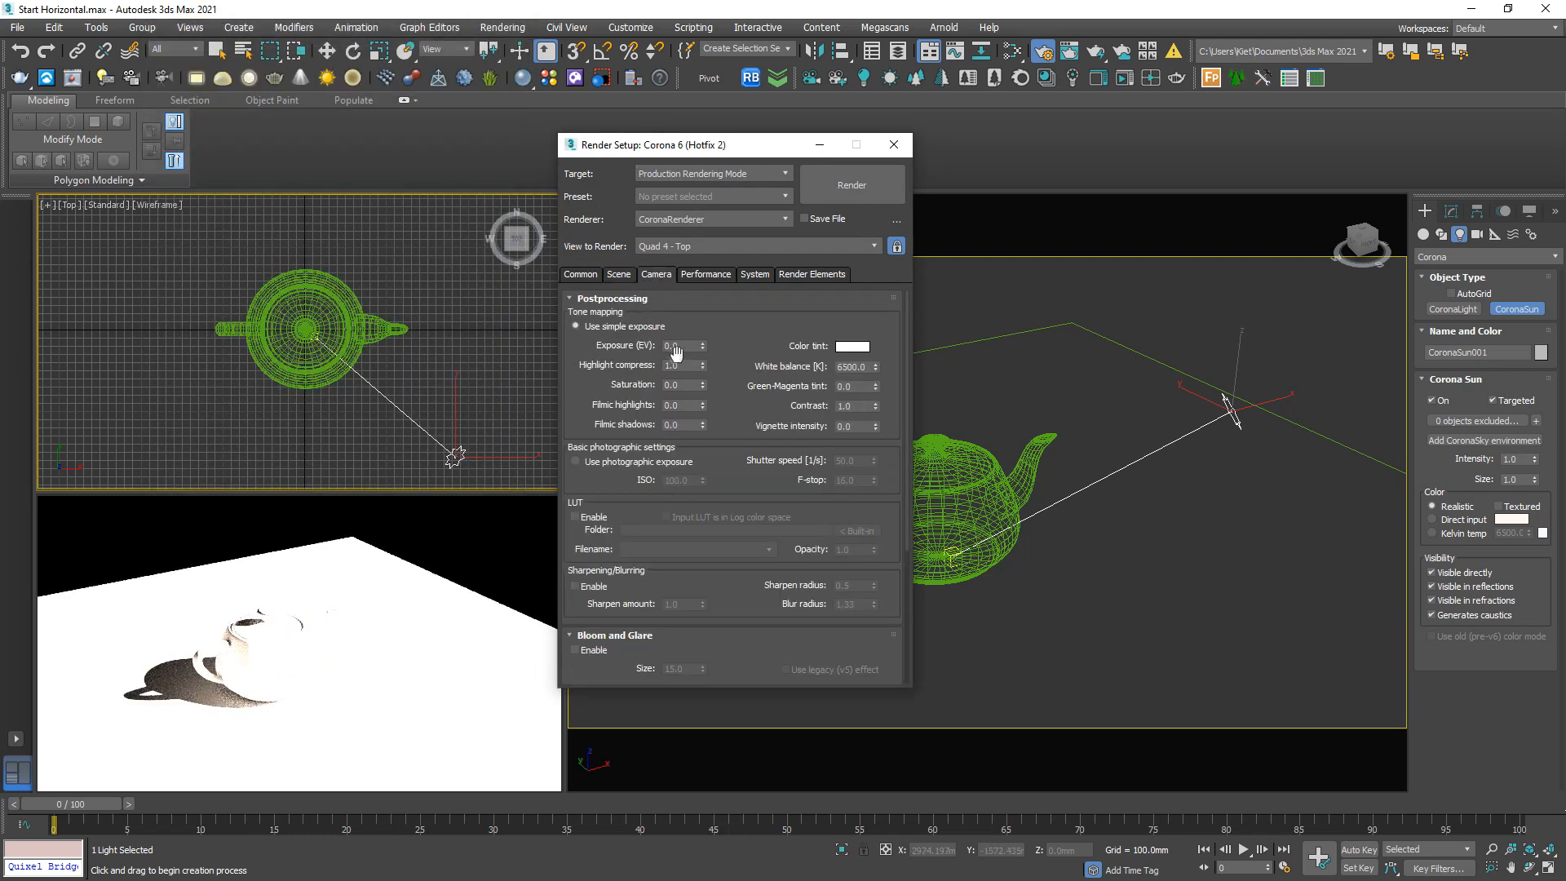
left_click(677, 365)
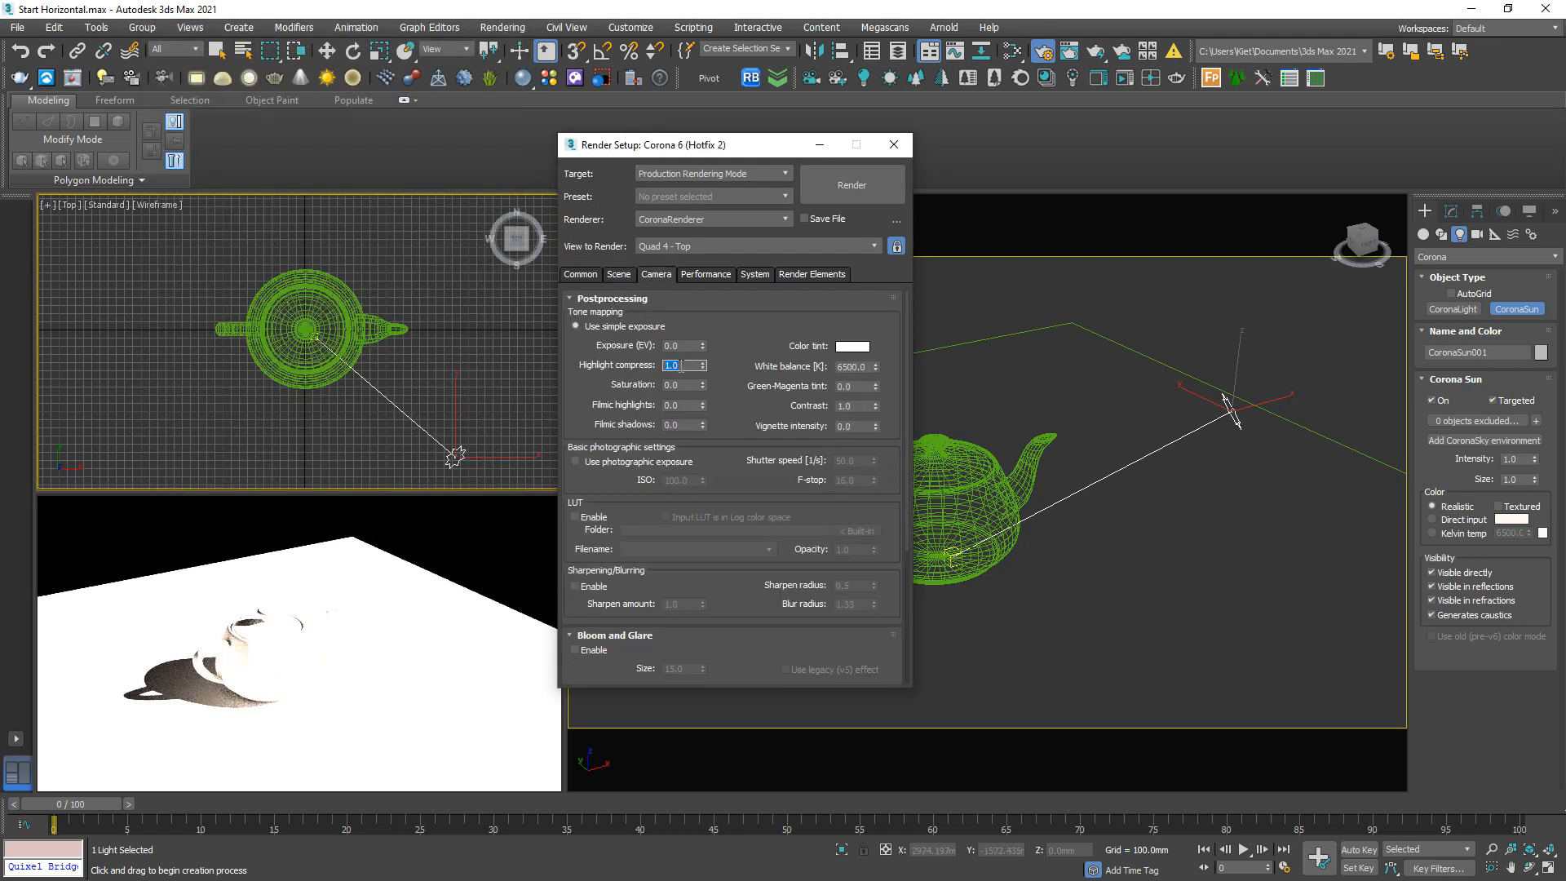
type("999.0")
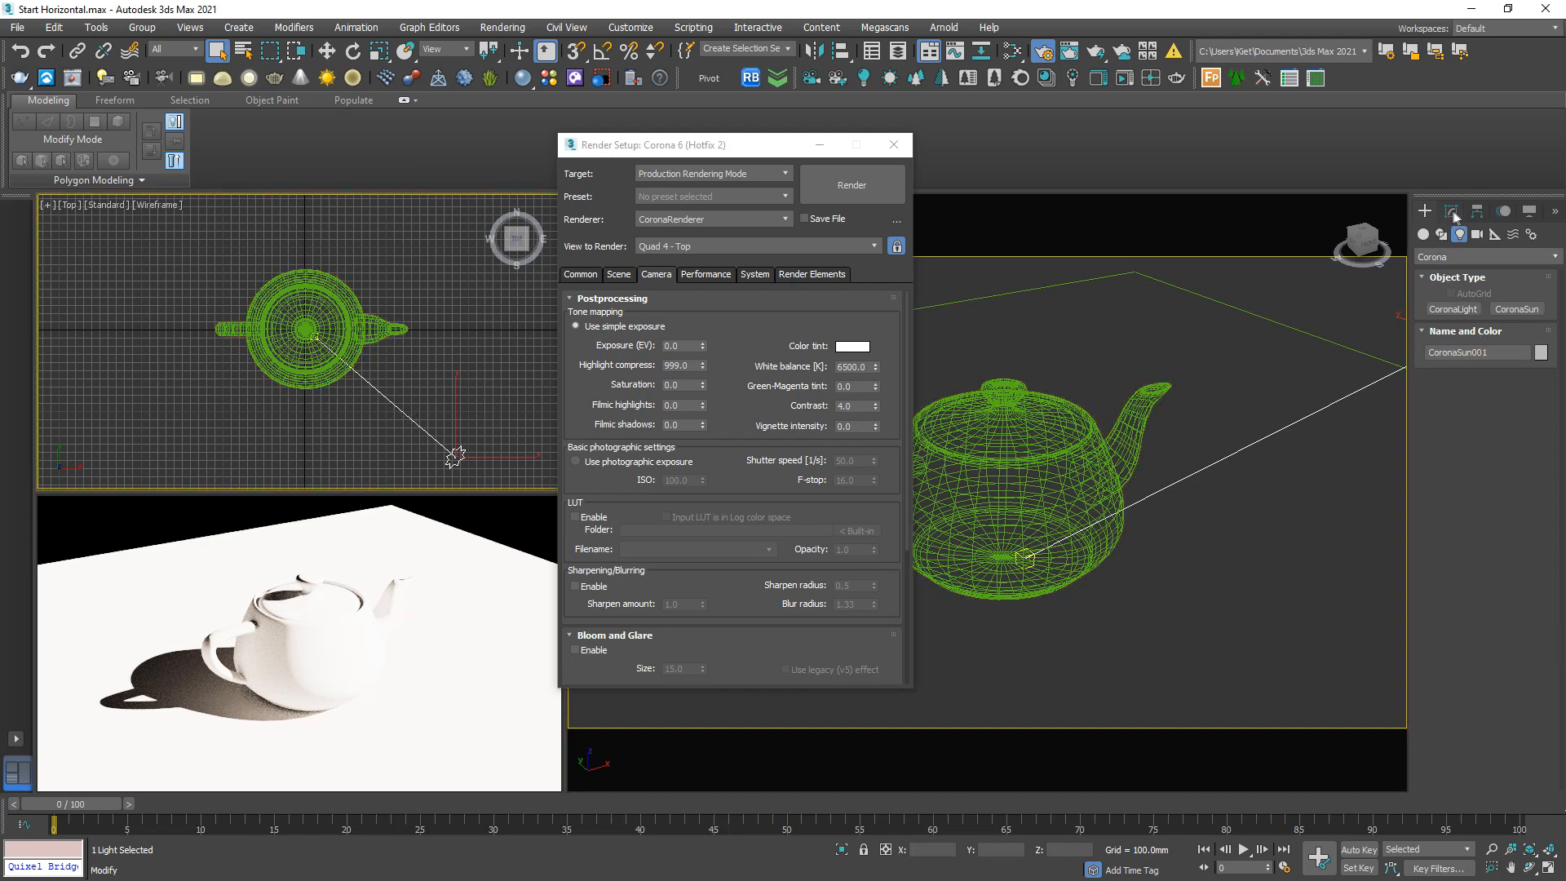
Create a CoronaSky map and instance it into the scene's Environment Map slot.
left_click(1450, 210)
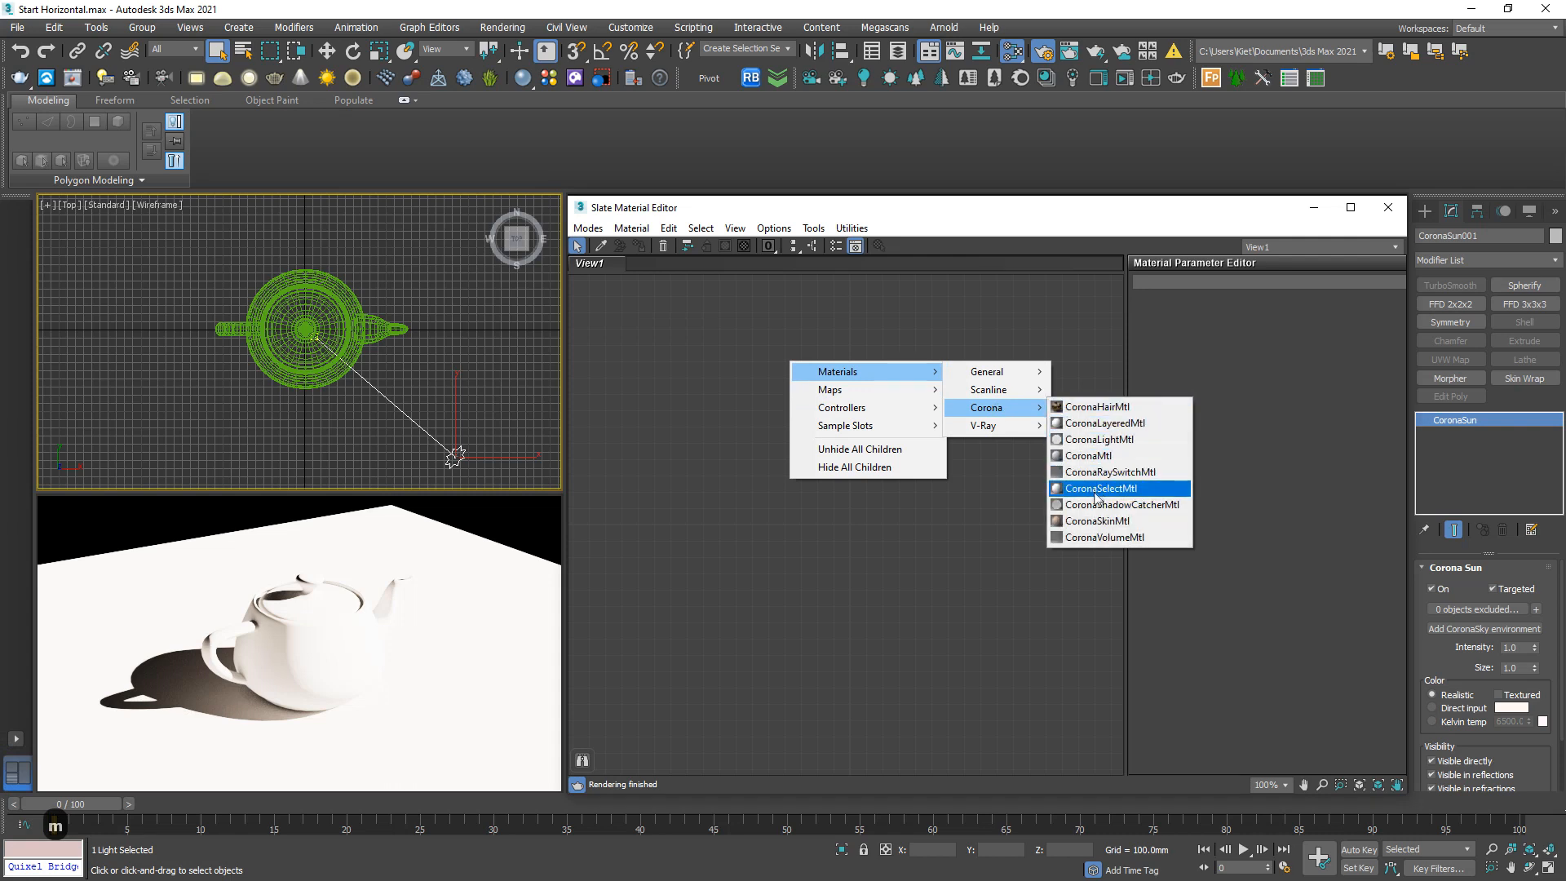
mouse_move(830, 389)
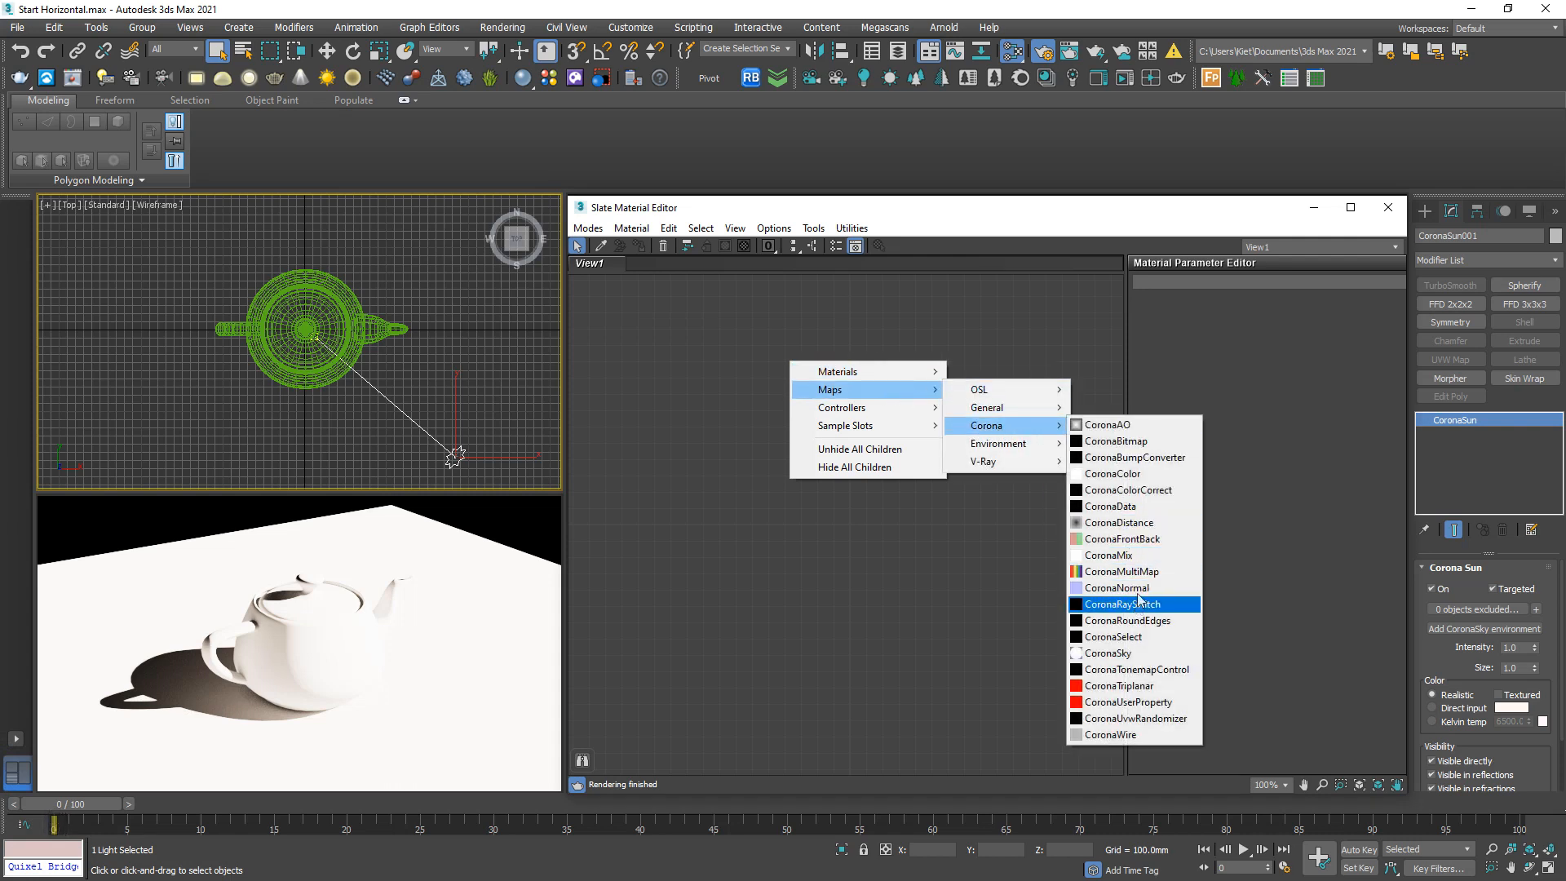
left_click(1104, 653)
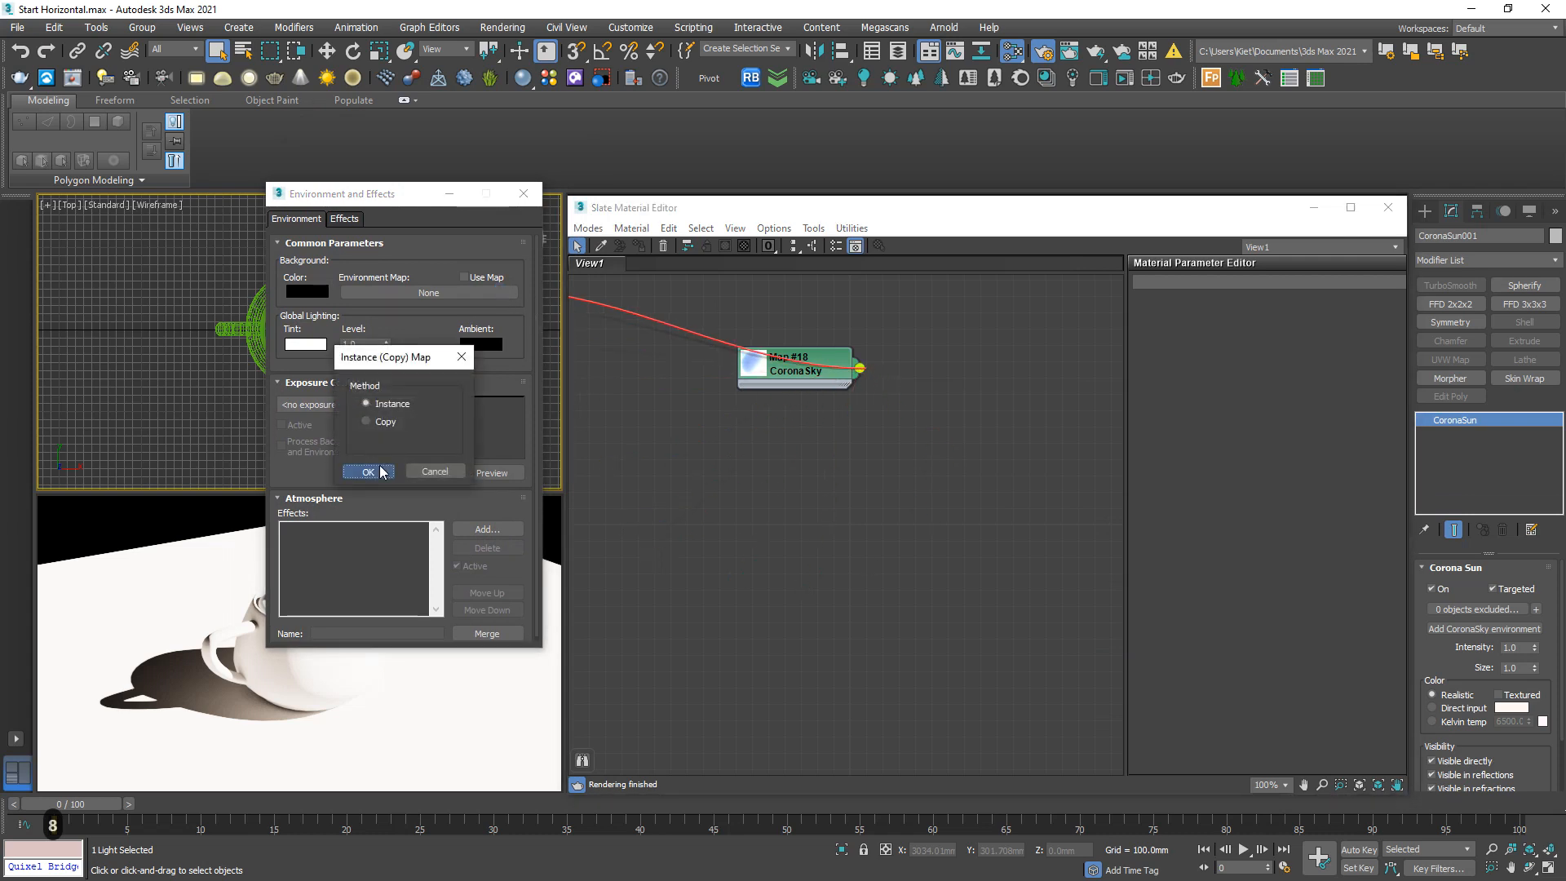
left_click(361, 472)
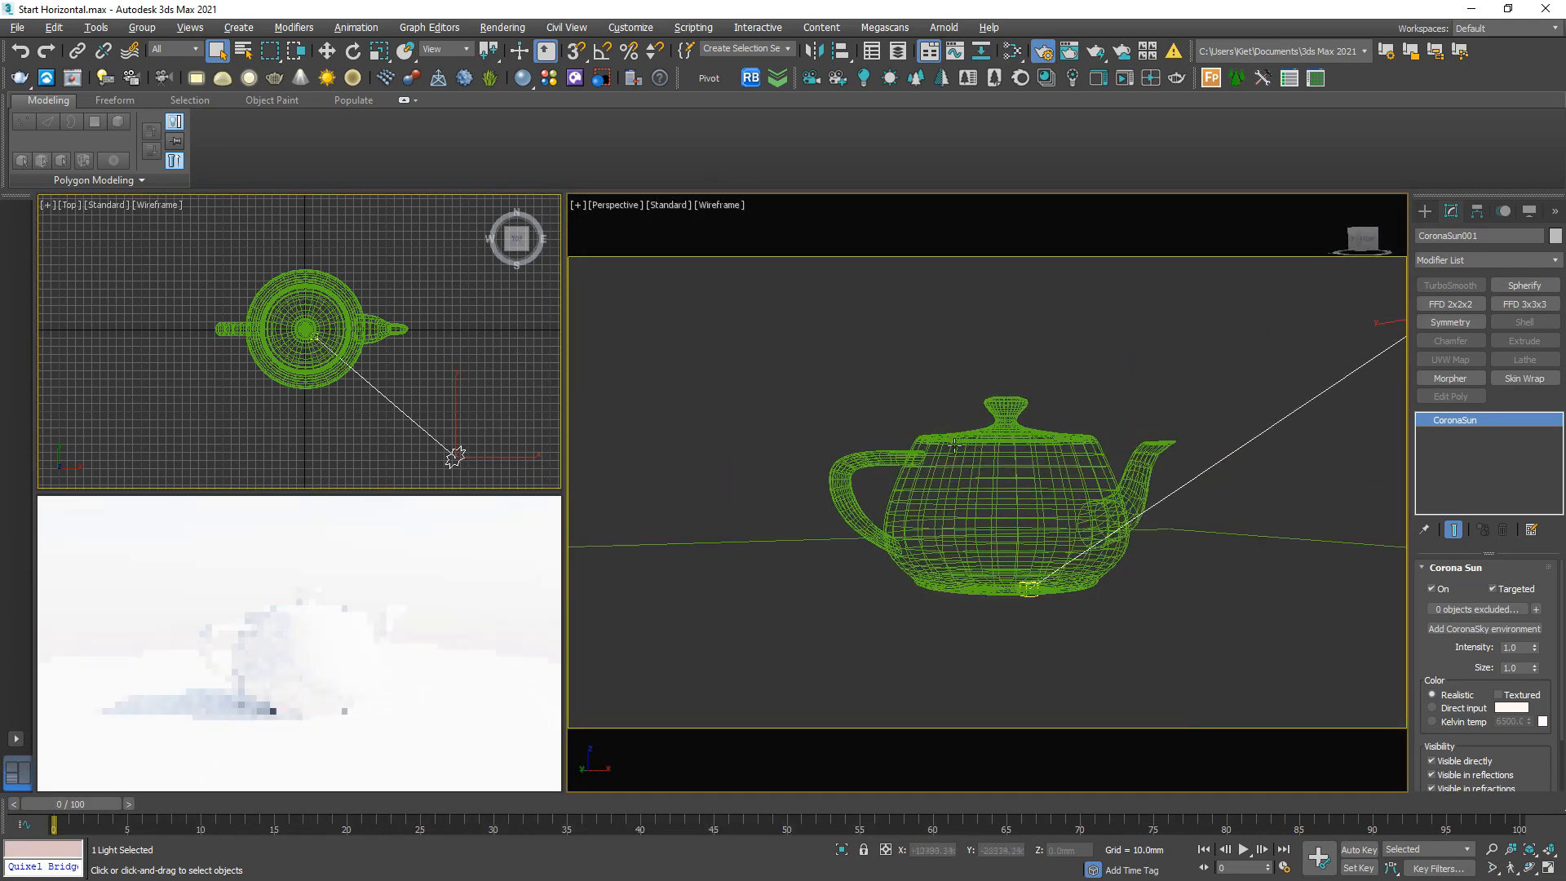
Show the CoronaSky map's parameters in the Slate Material Editor.
scroll("down", 3)
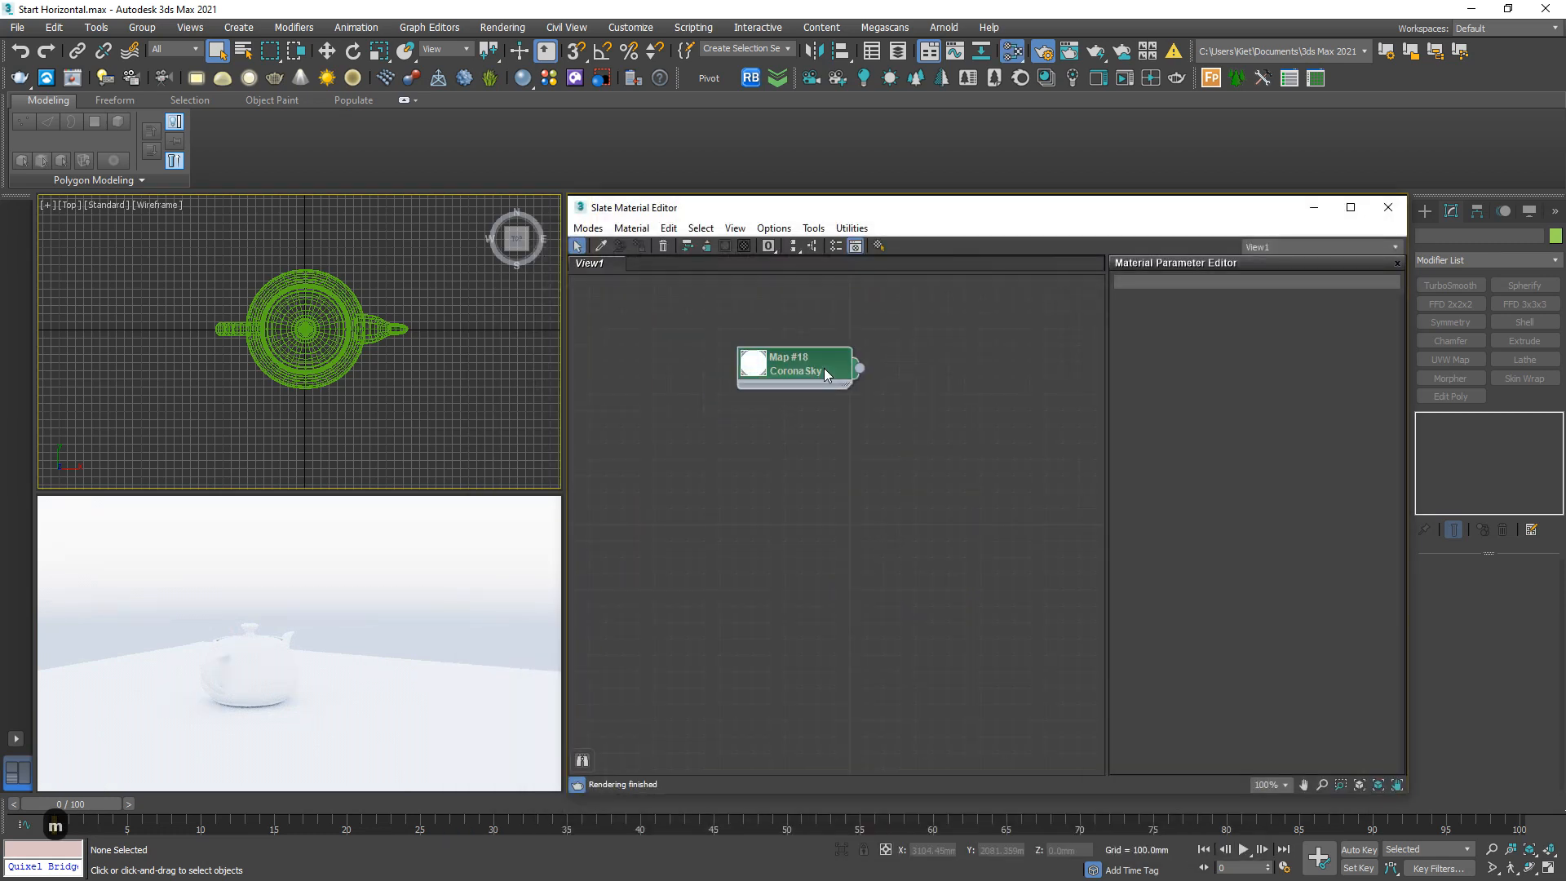
left_click(793, 368)
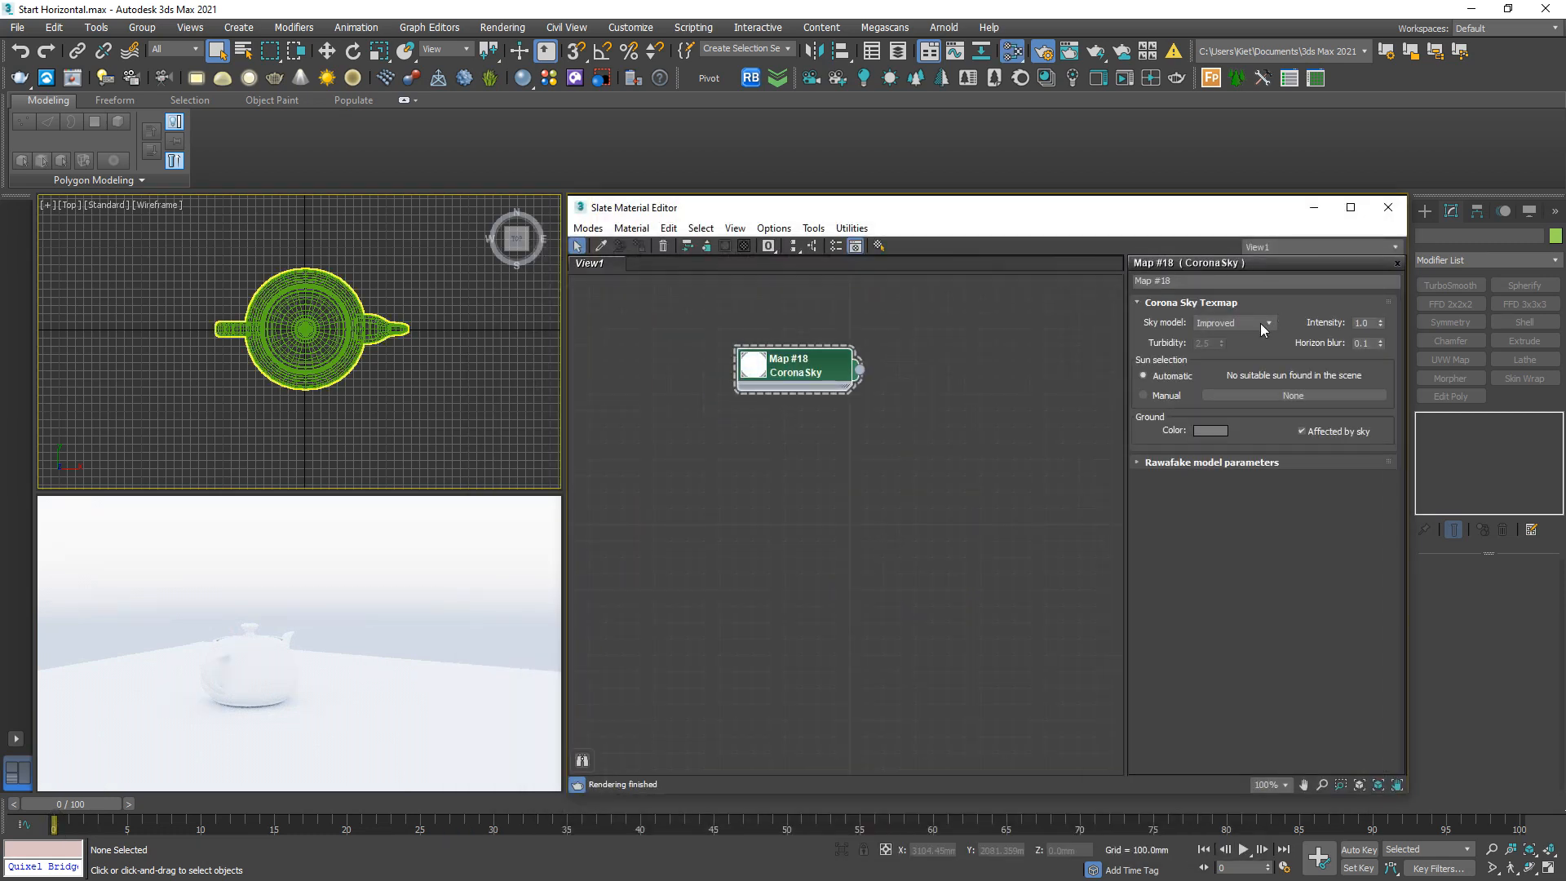
mouse_move(1223, 322)
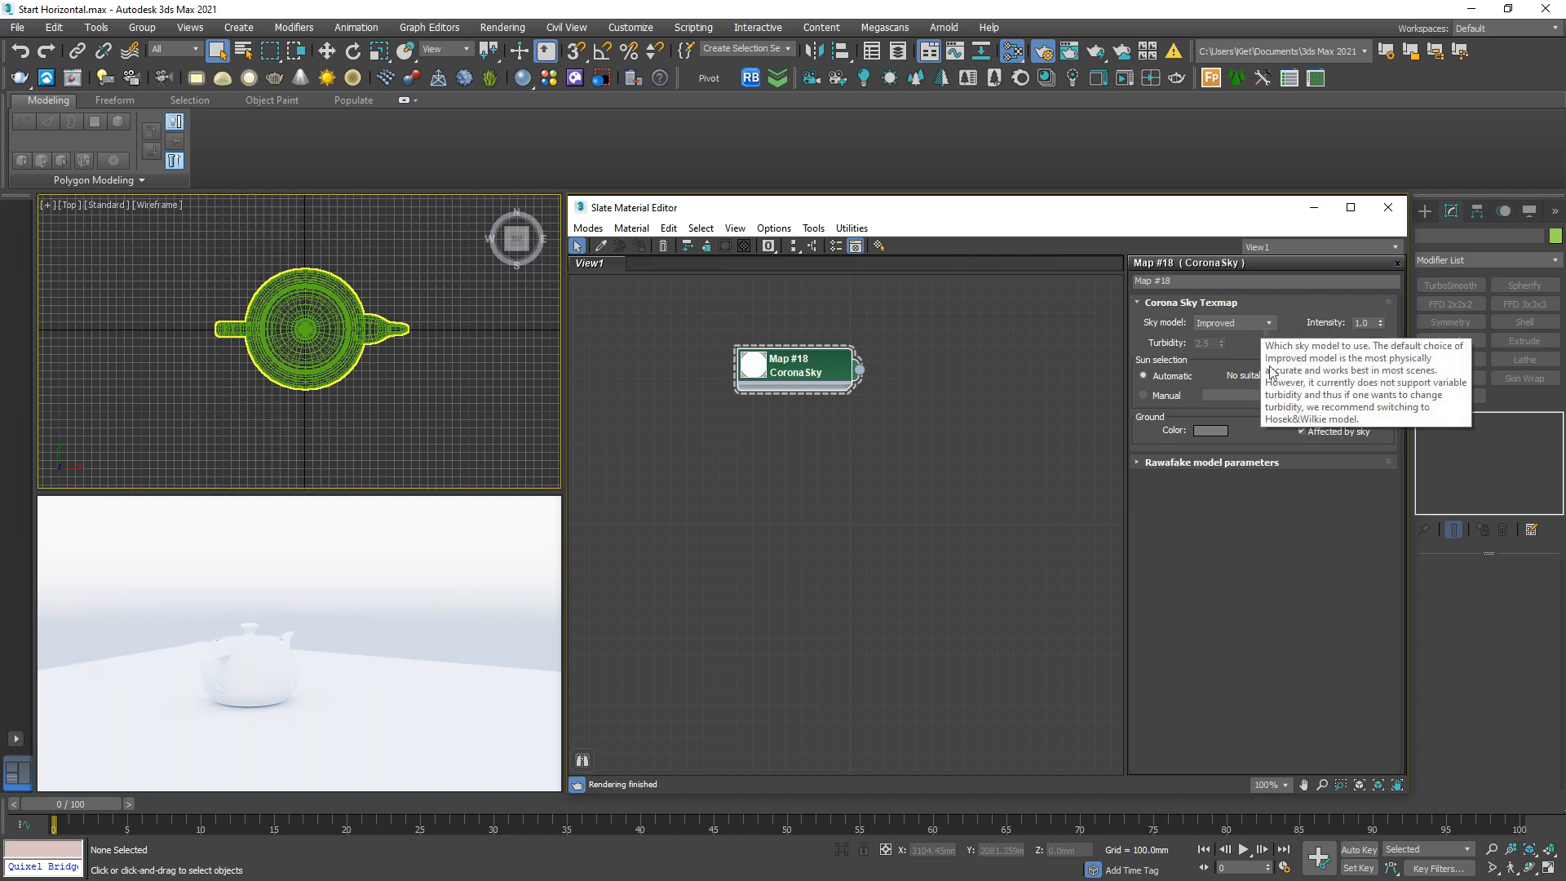
mouse_move(1214, 673)
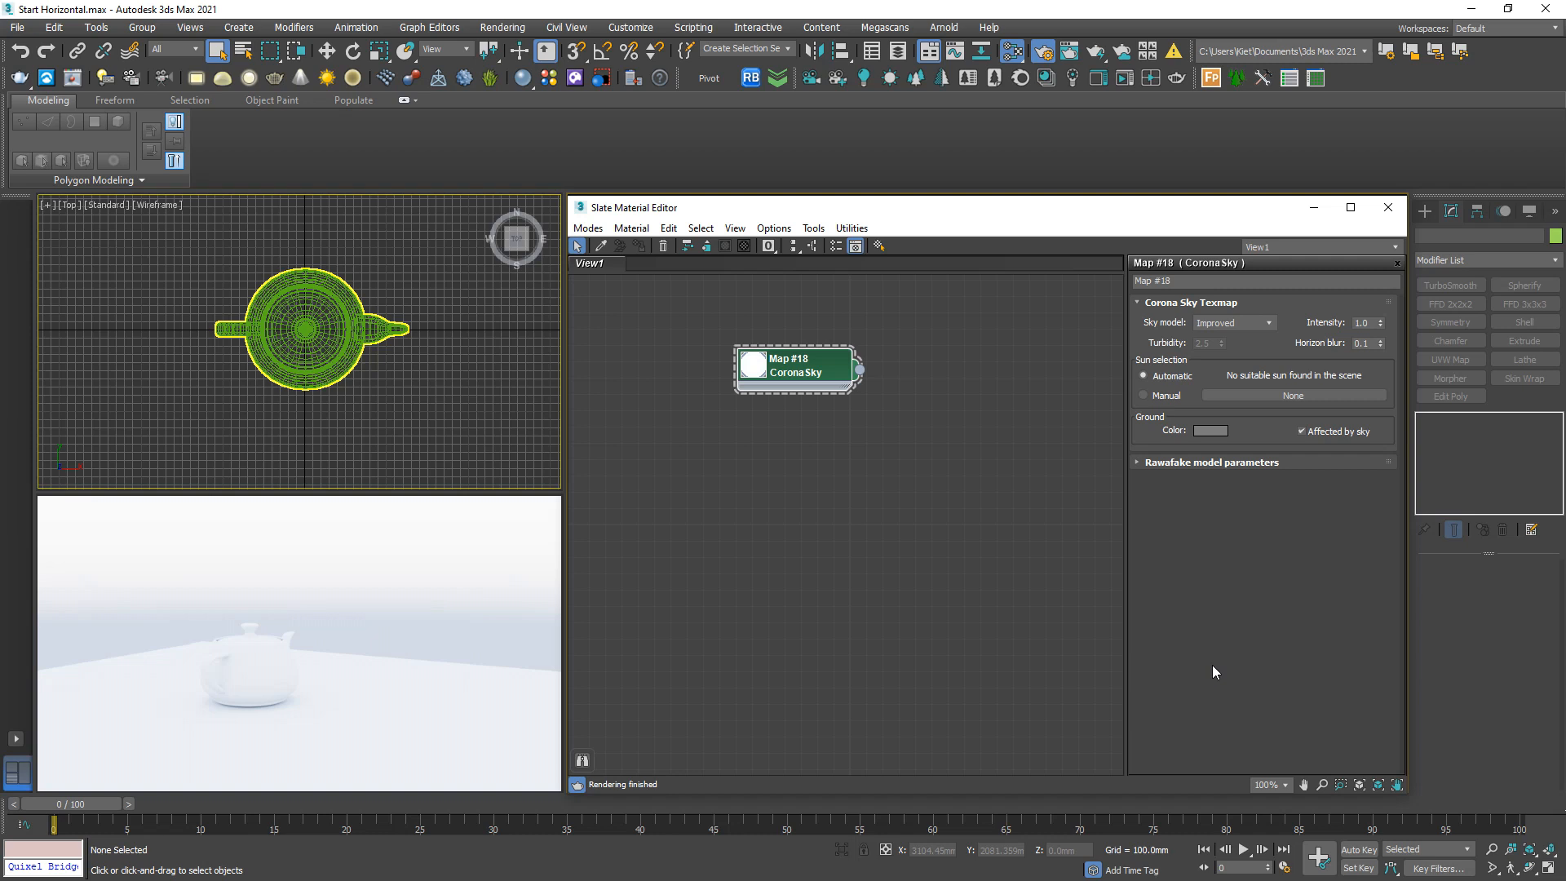
mouse_move(1068, 570)
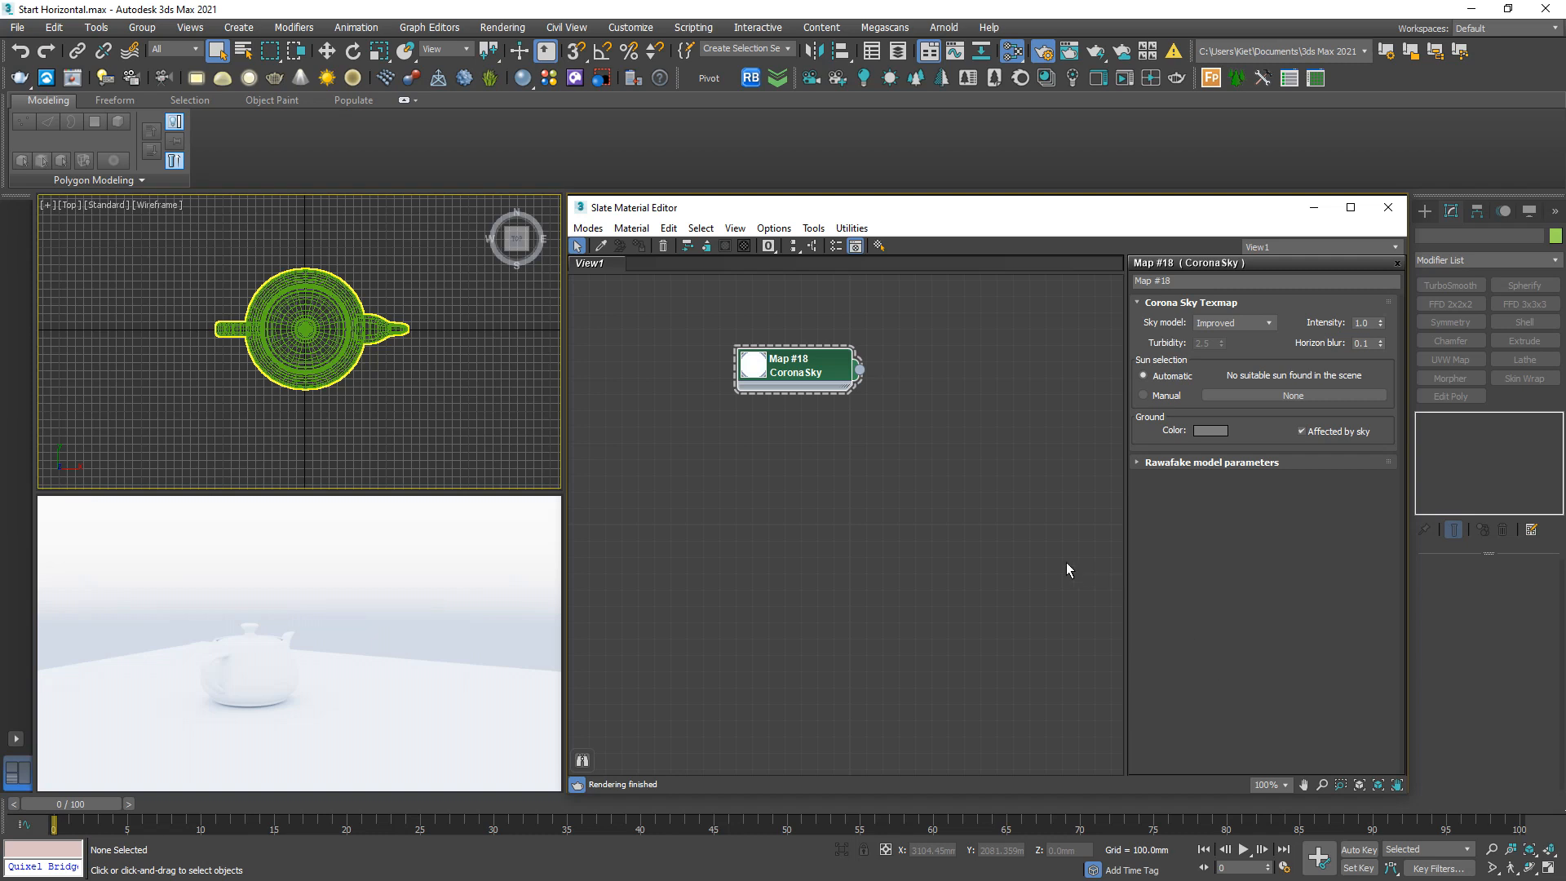
mouse_move(829, 419)
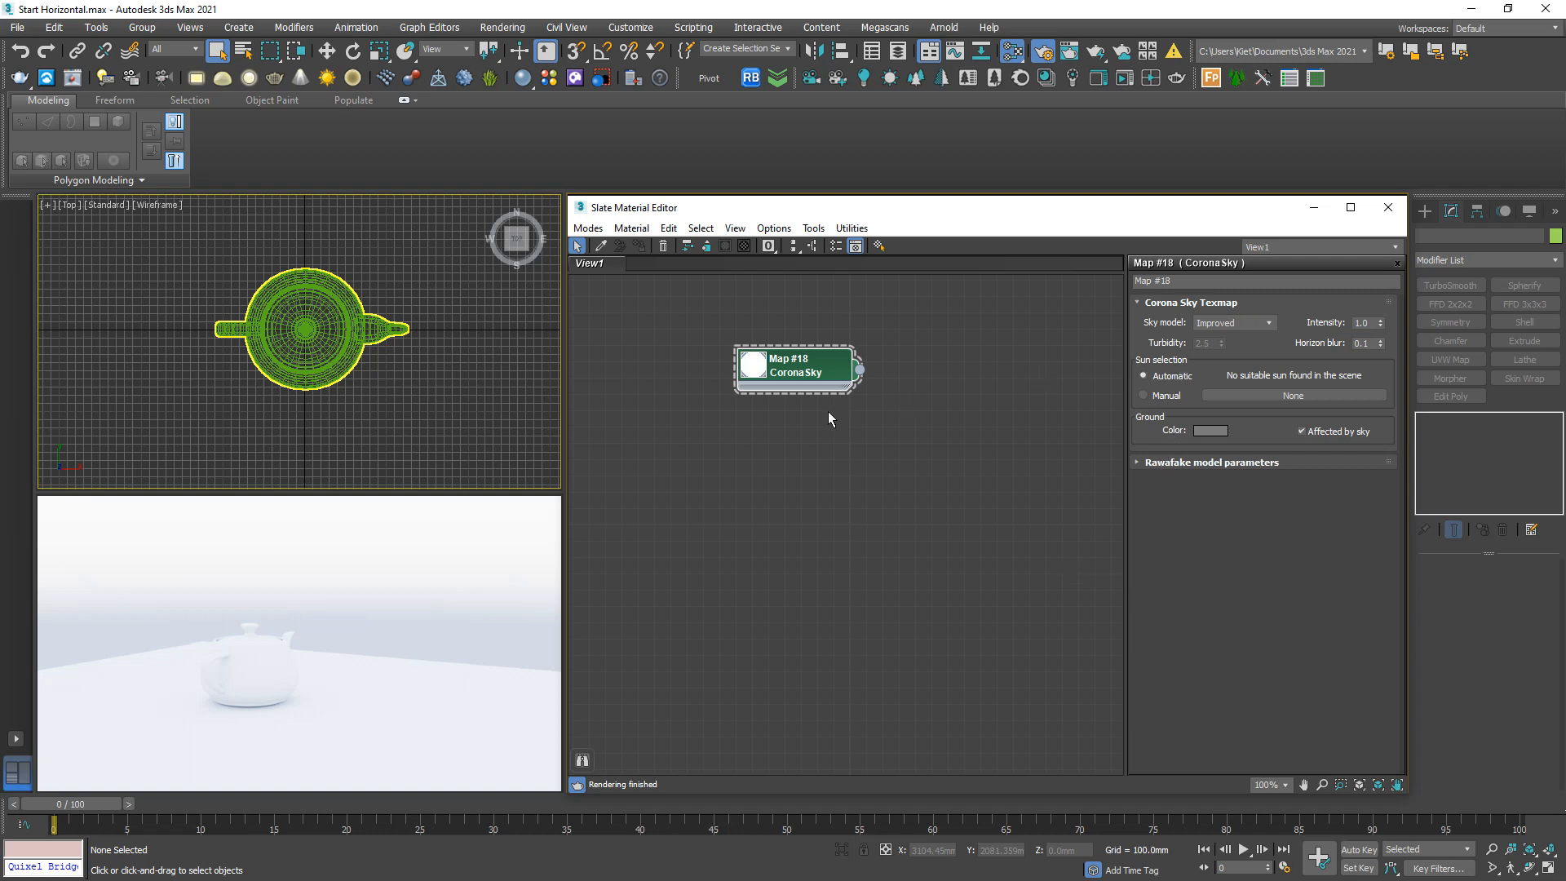
mouse_move(863, 374)
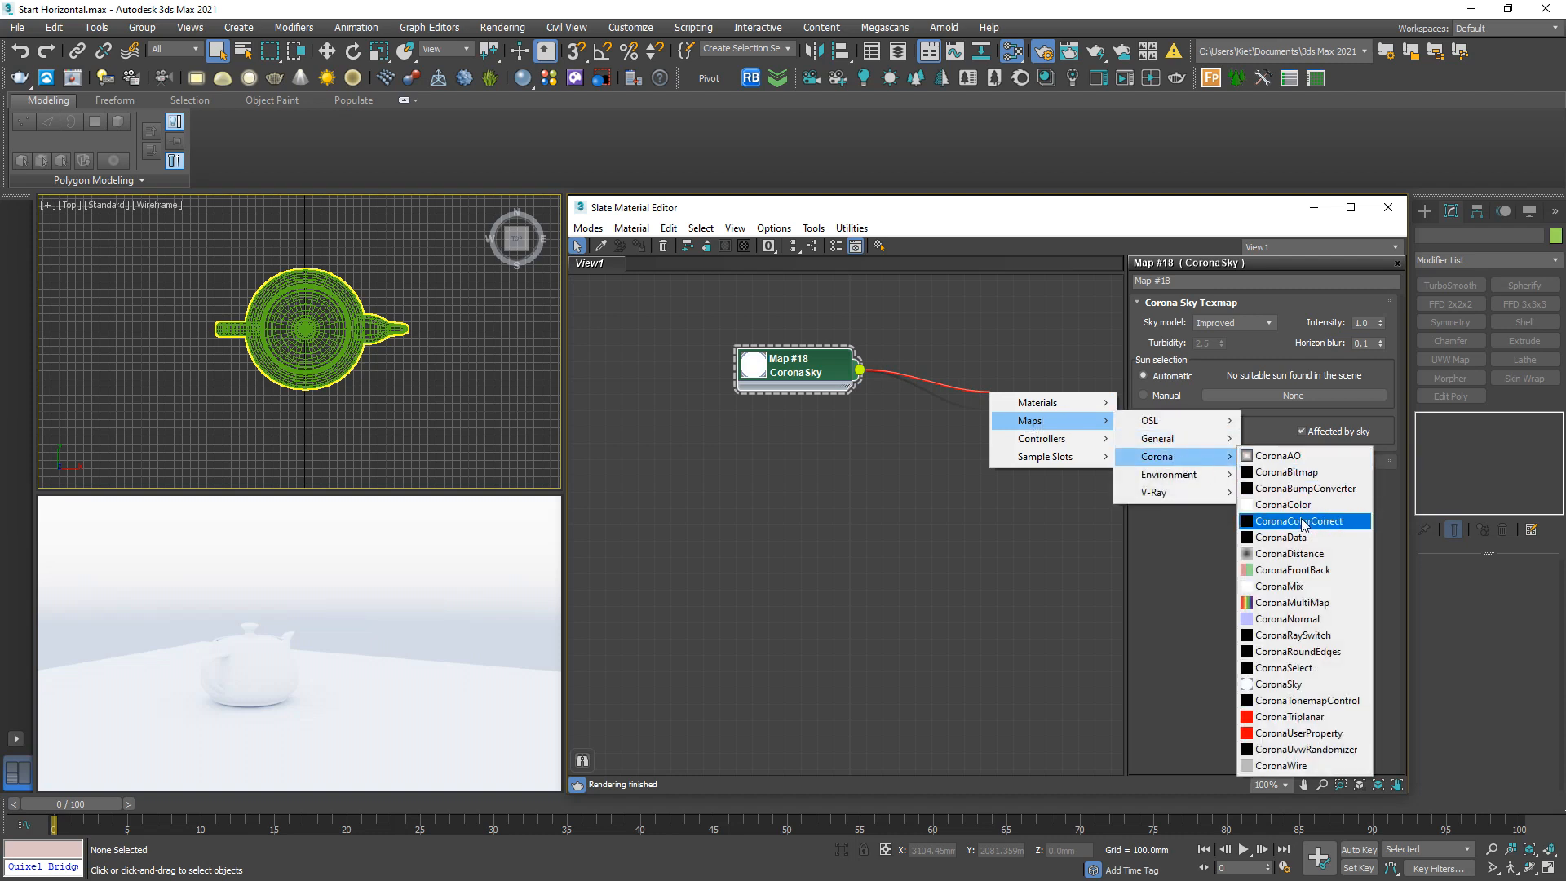
Wire the CoronaSky into a Corona Color Correct map and return to the render settings.
left_click(1293, 521)
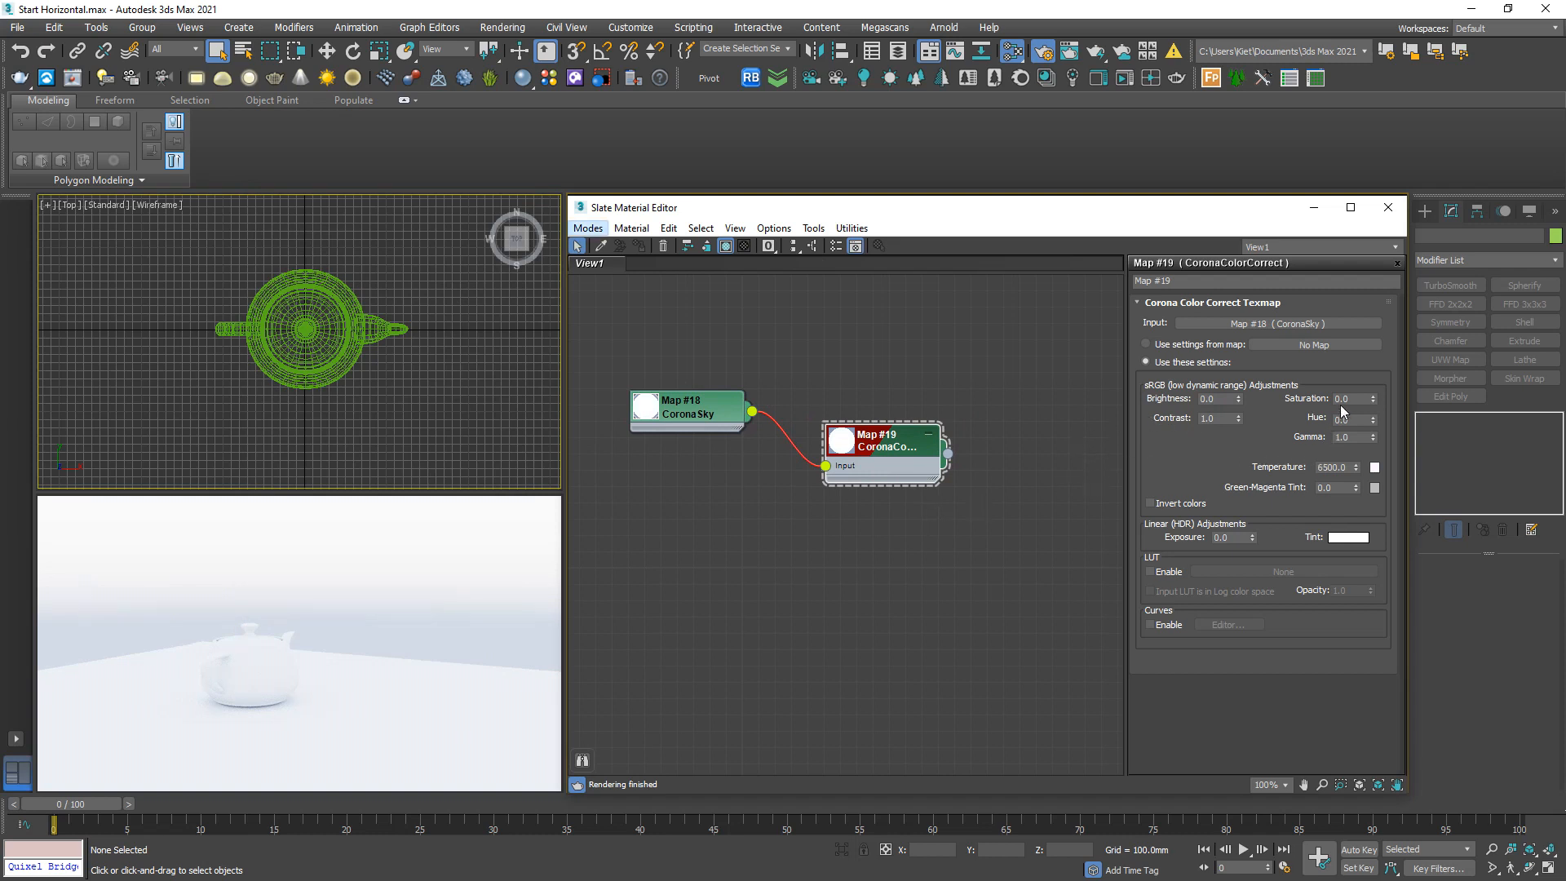
mouse_move(1029, 442)
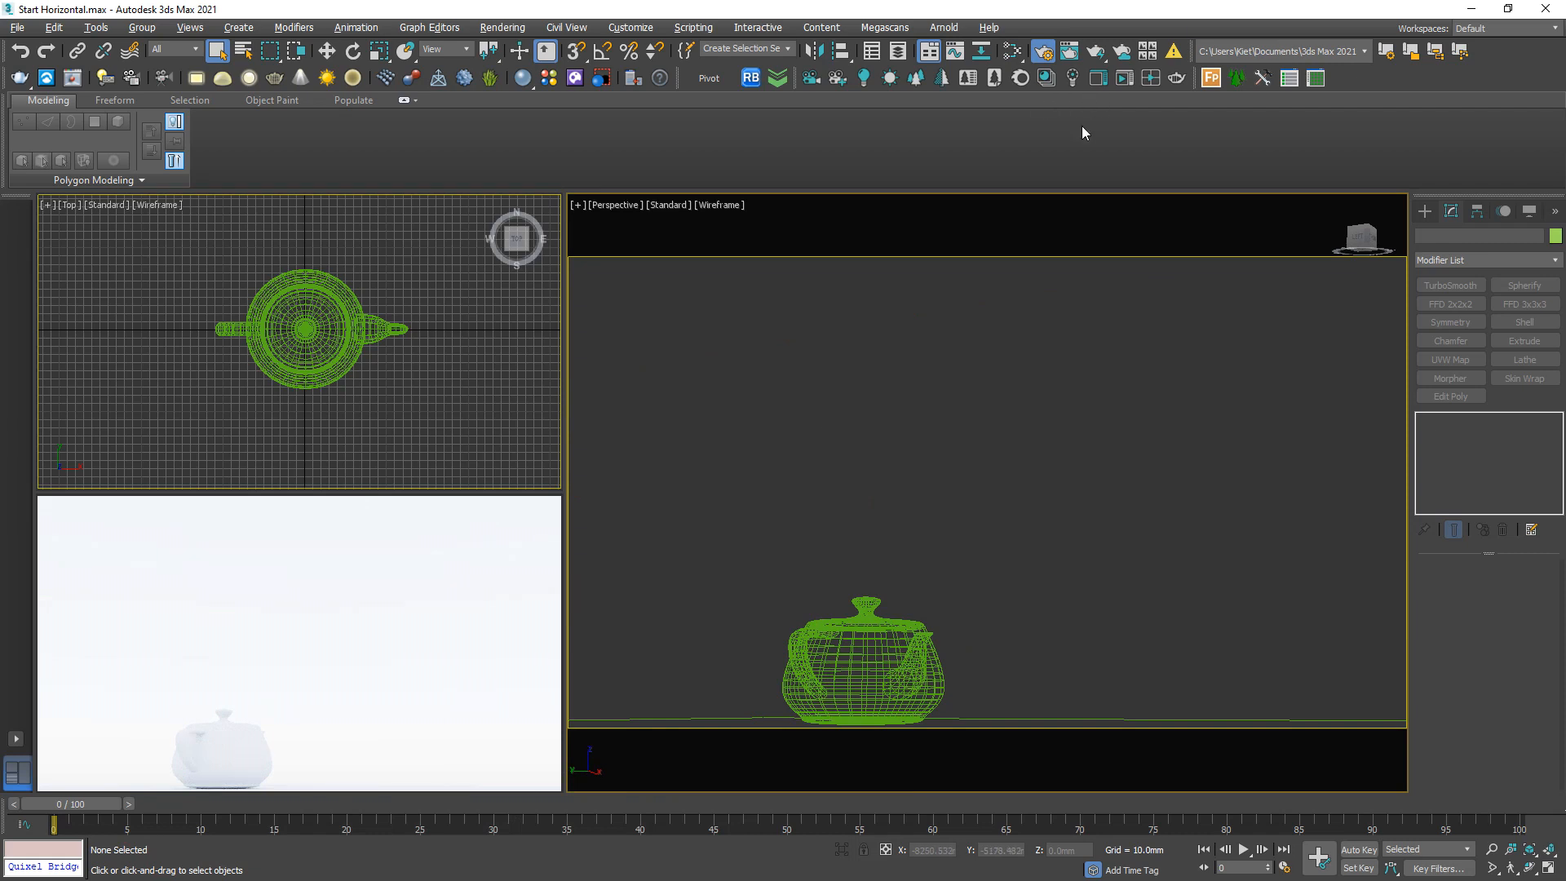
left_click(1009, 51)
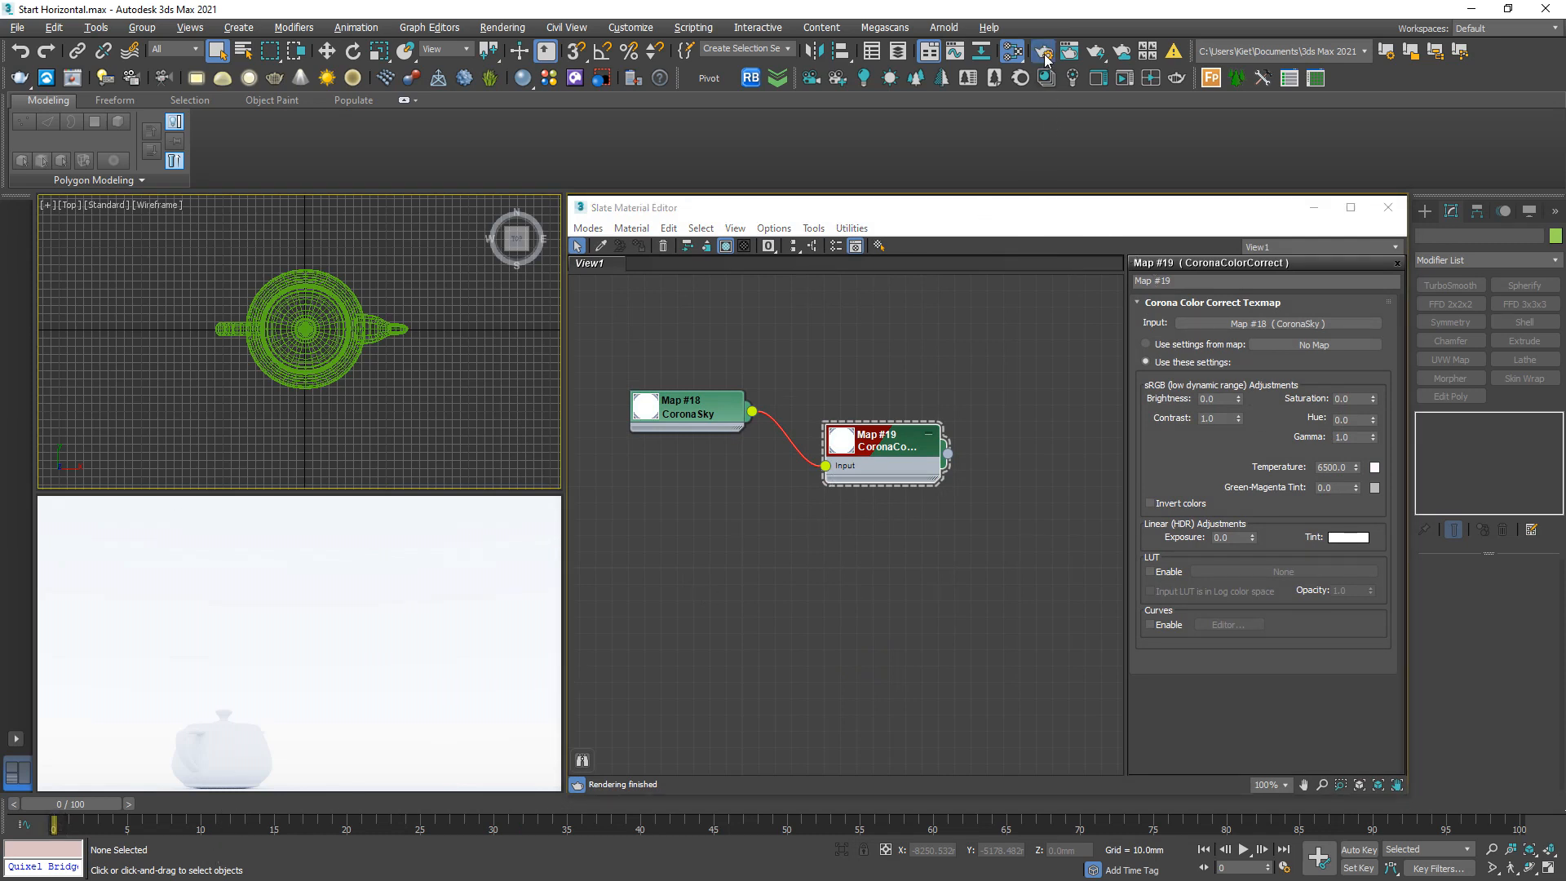
left_click(1042, 52)
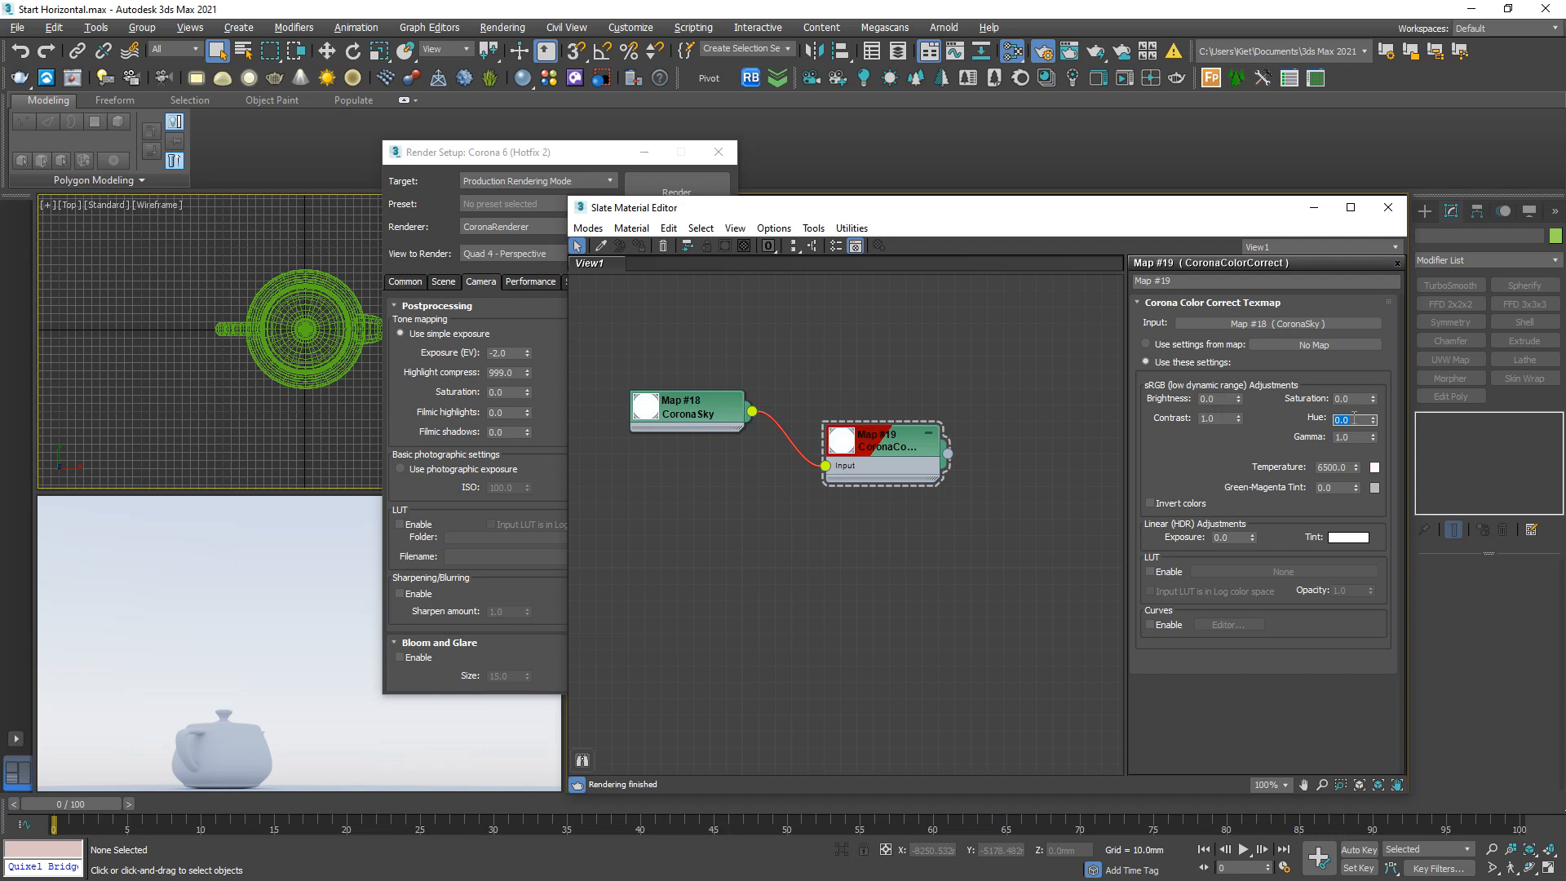
Set the Corona Color Correct hue to -3 and exposure to -1 for a bluer sky.
left_click(1374, 422)
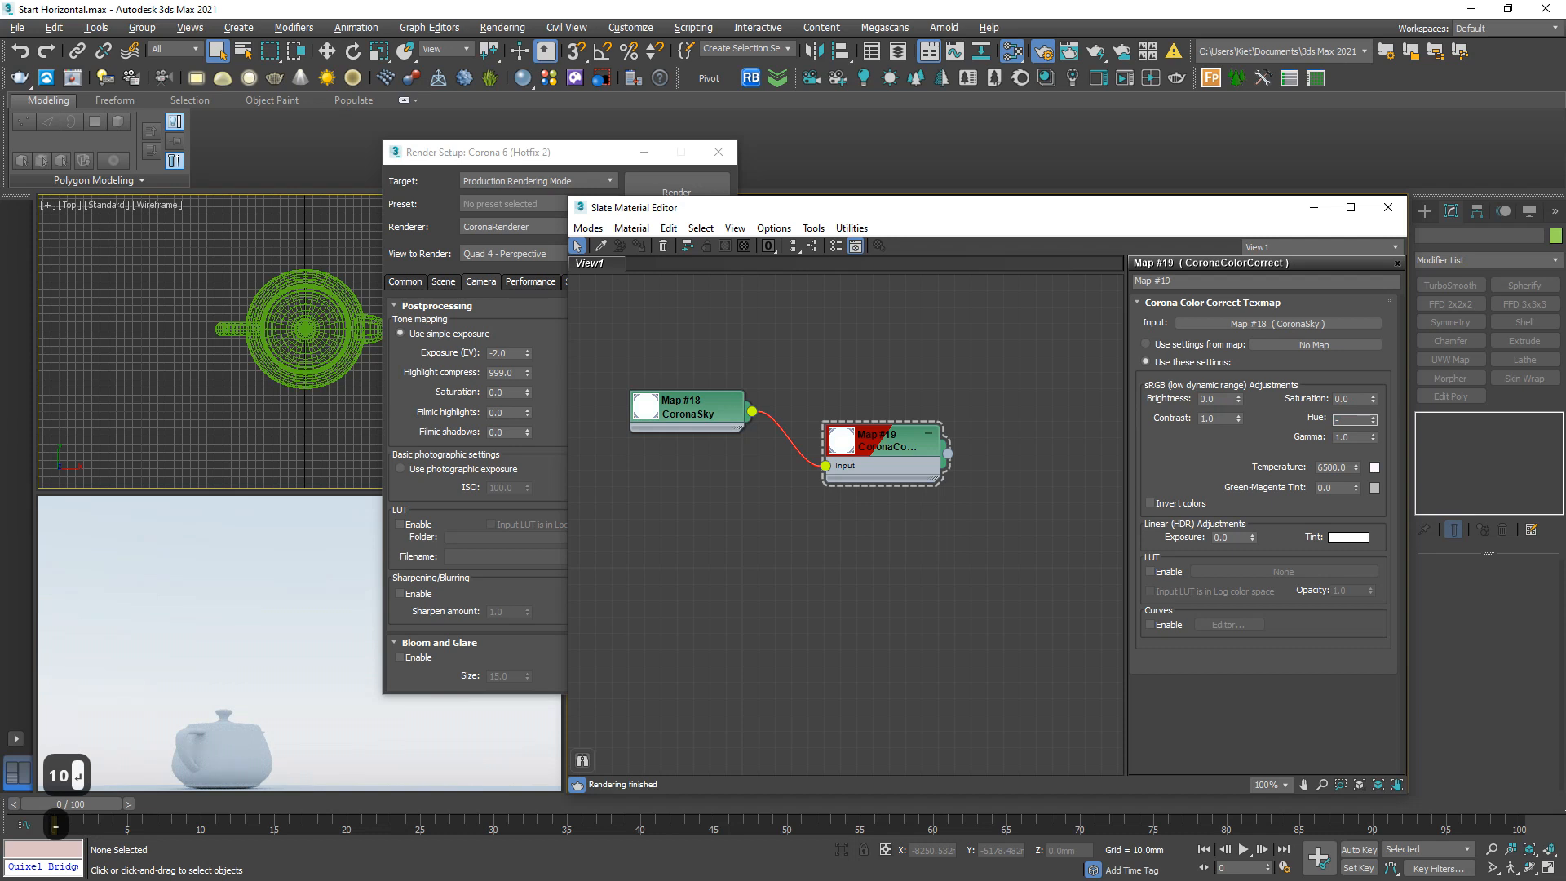
type("-3.0")
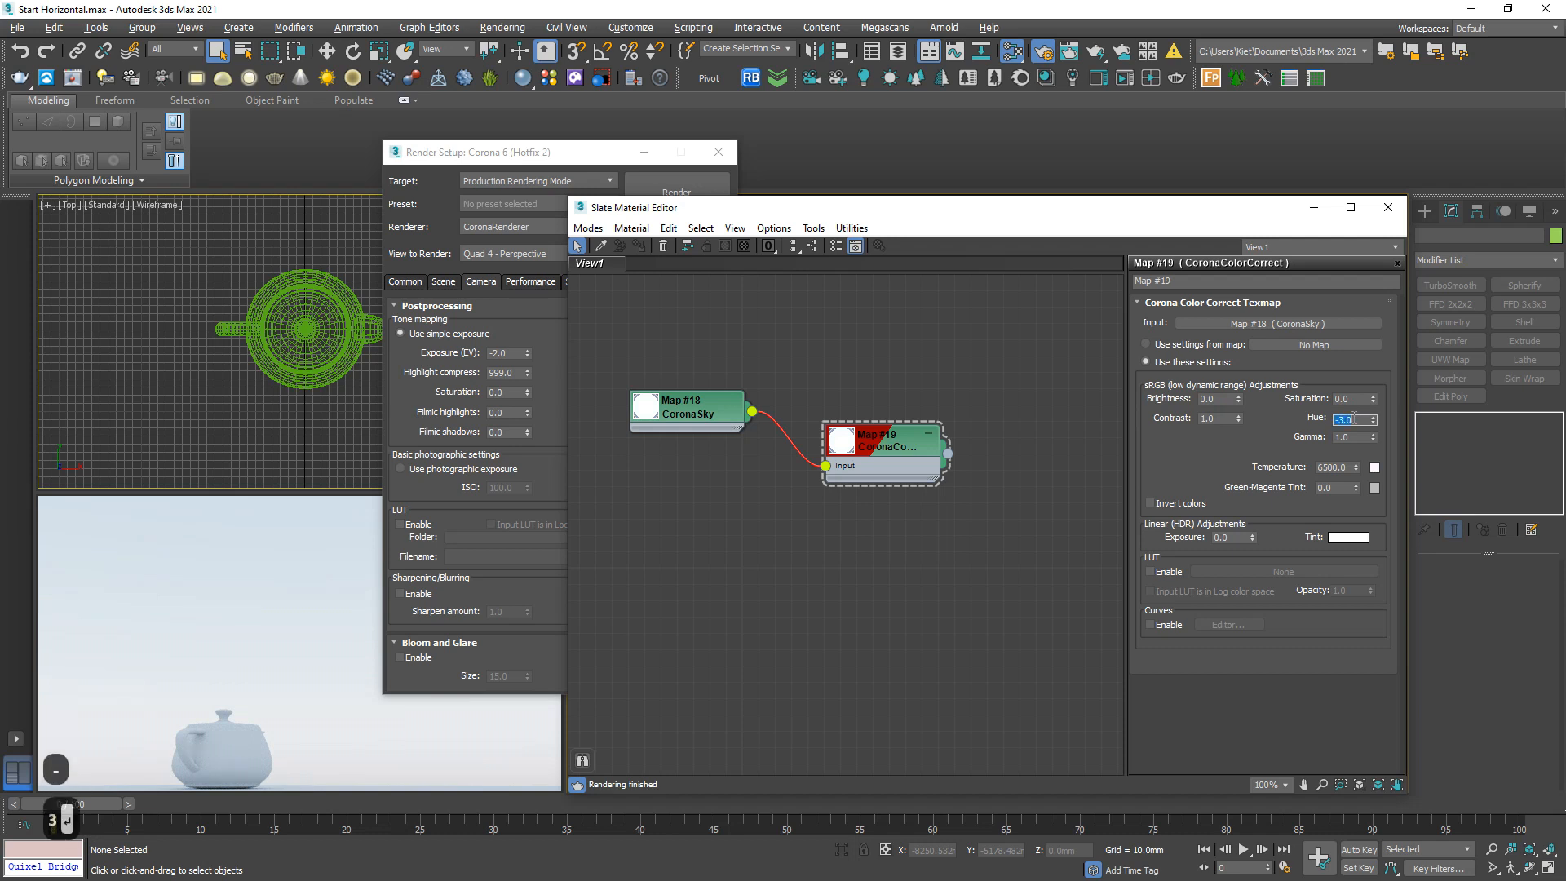
left_click(1225, 536)
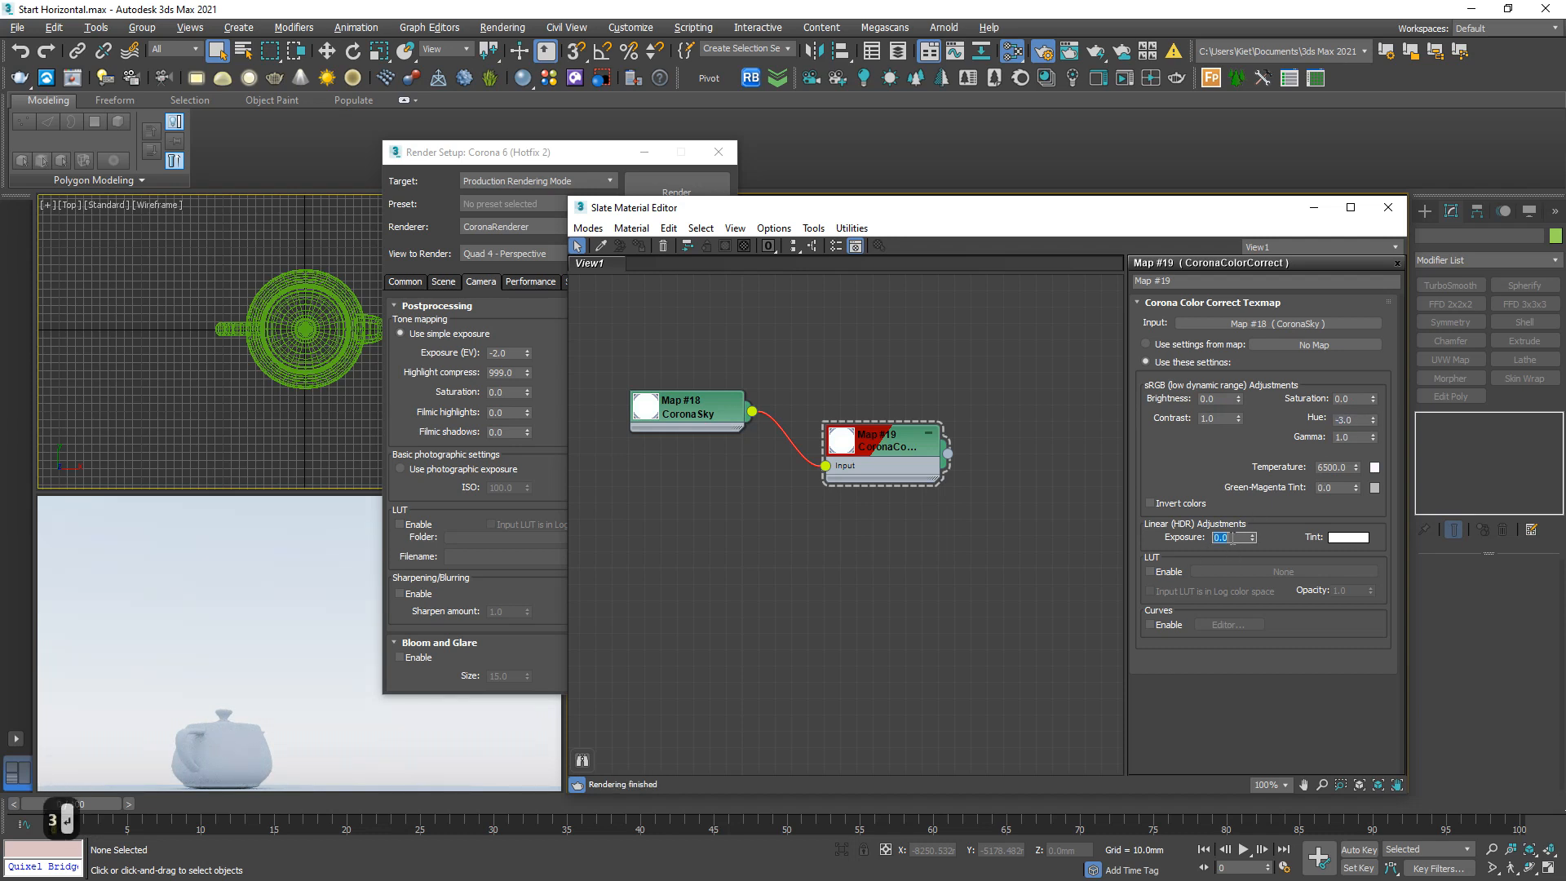
type("-1")
left_click(1356, 398)
type("0.2")
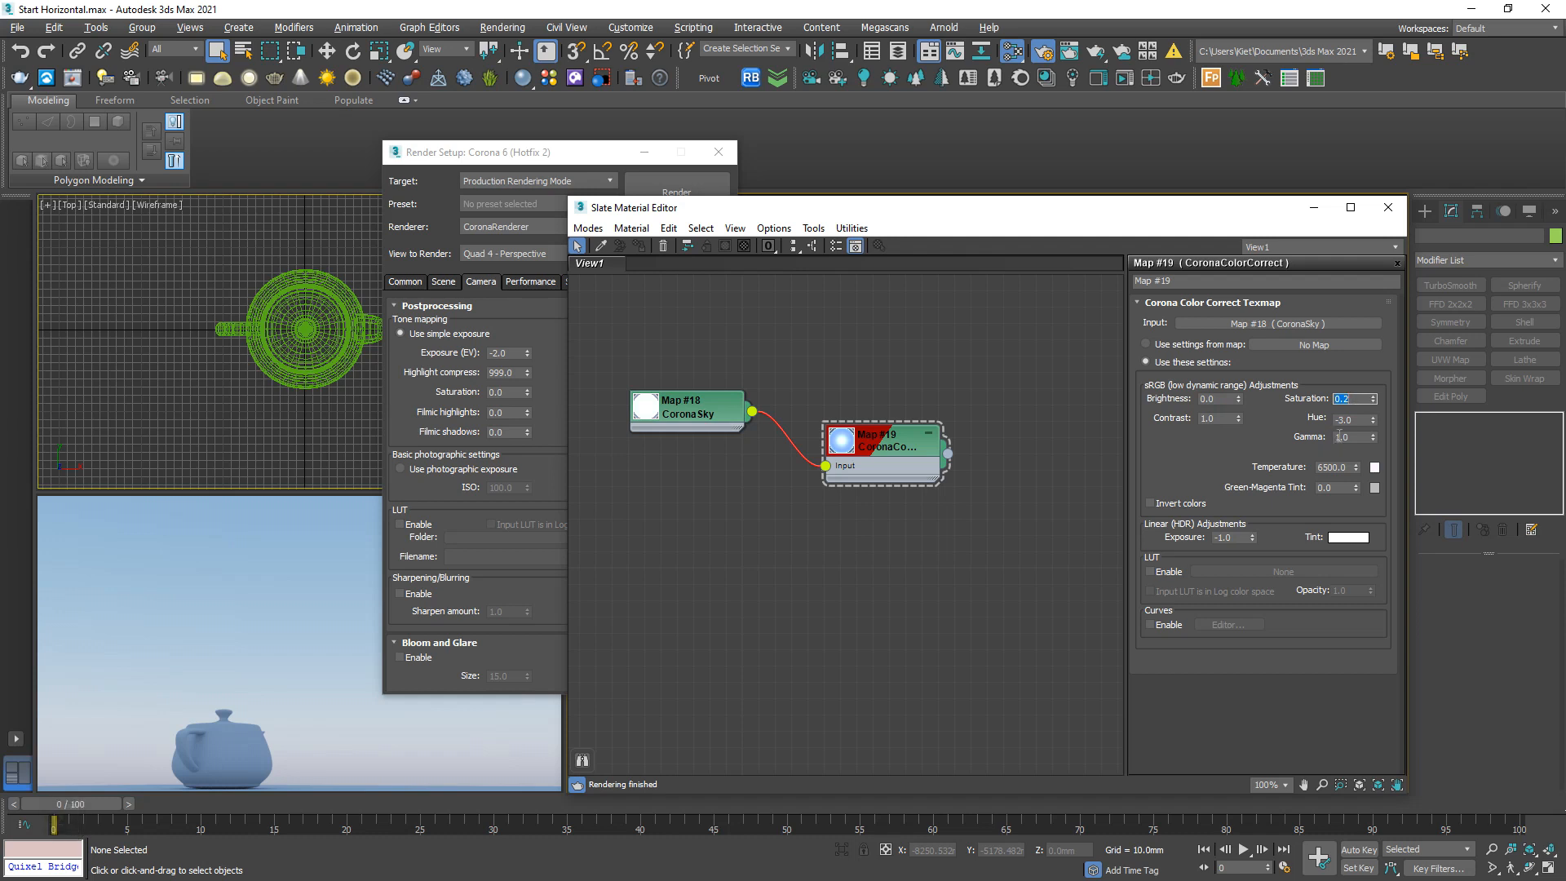
mouse_move(1114, 417)
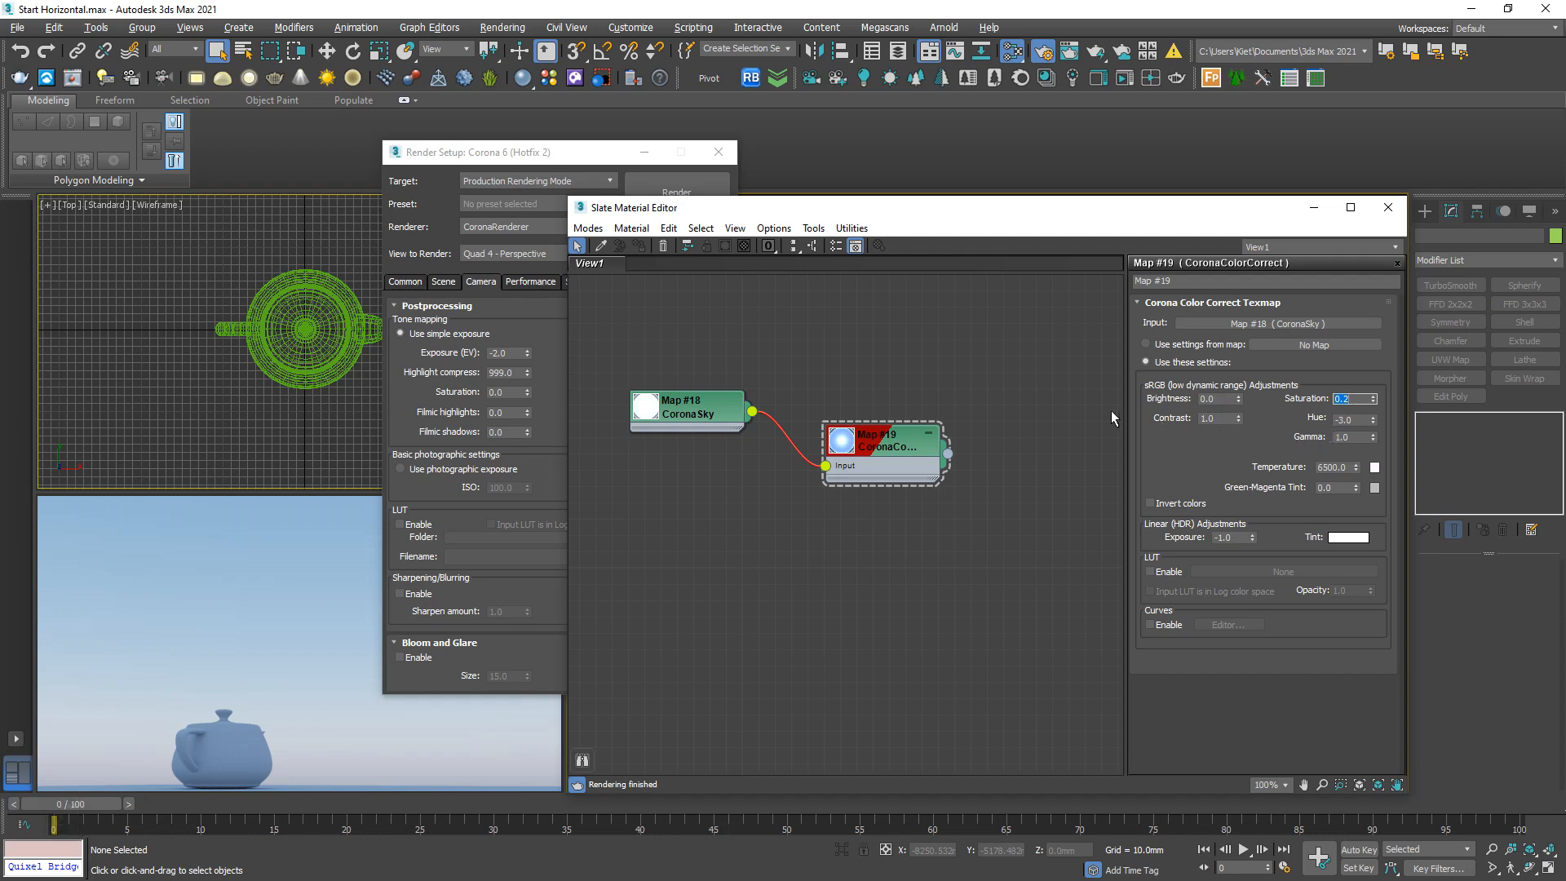
mouse_move(1023, 433)
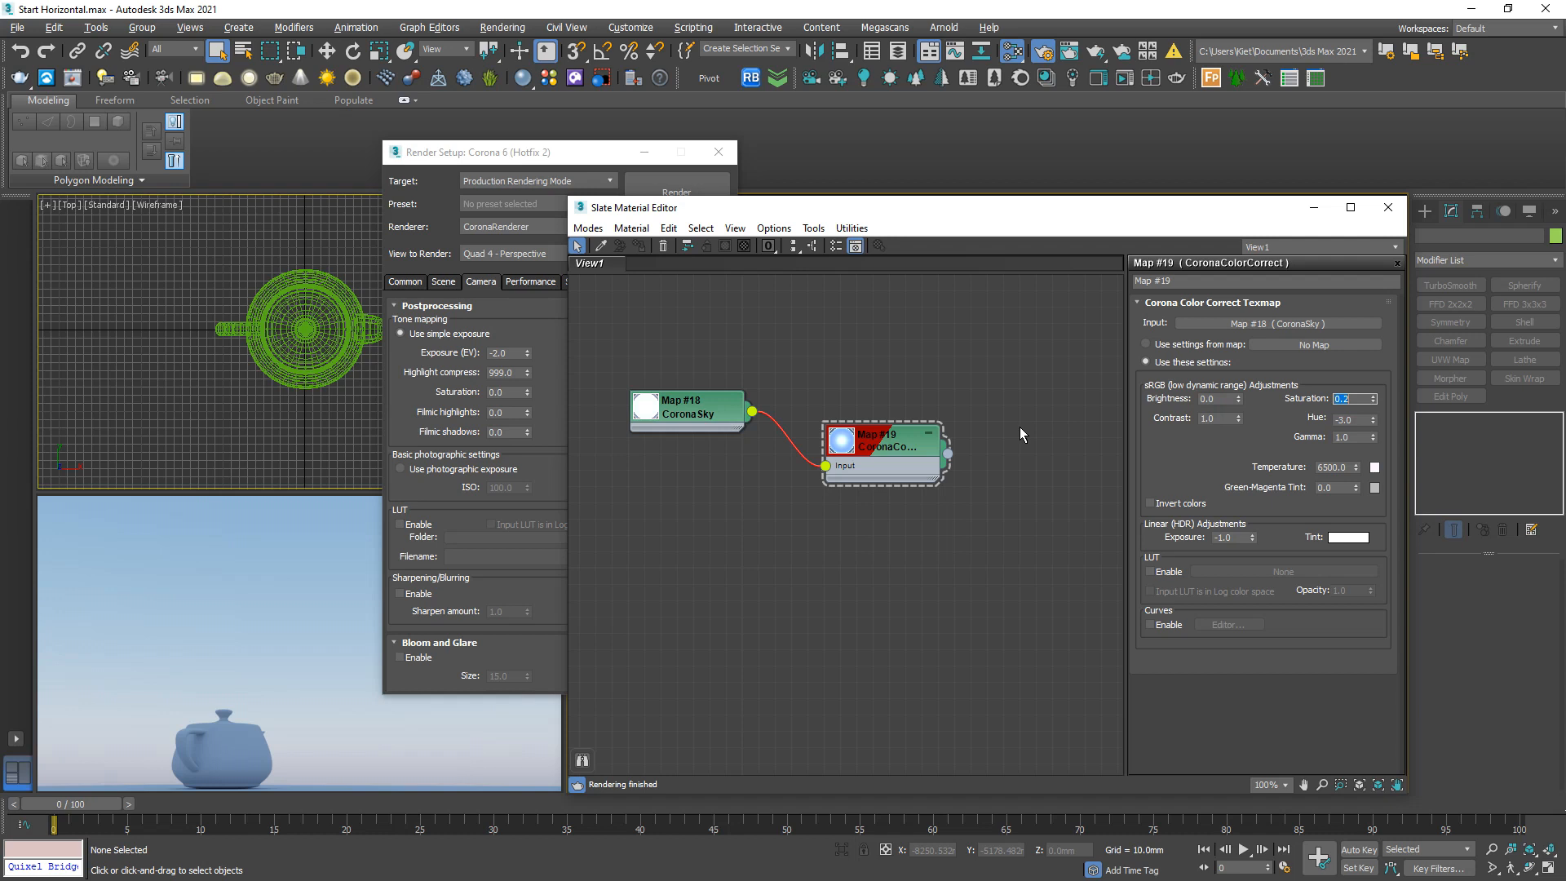
mouse_move(279, 430)
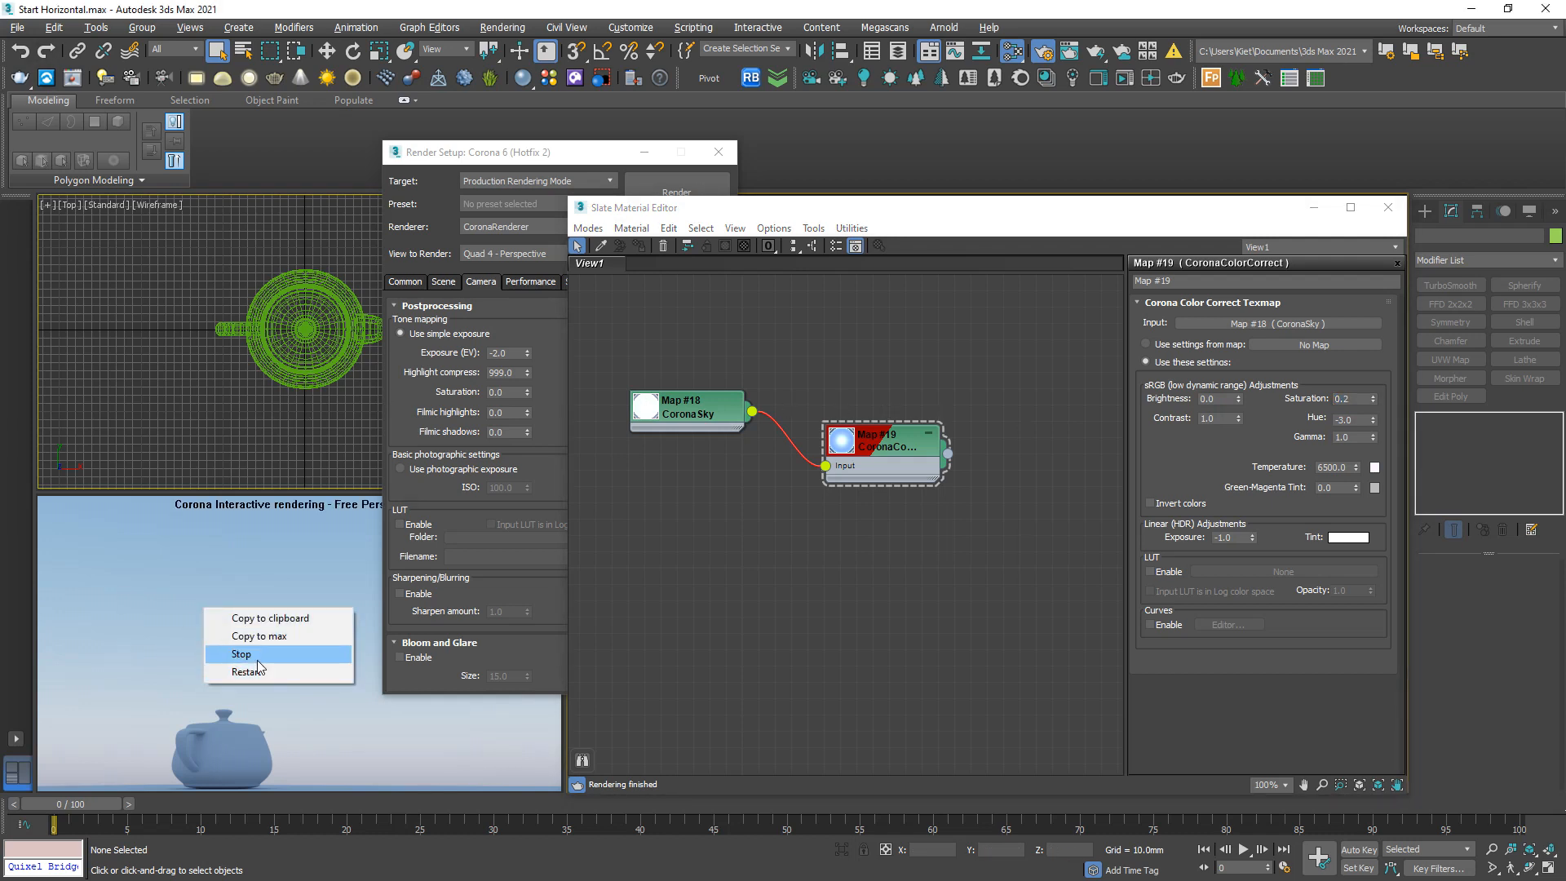
Stop the teapot render, interactively render the coconut-tree camera view and select CoronaSun001.
left_click(240, 655)
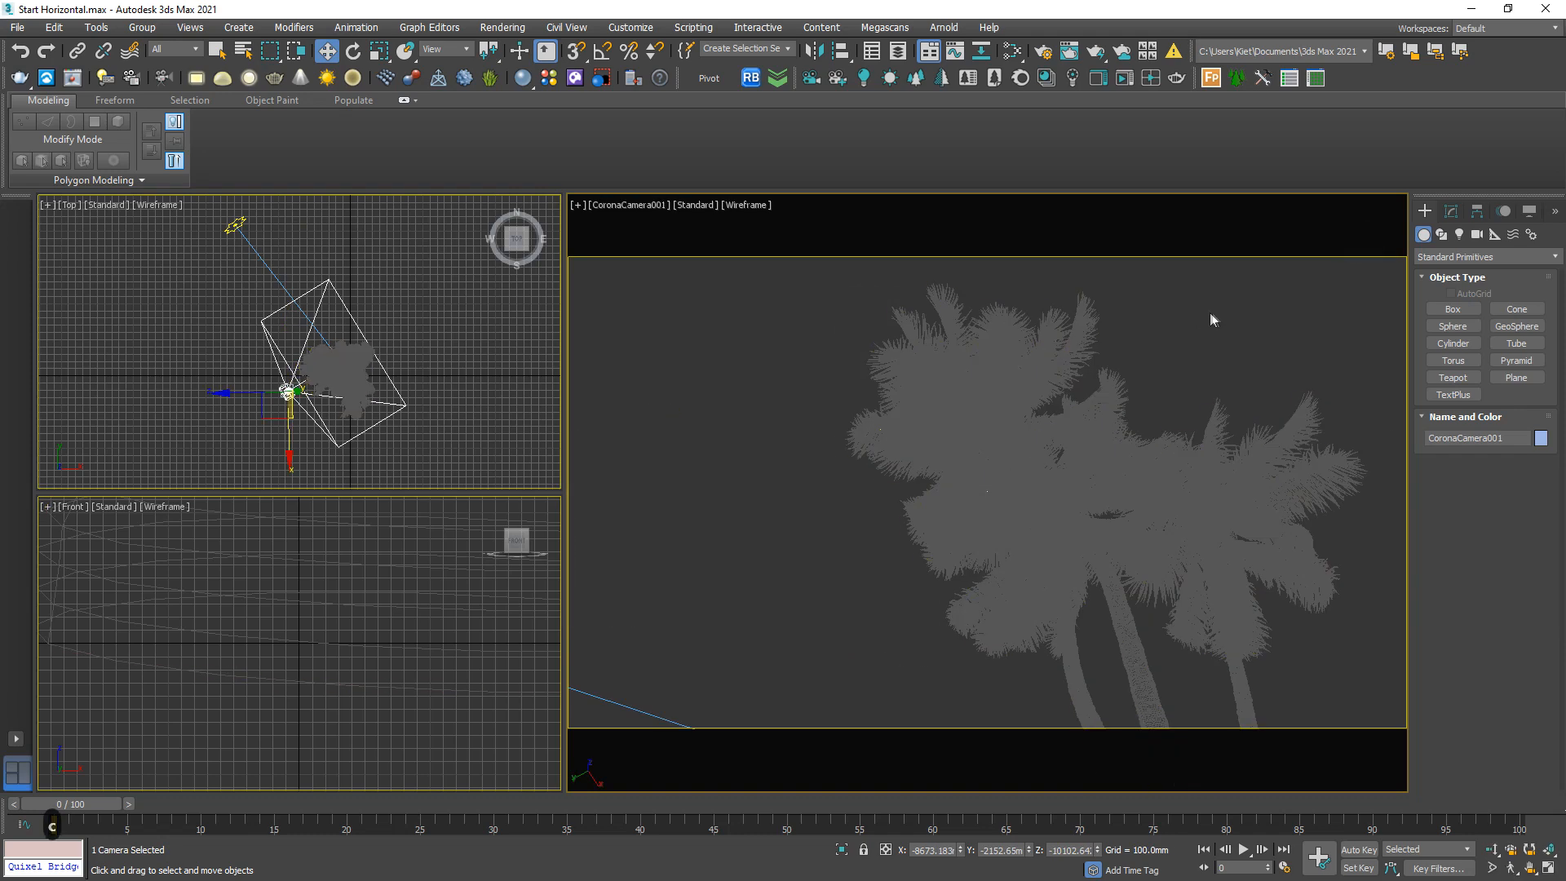
left_click(980, 230)
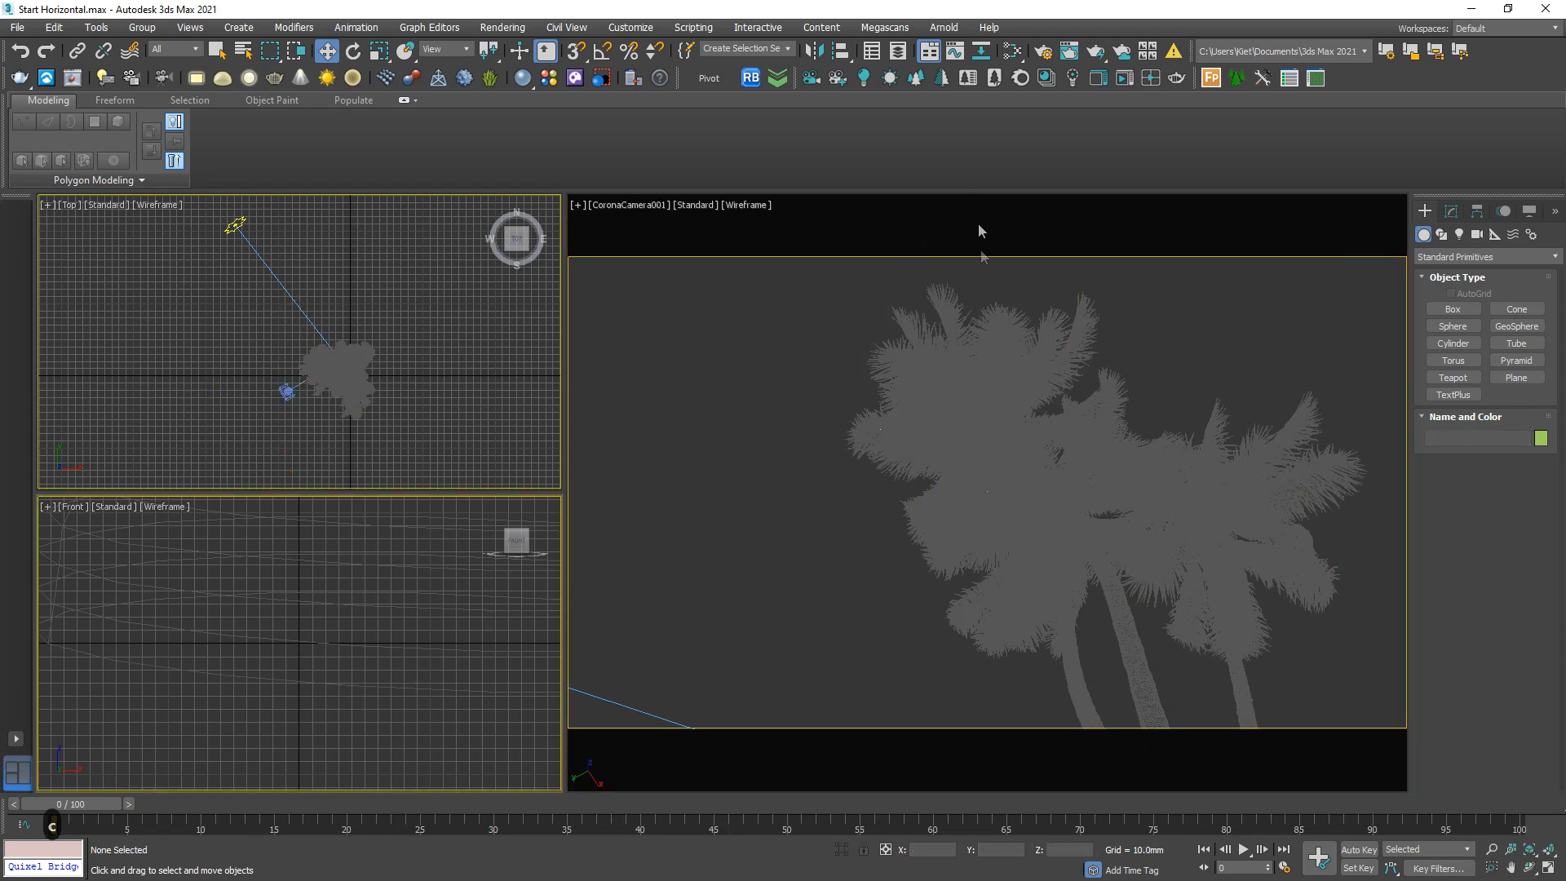
mouse_move(1158, 79)
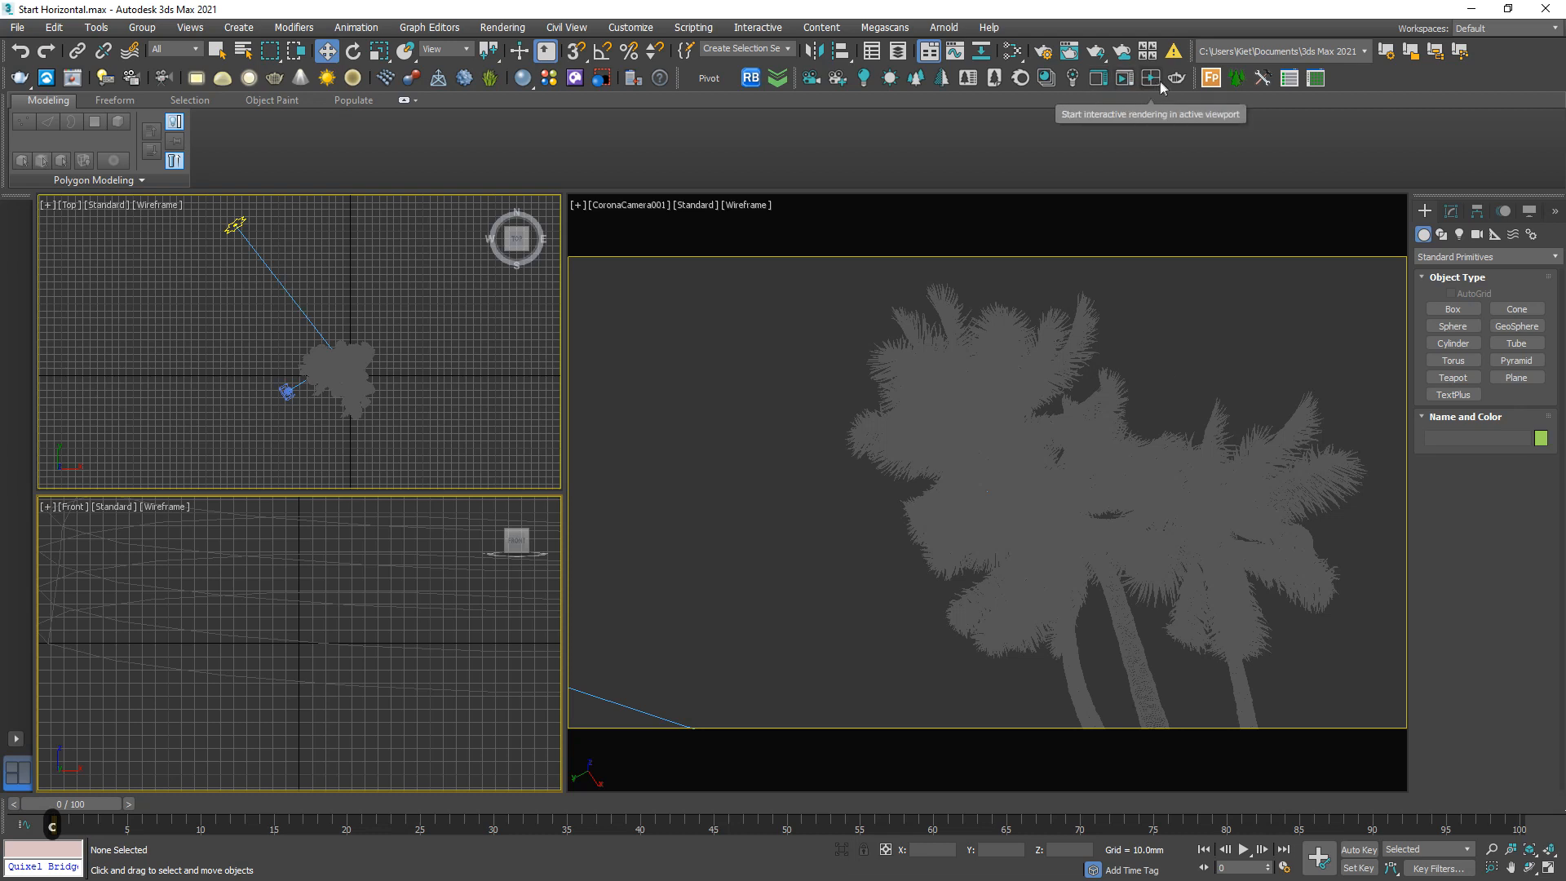
left_click(1151, 76)
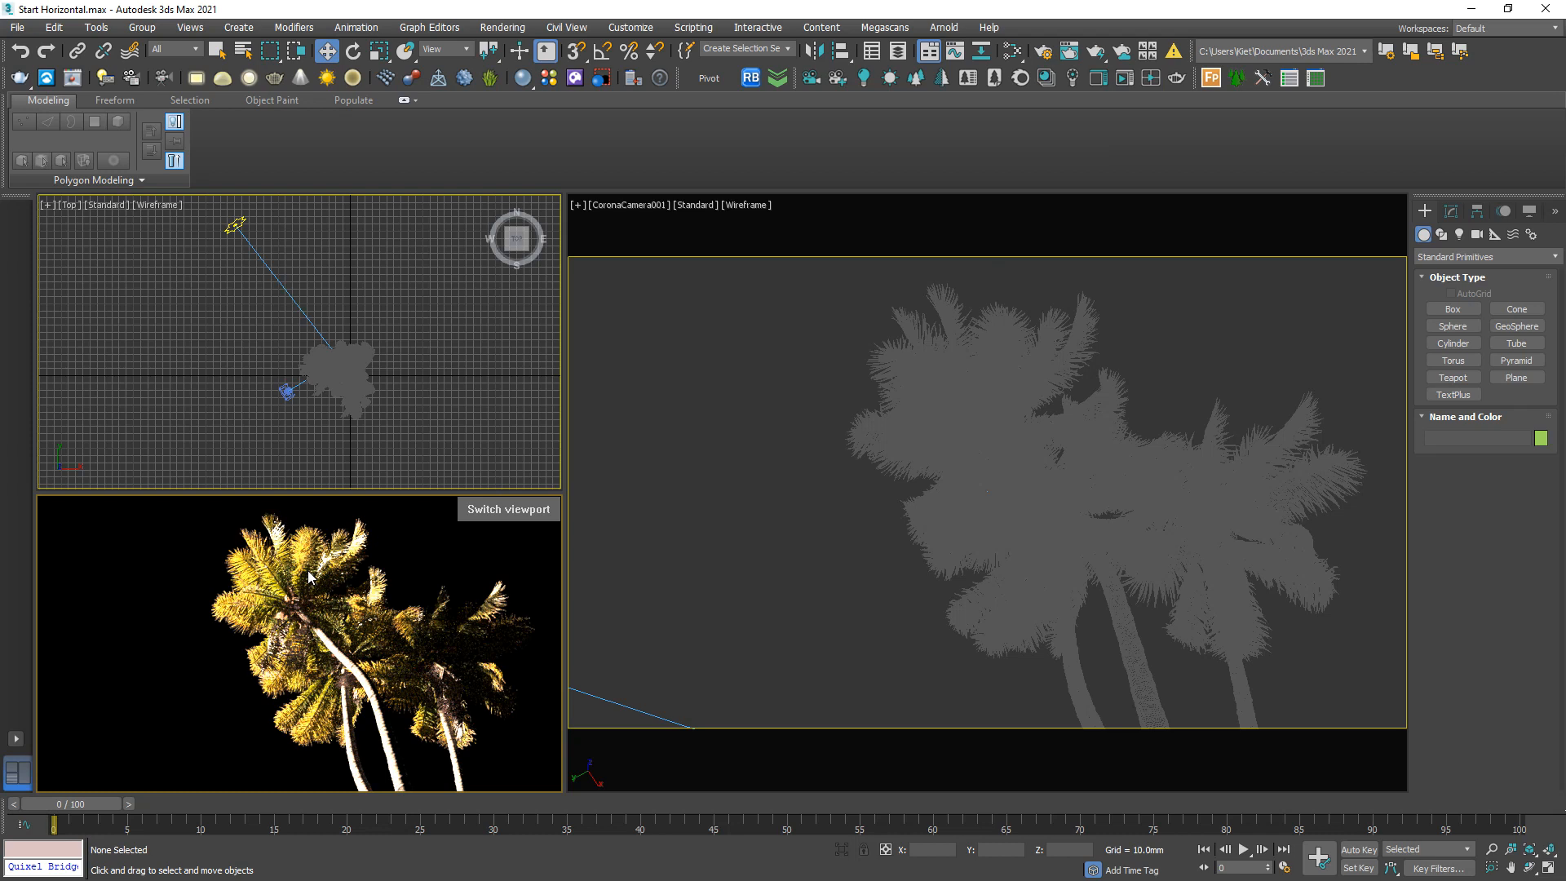
left_click(290, 297)
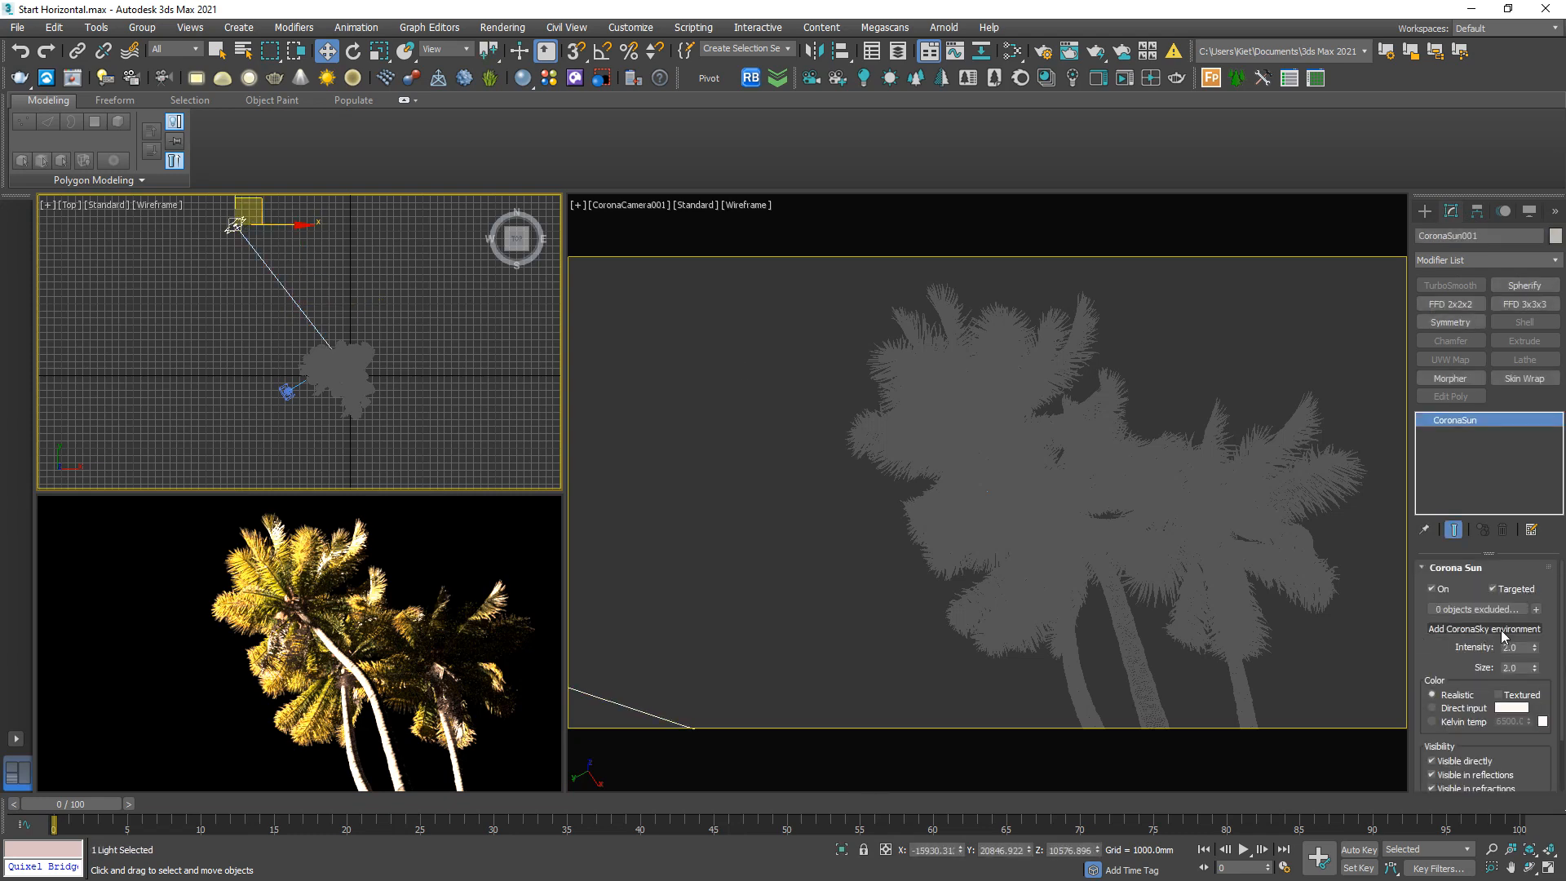
Add a CoronaSky environment from the Corona Sun and bring up Render Setup.
left_click(1484, 628)
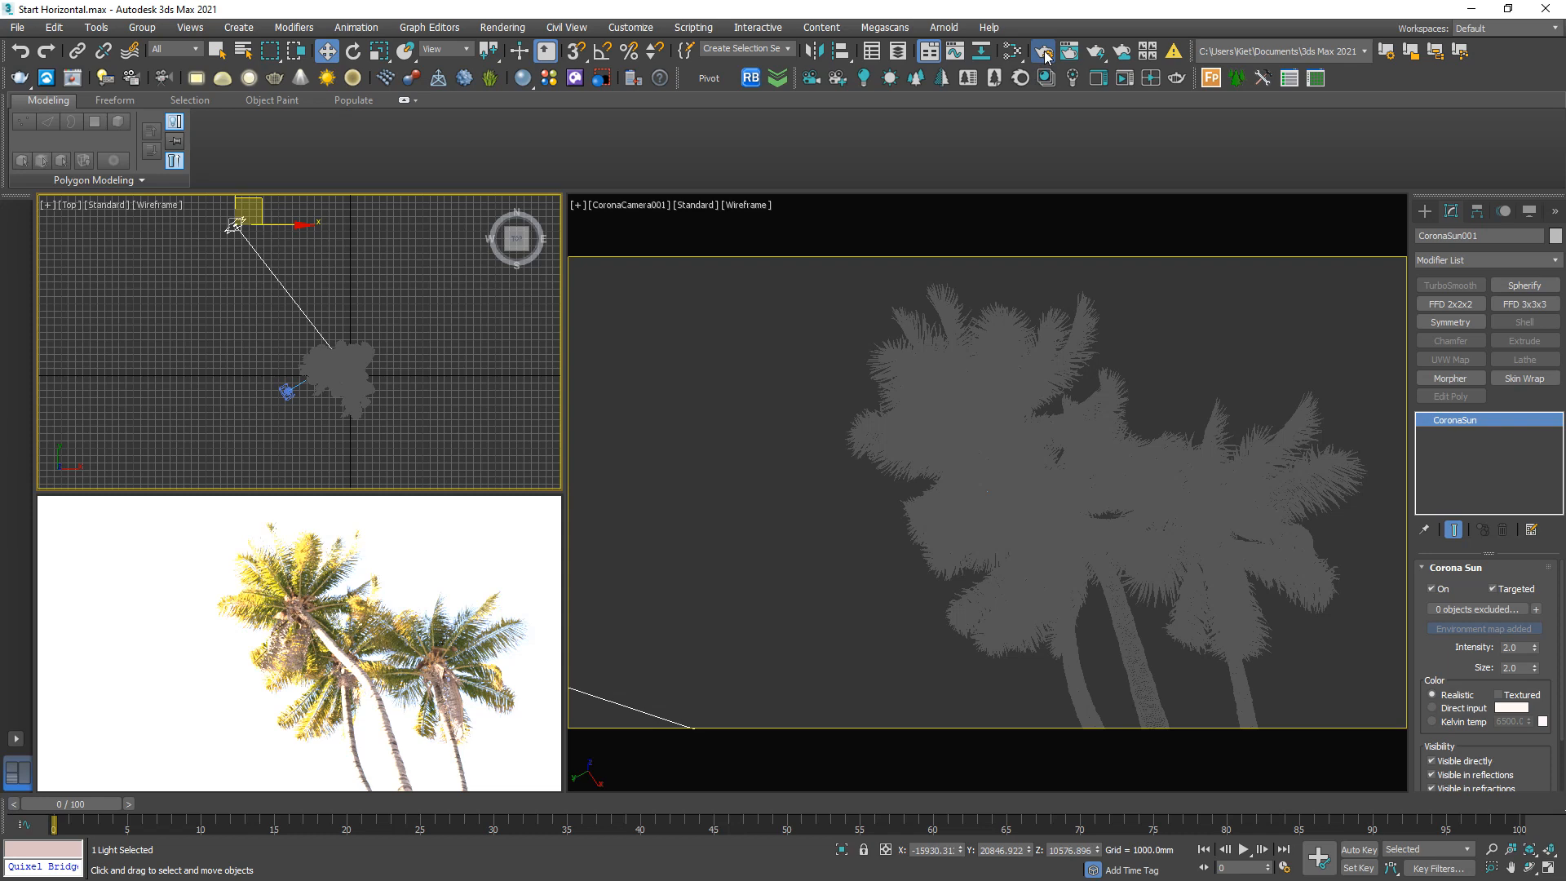
left_click(1043, 51)
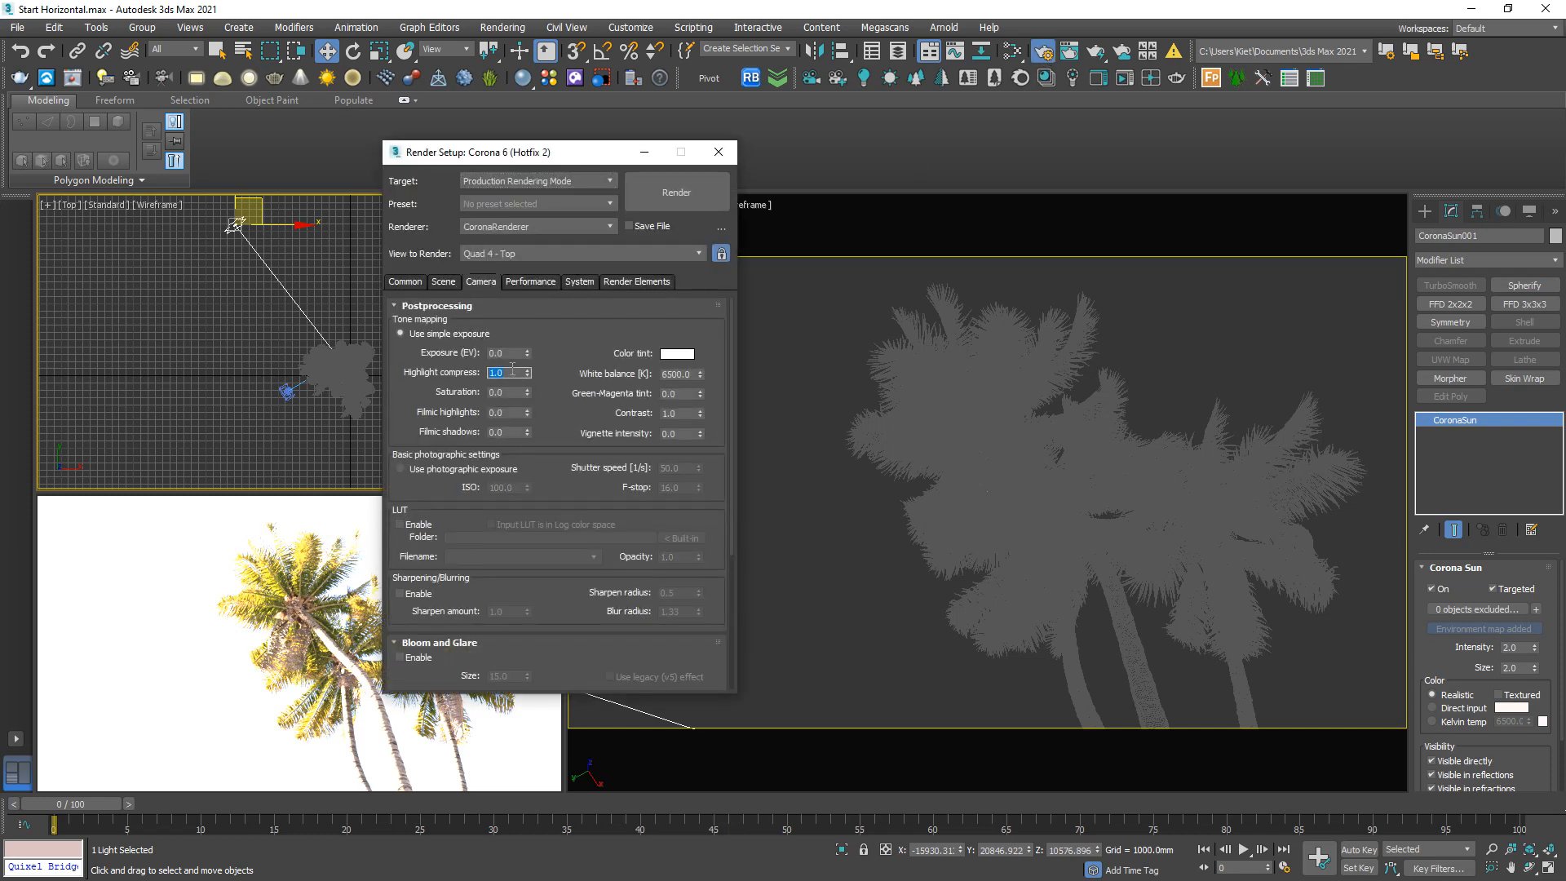
Set the palm scene's highlight compress to 999 and exposure to -1.
type("999.0")
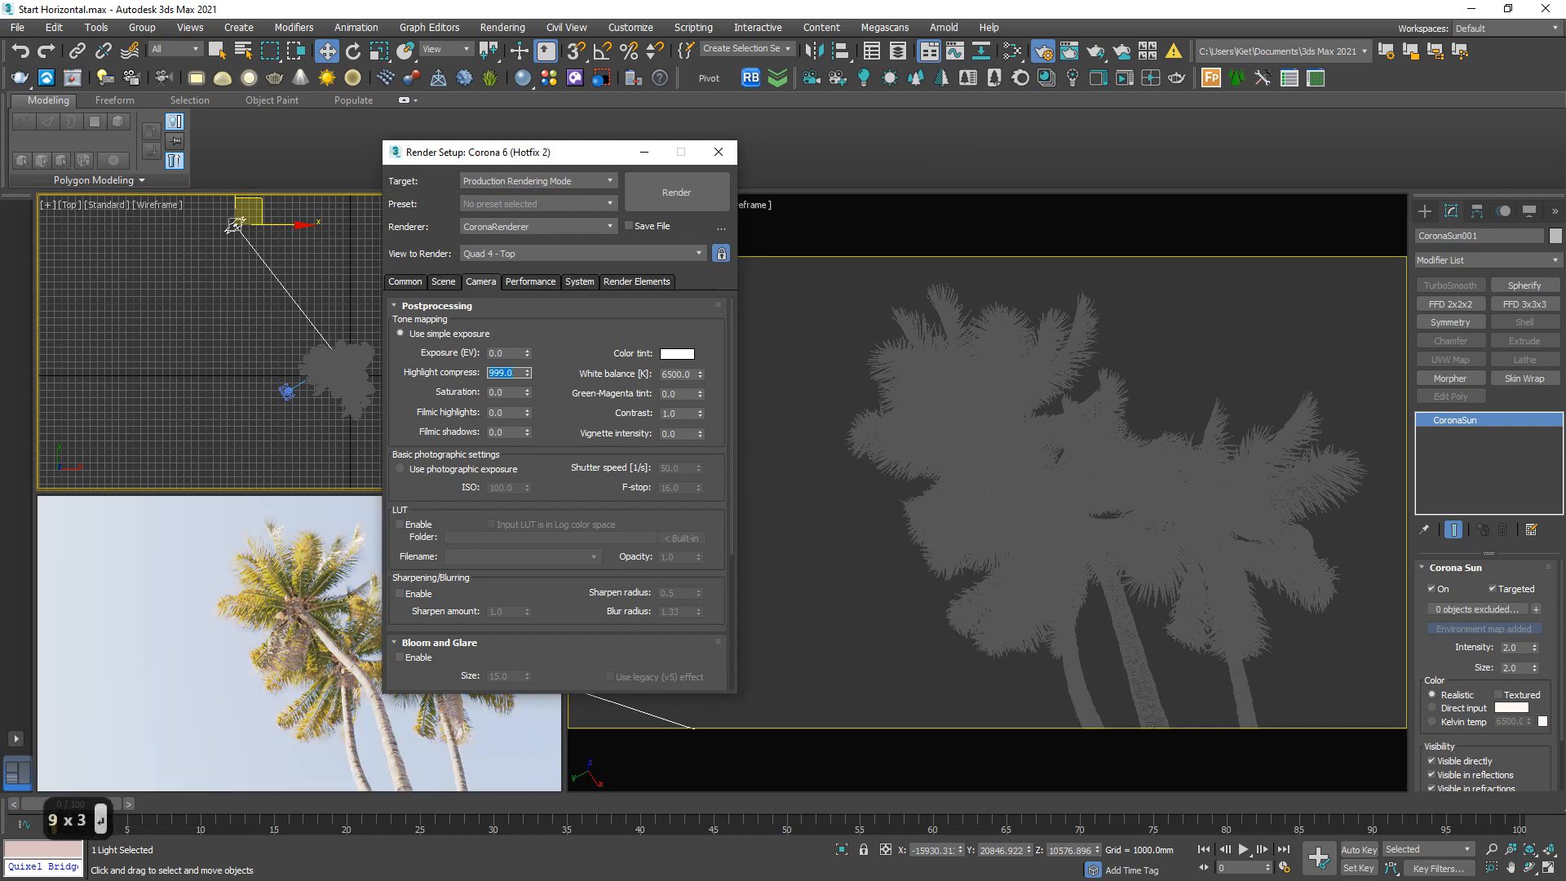
left_click(675, 412)
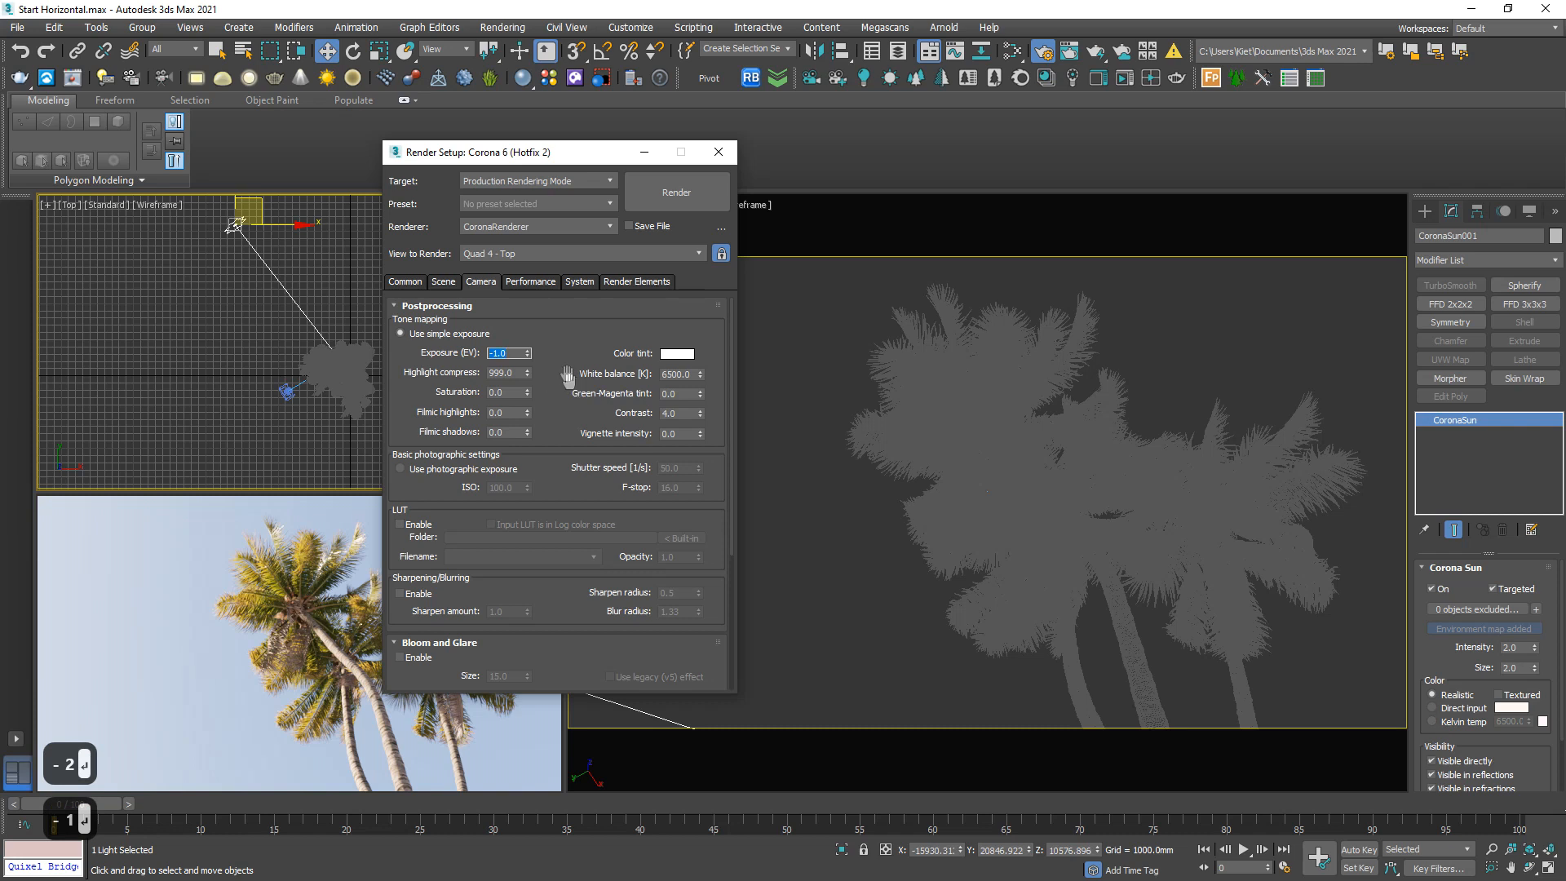
mouse_move(597, 342)
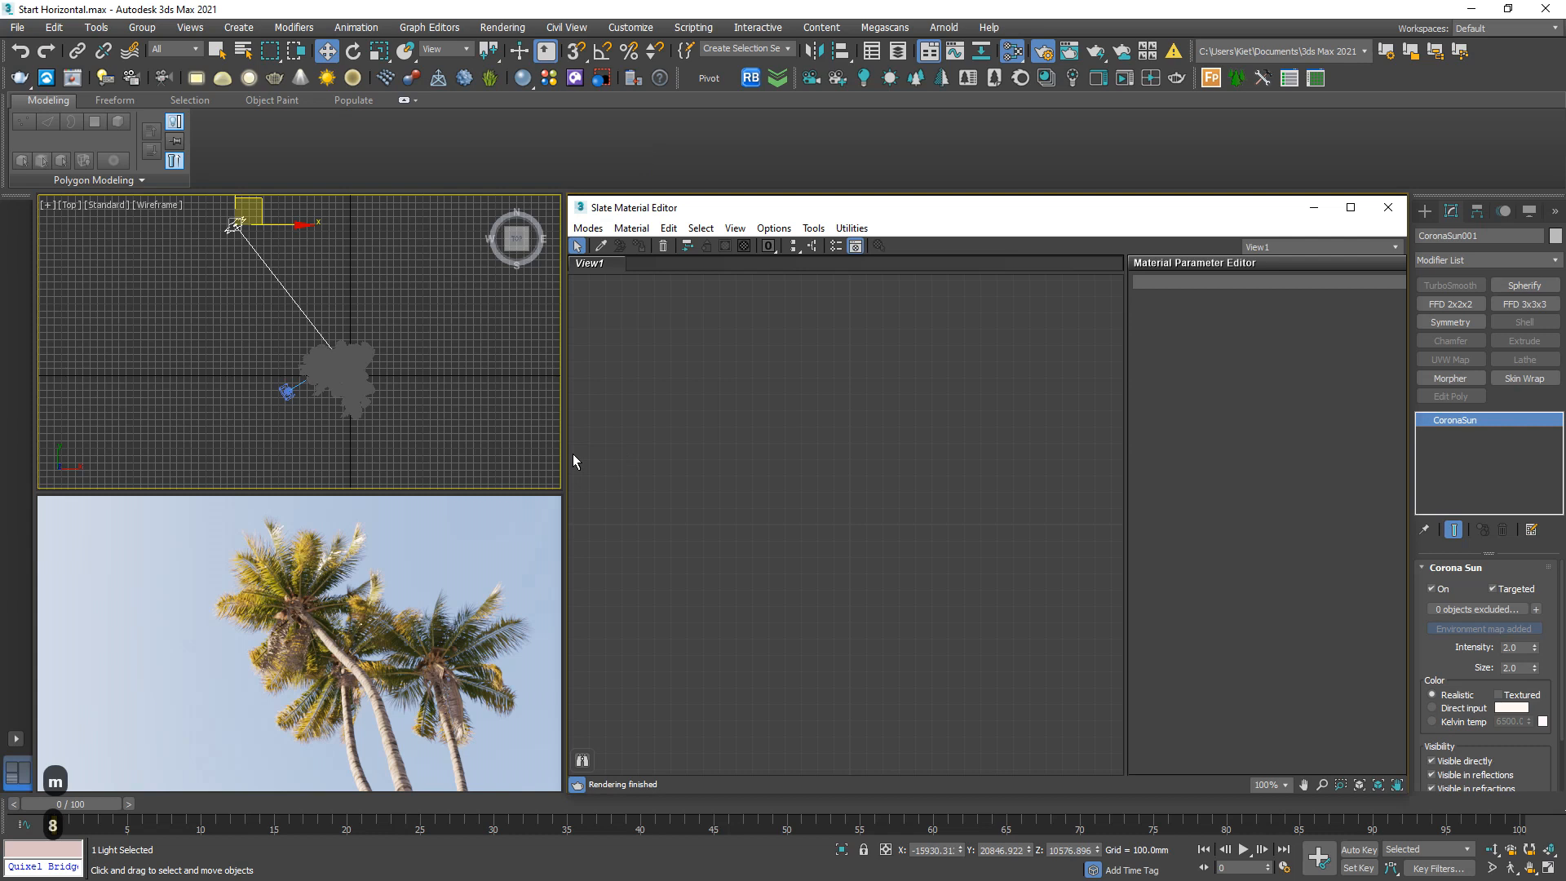
mouse_move(619, 173)
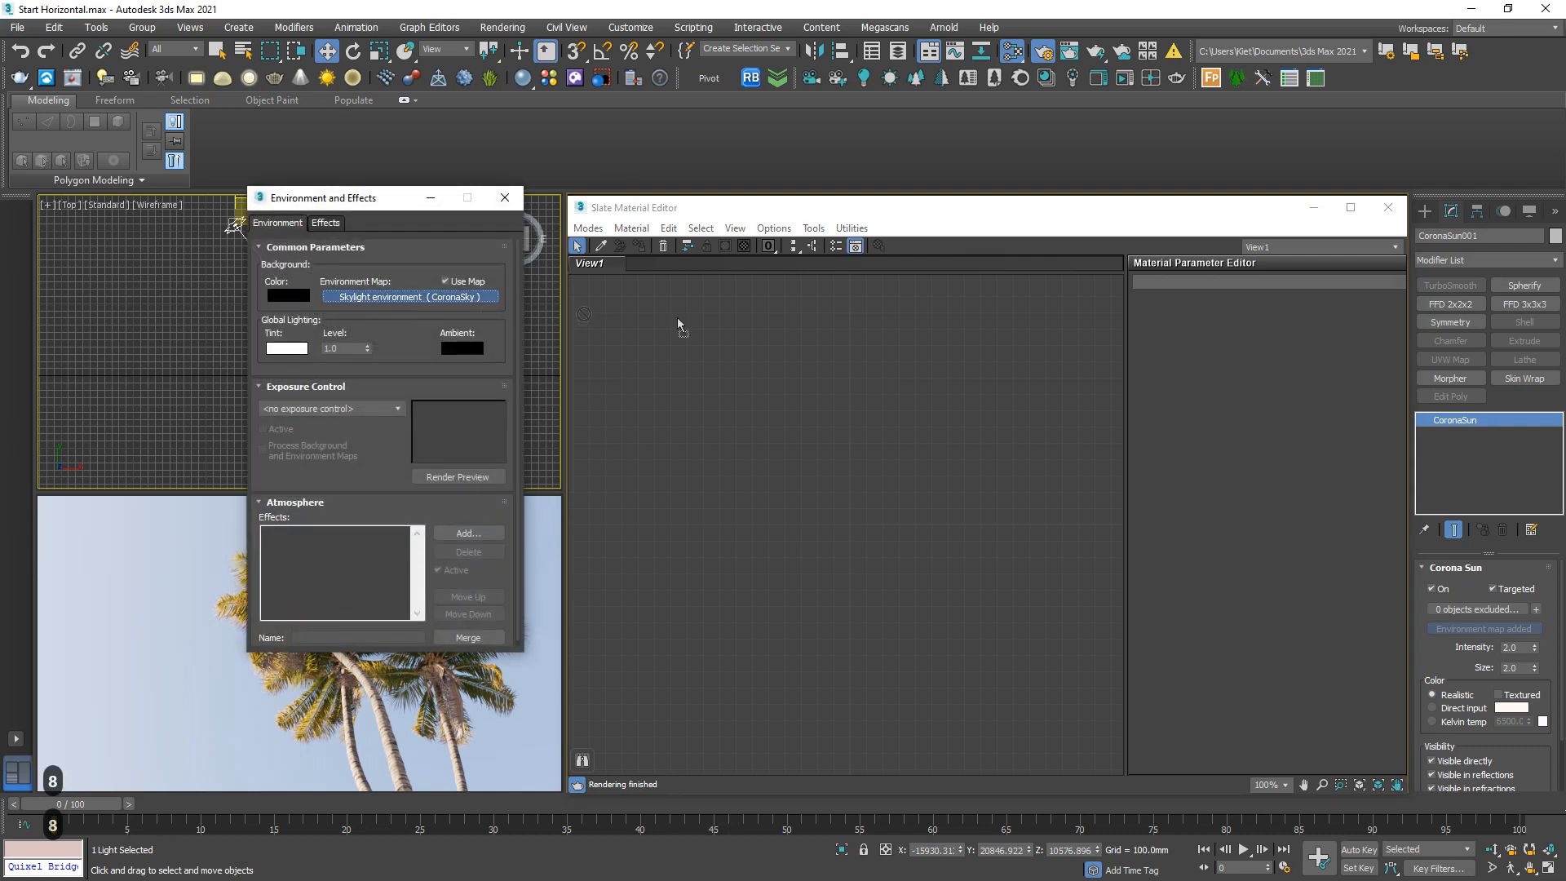
Instance the CoronaSky environment into a Corona Color Correct map used as the Environment Map.
left_click(410, 296)
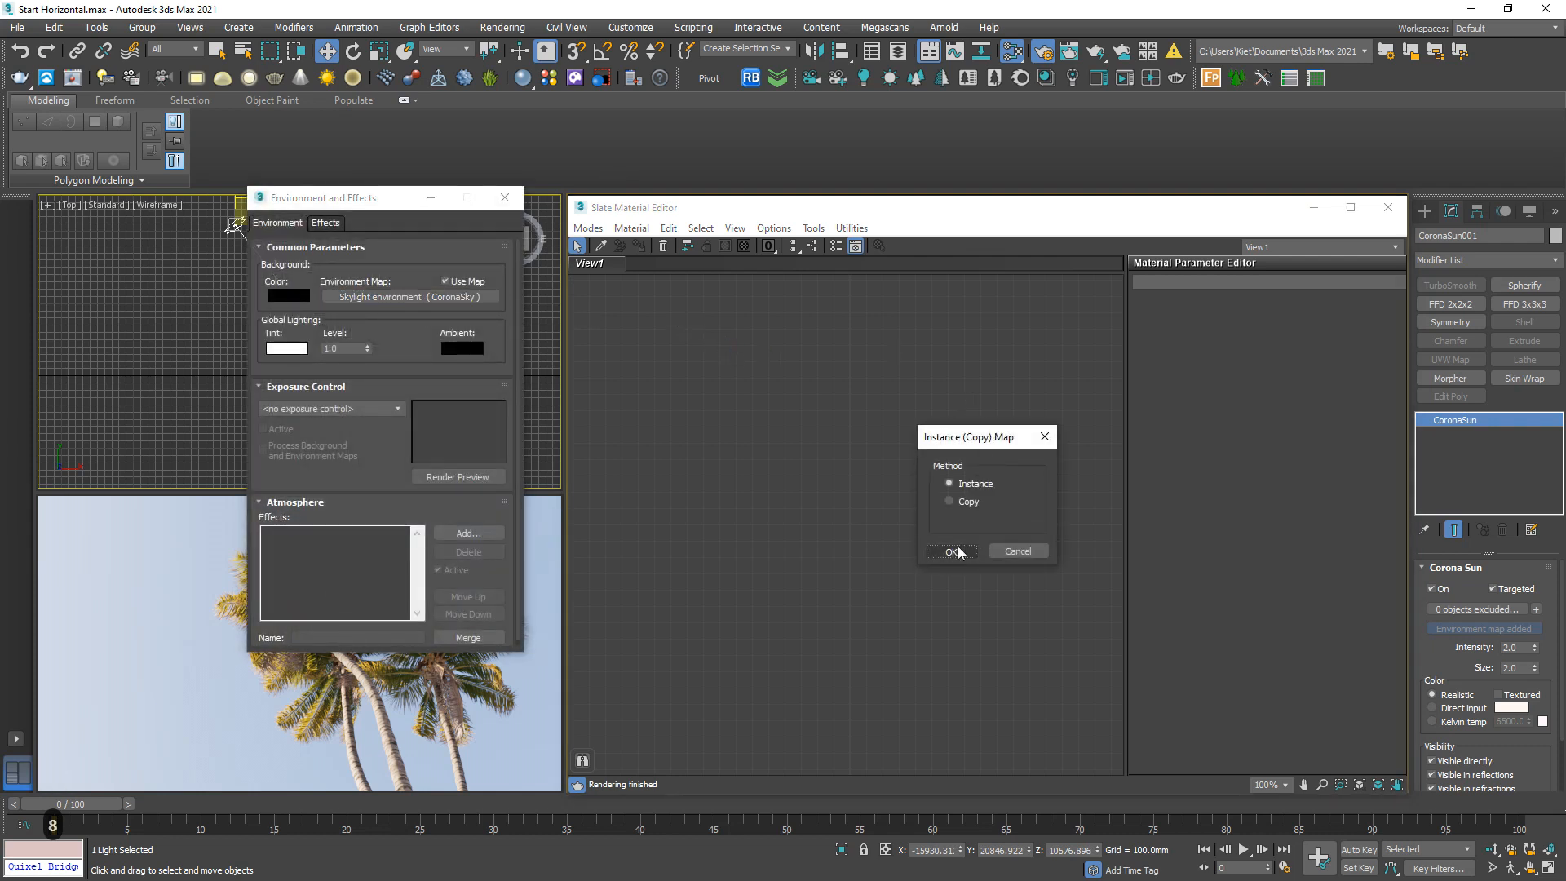
left_click(951, 551)
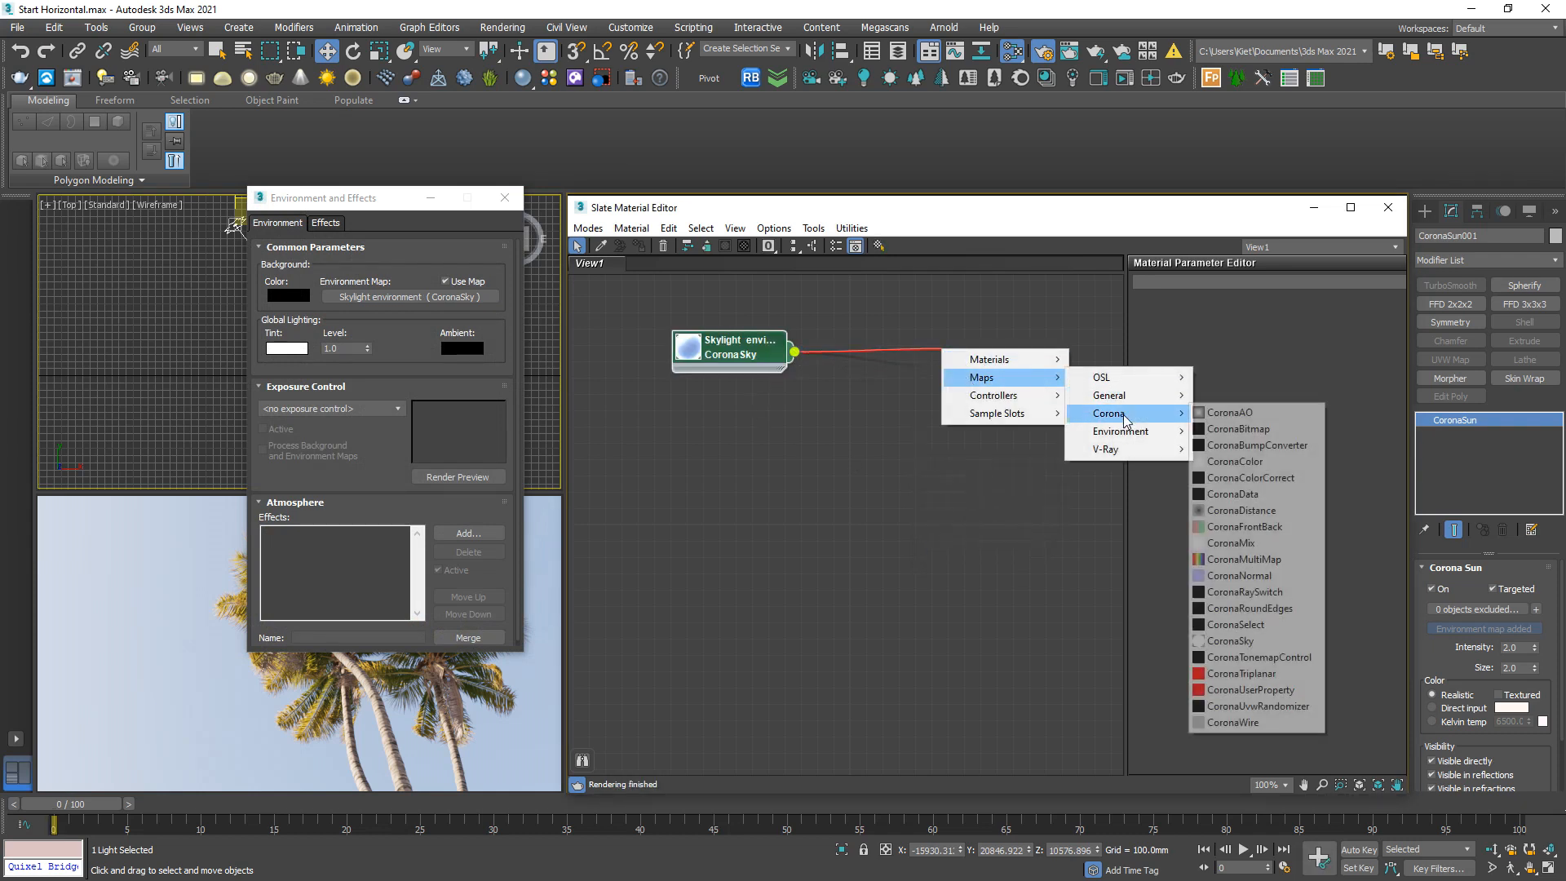
left_click(1254, 477)
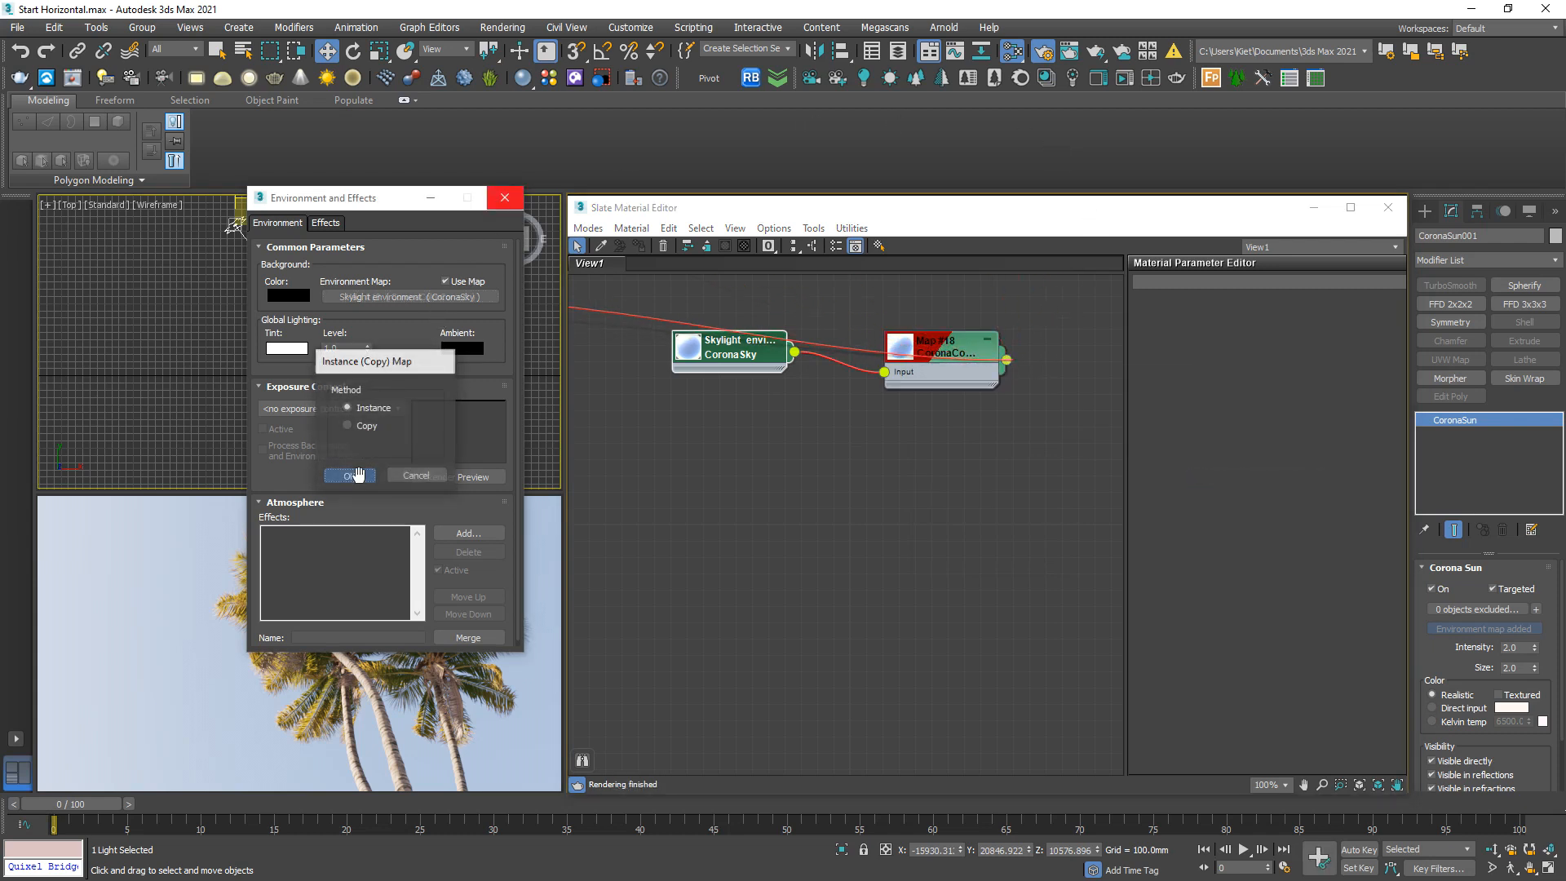
left_click(343, 476)
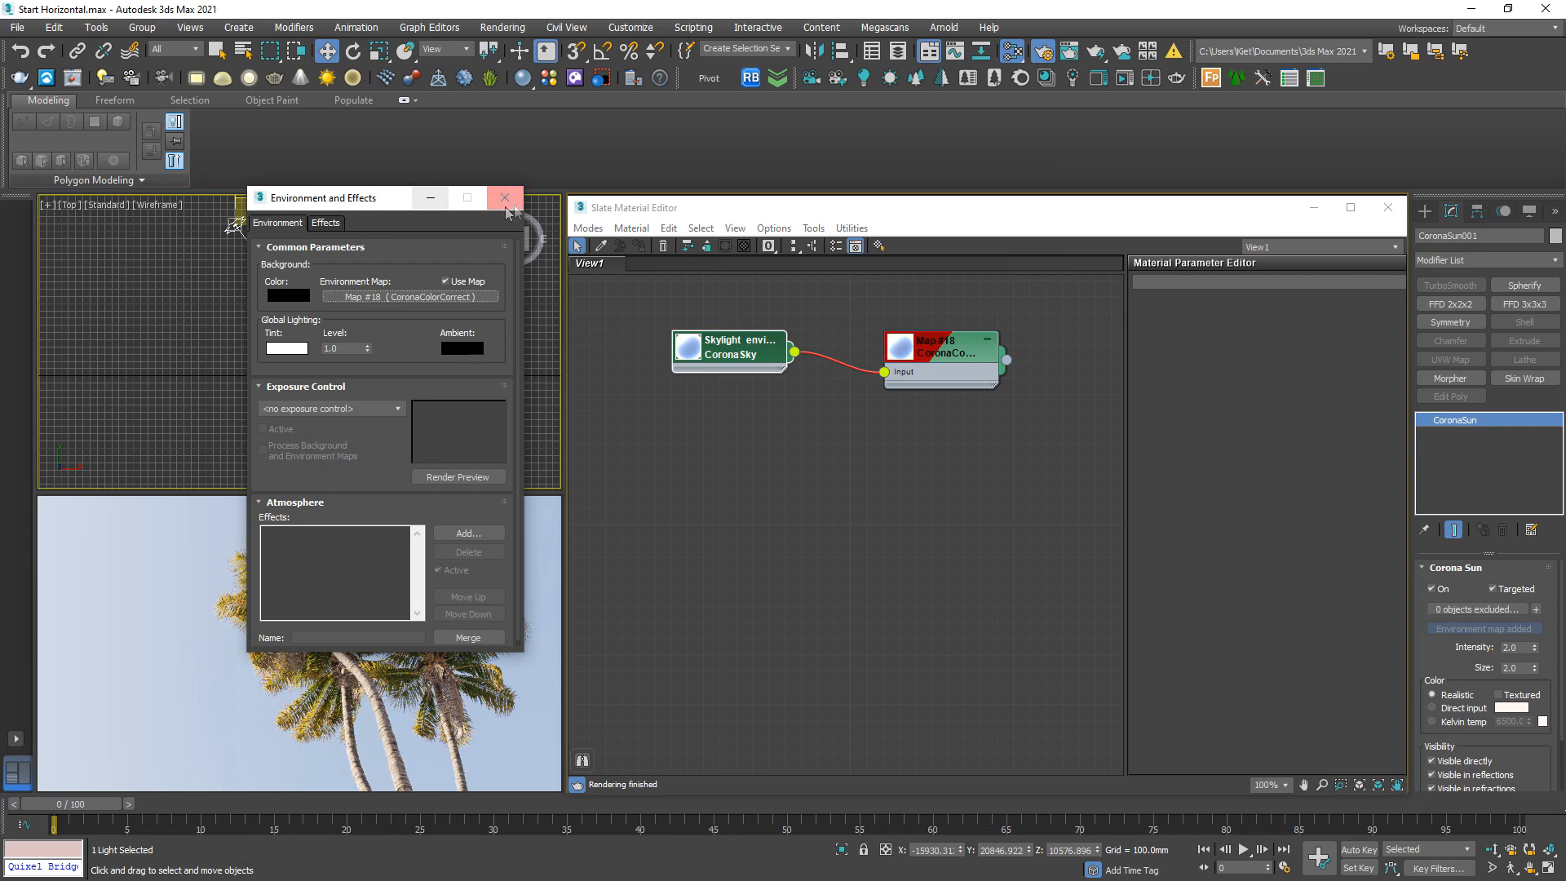
left_click(504, 197)
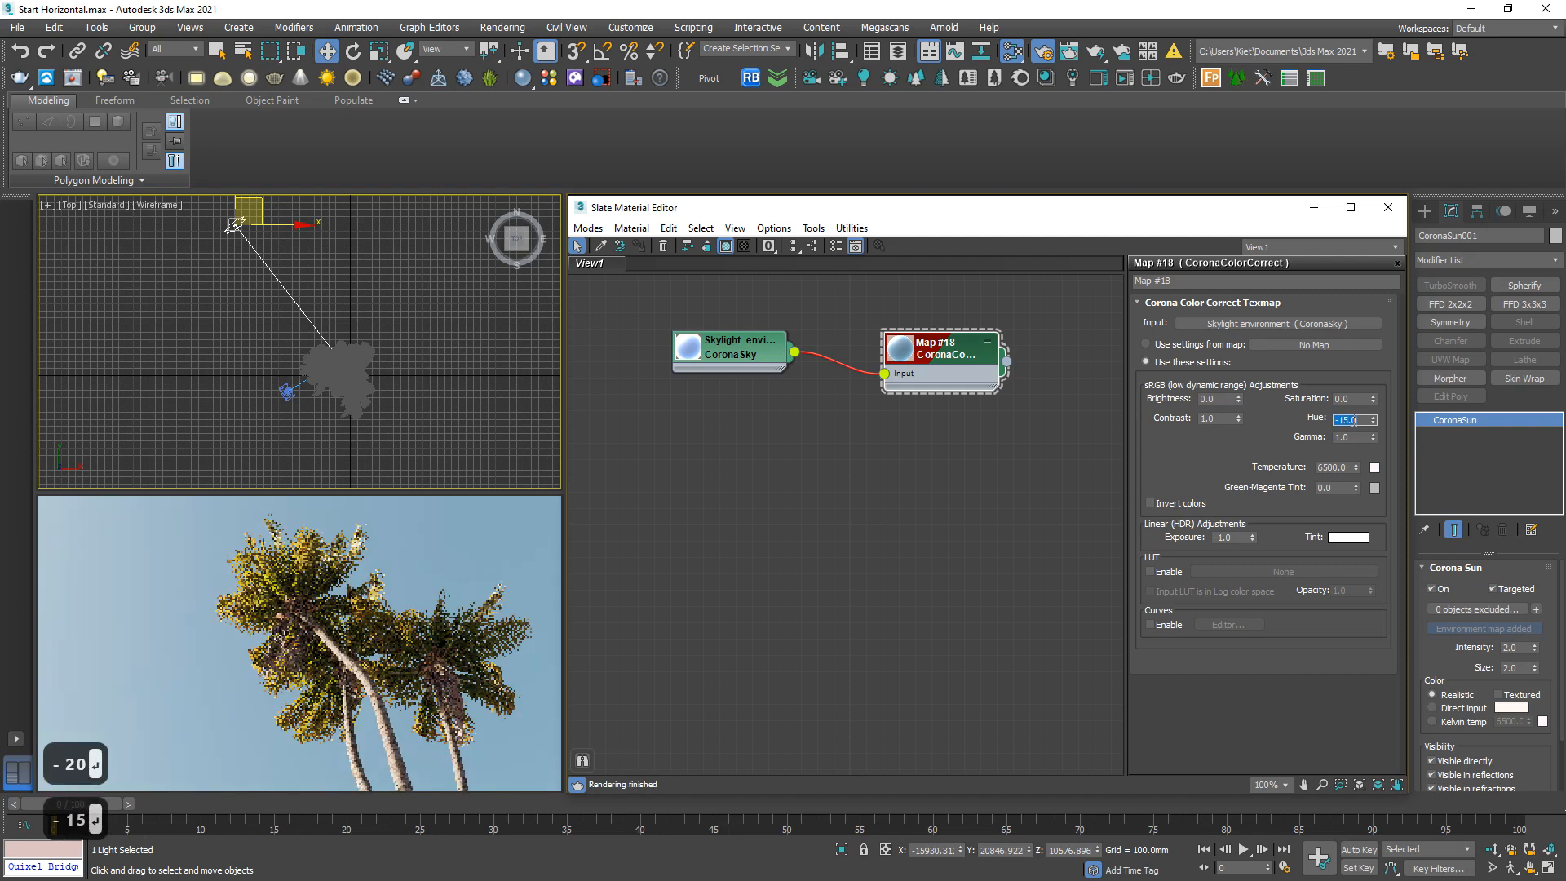
Set the Color Correct map to hue -12, saturation 0.2, gamma 0.8 and temperature 4000.
type("-1")
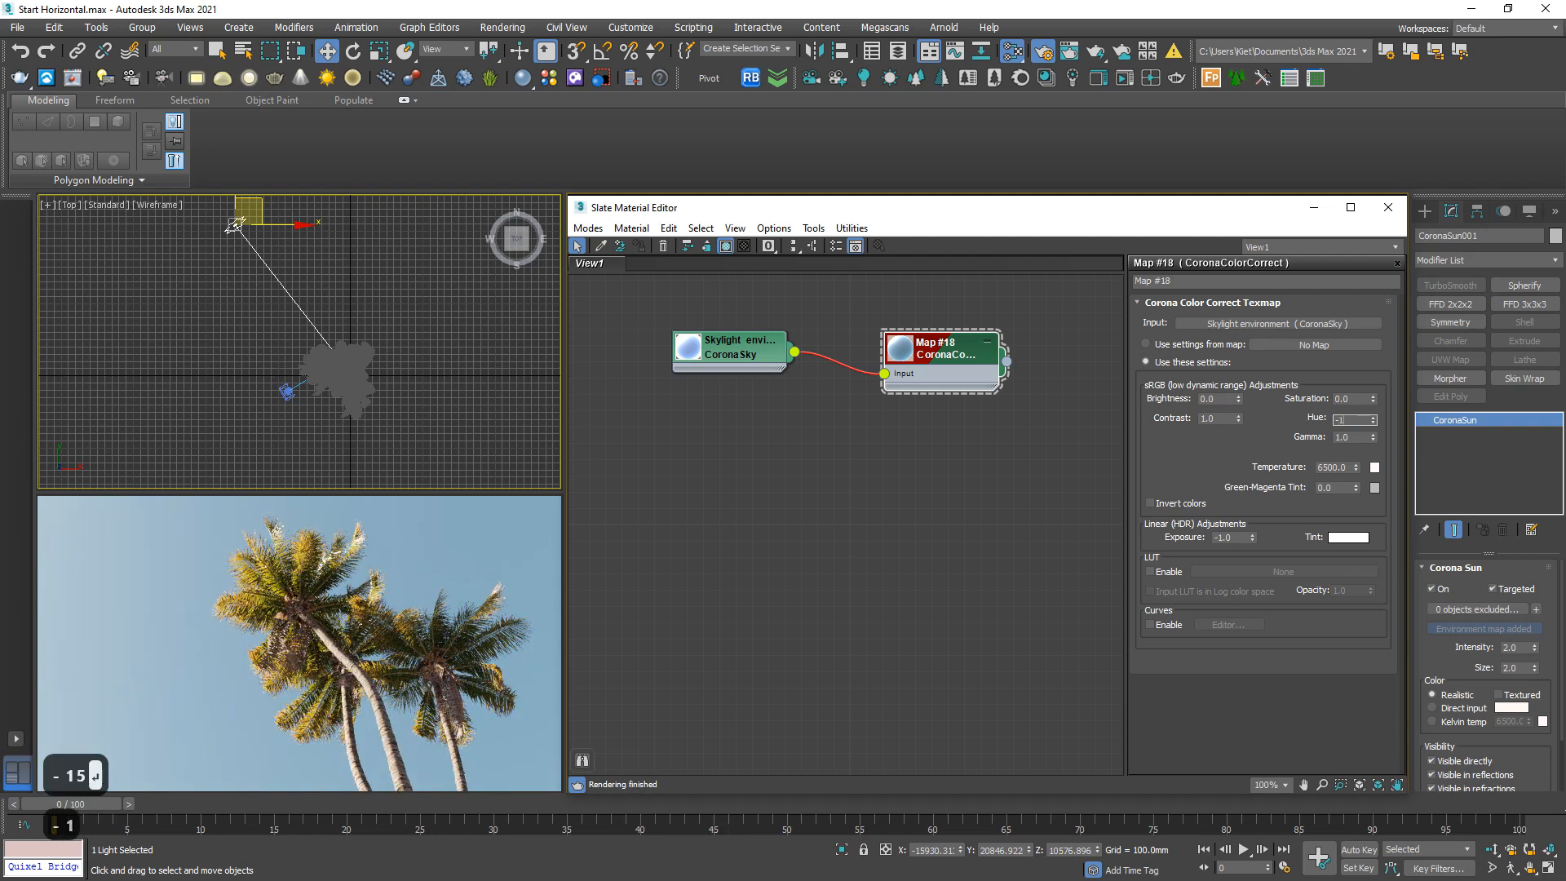
left_click(1372, 423)
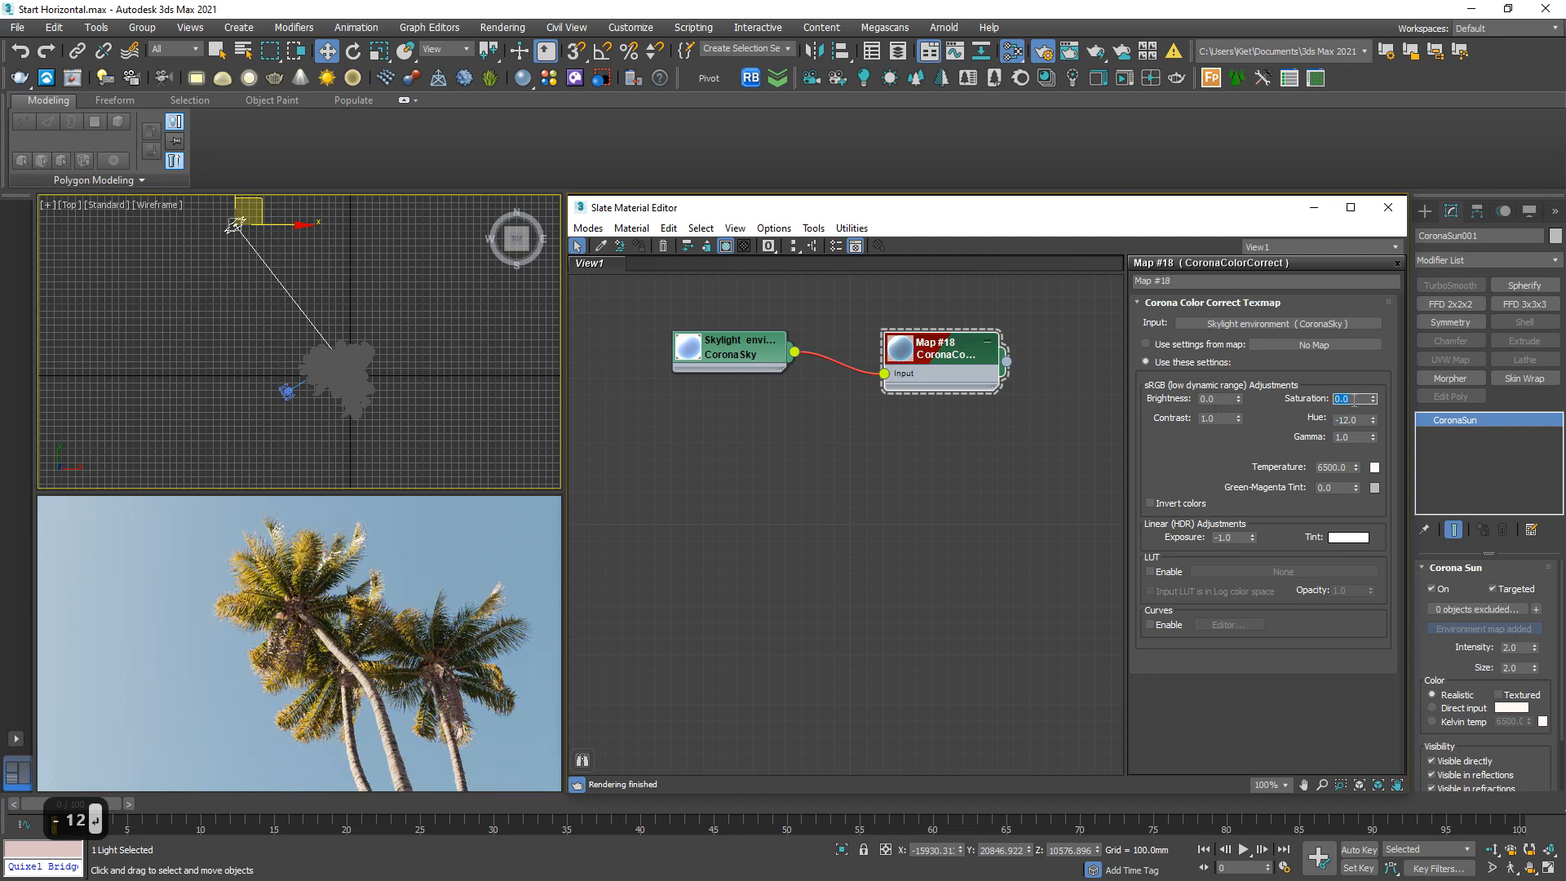
type("0.2")
left_click(1355, 435)
type("0.8")
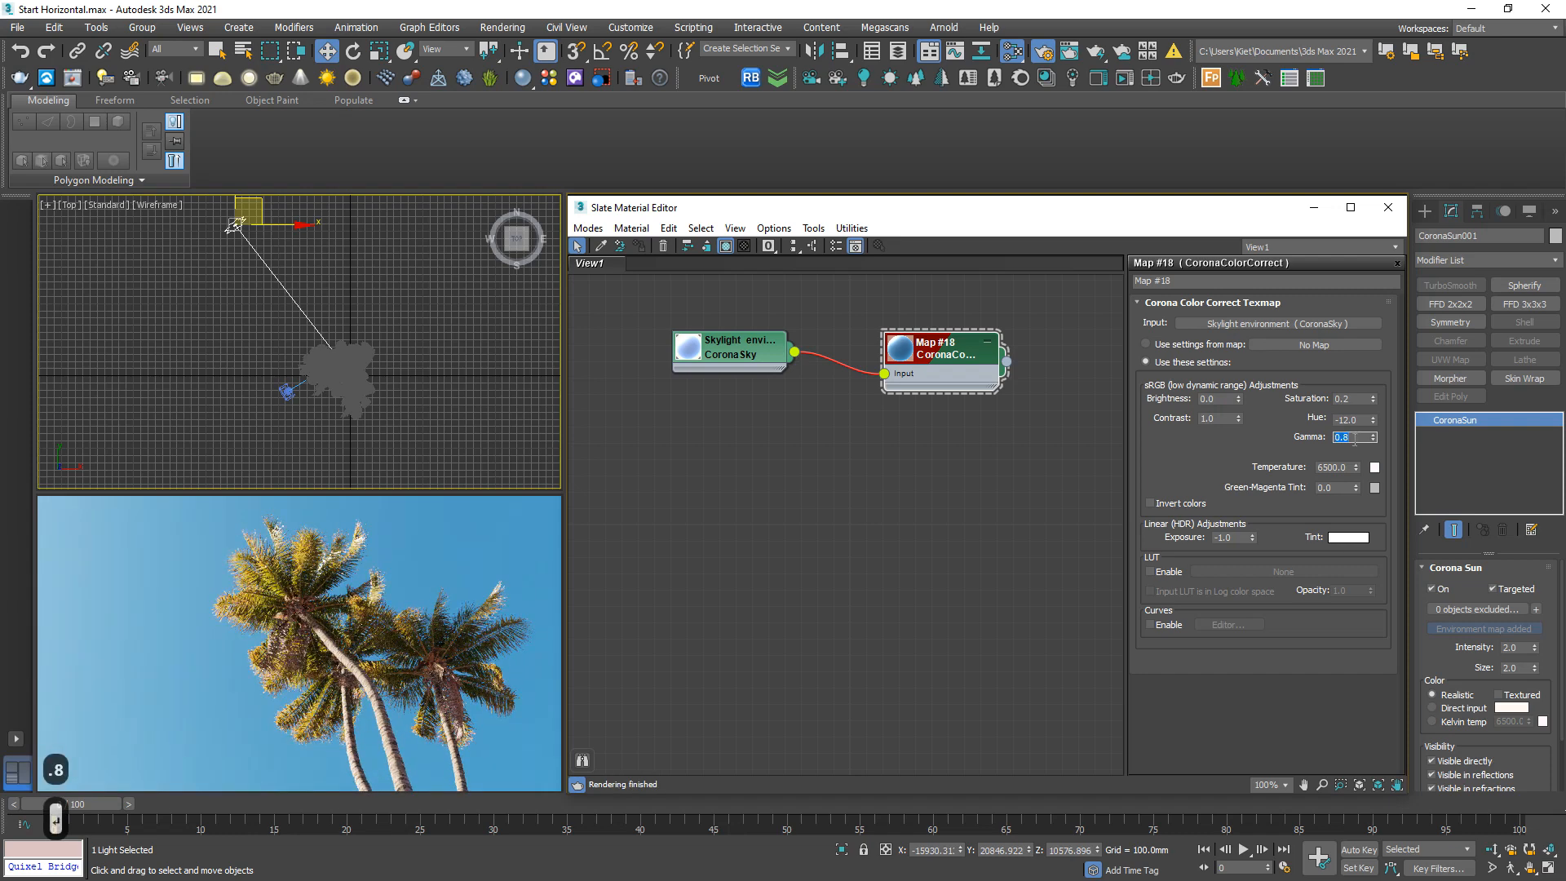
left_click(1354, 441)
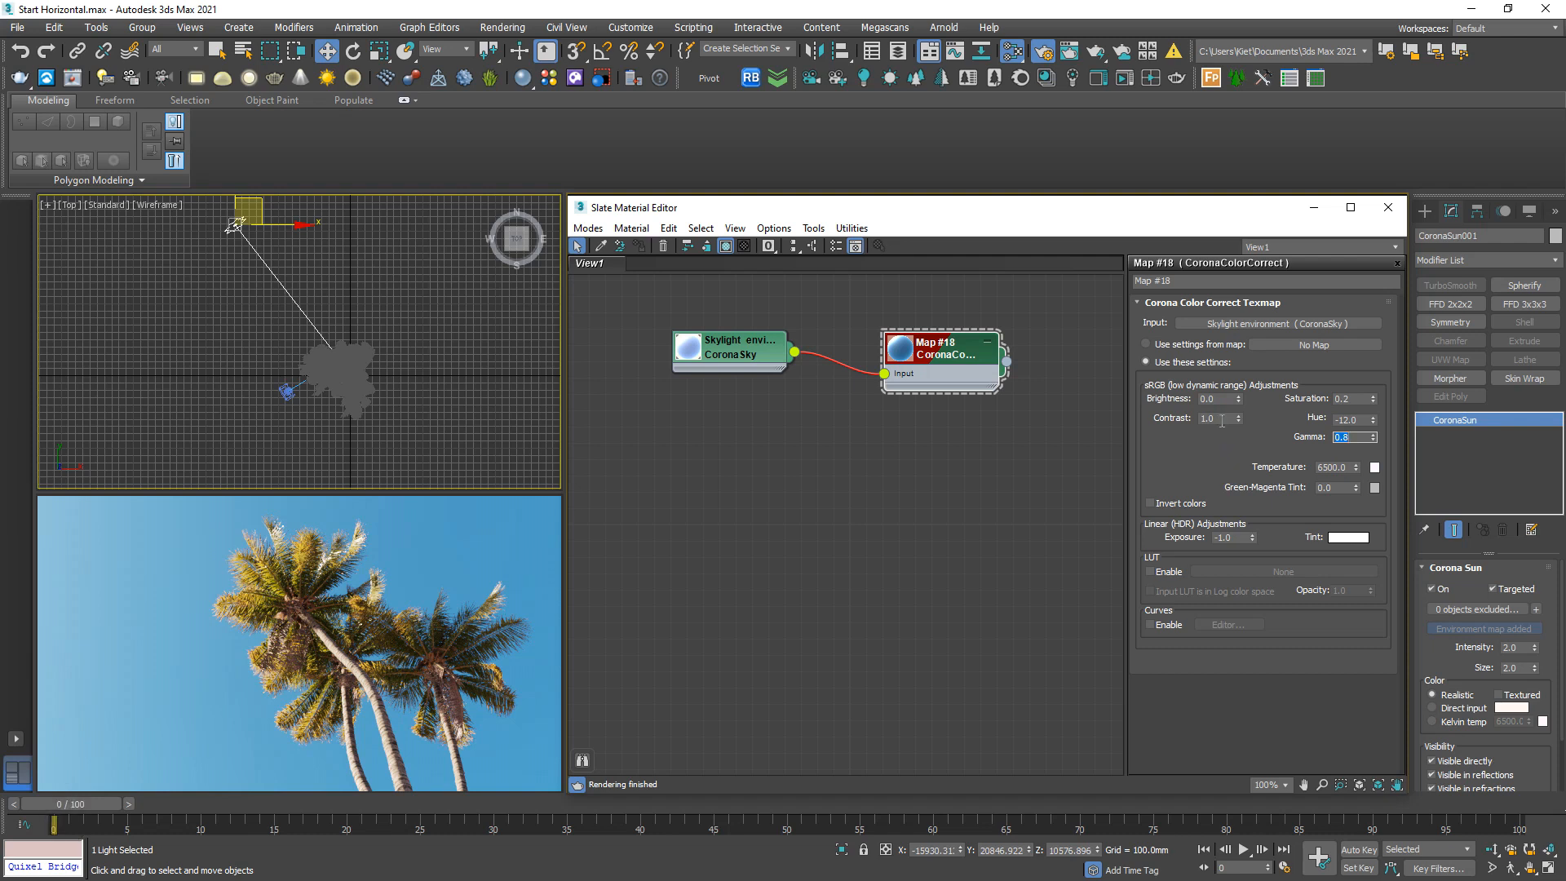
left_click(1334, 466)
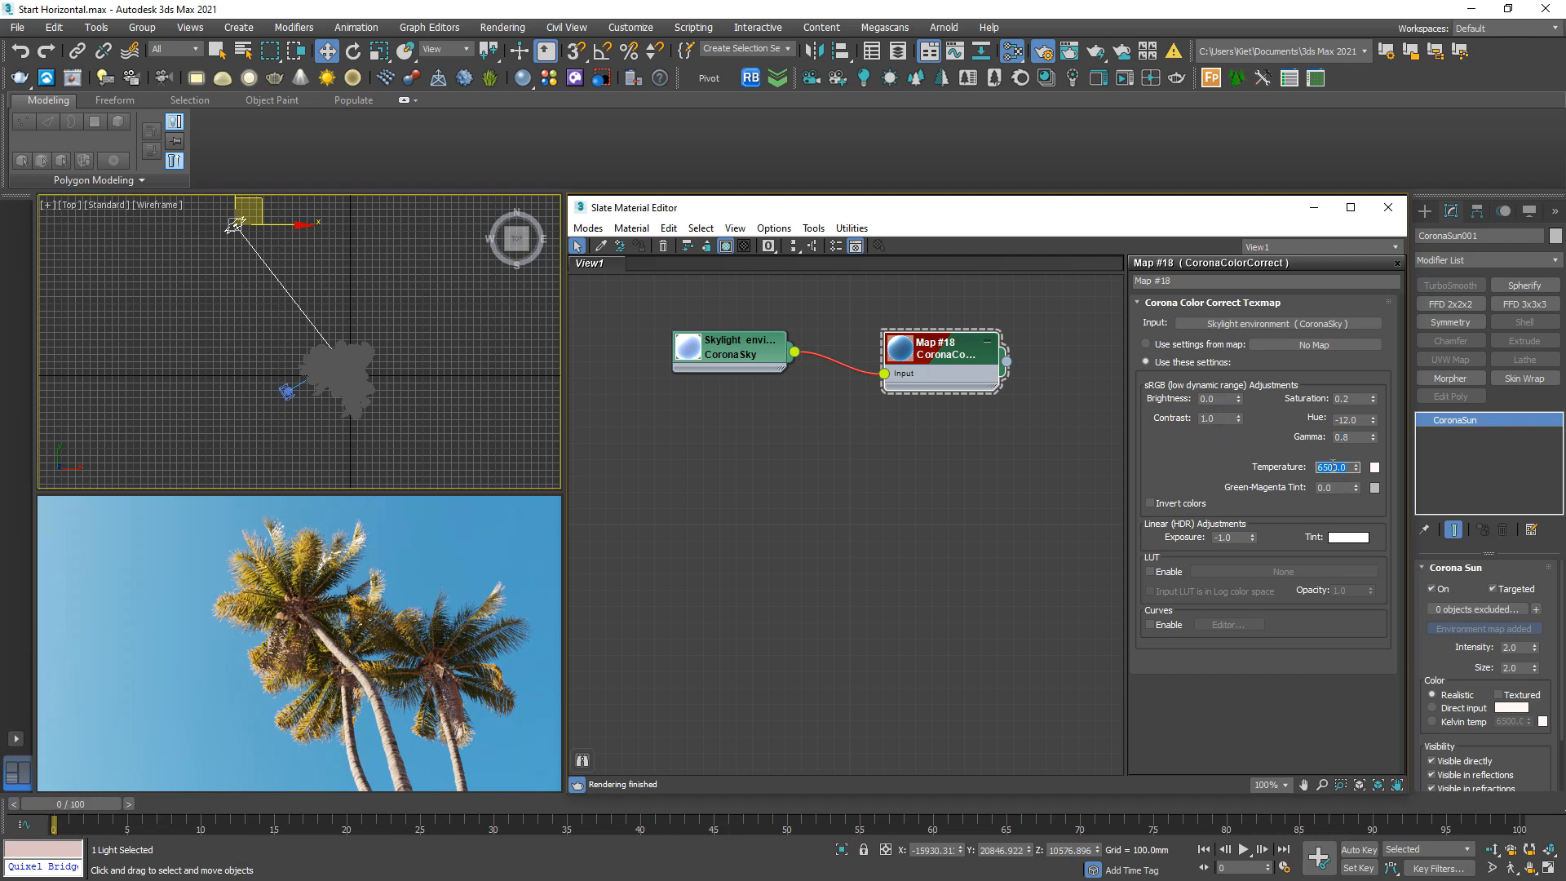
type("4500")
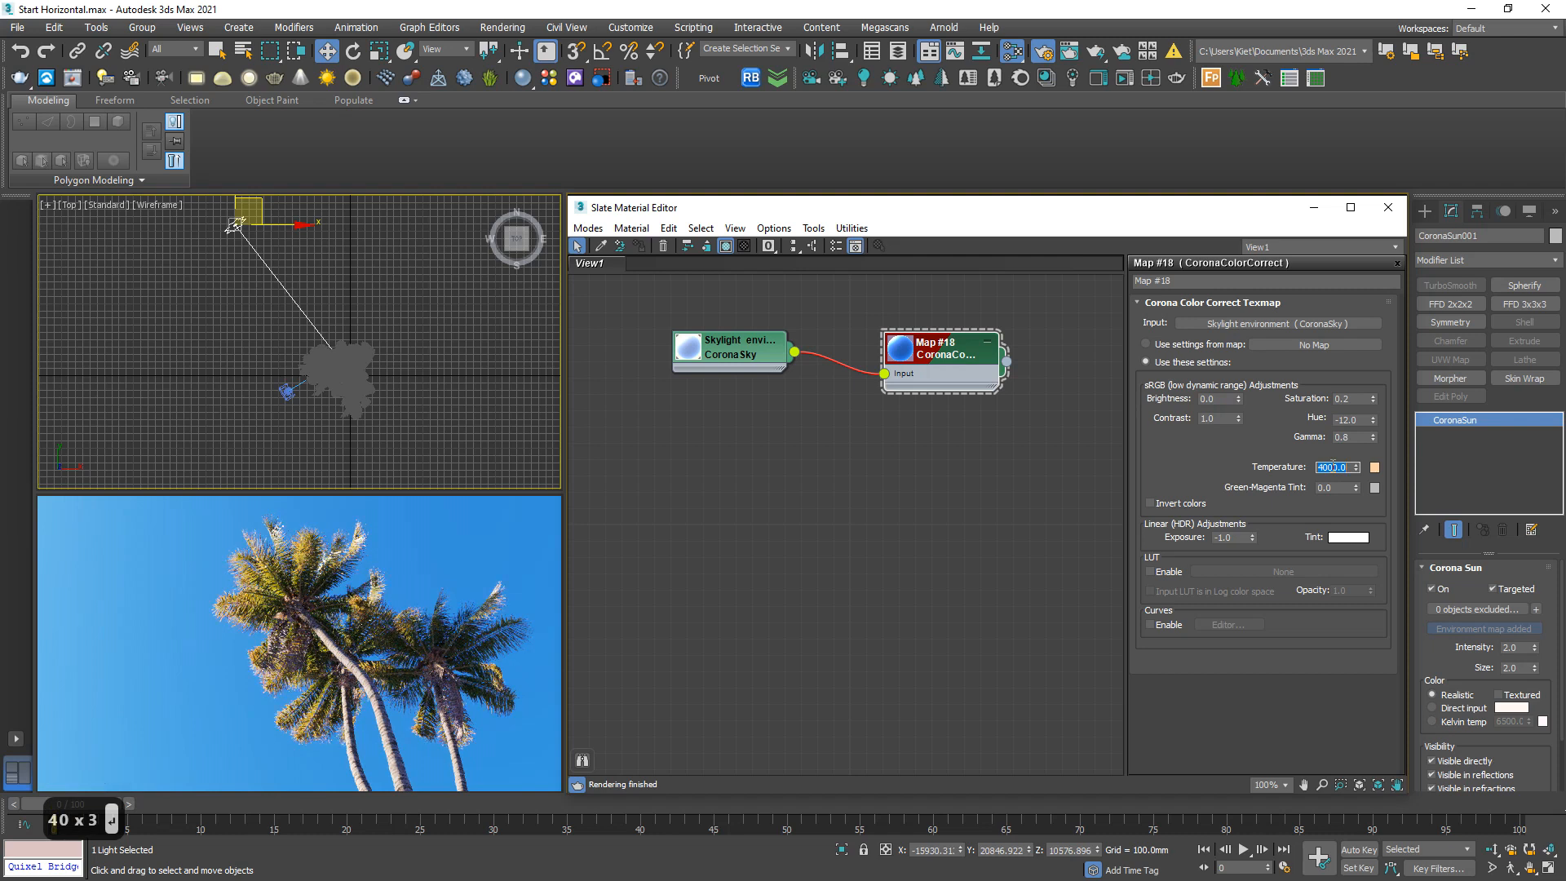
left_click(1231, 537)
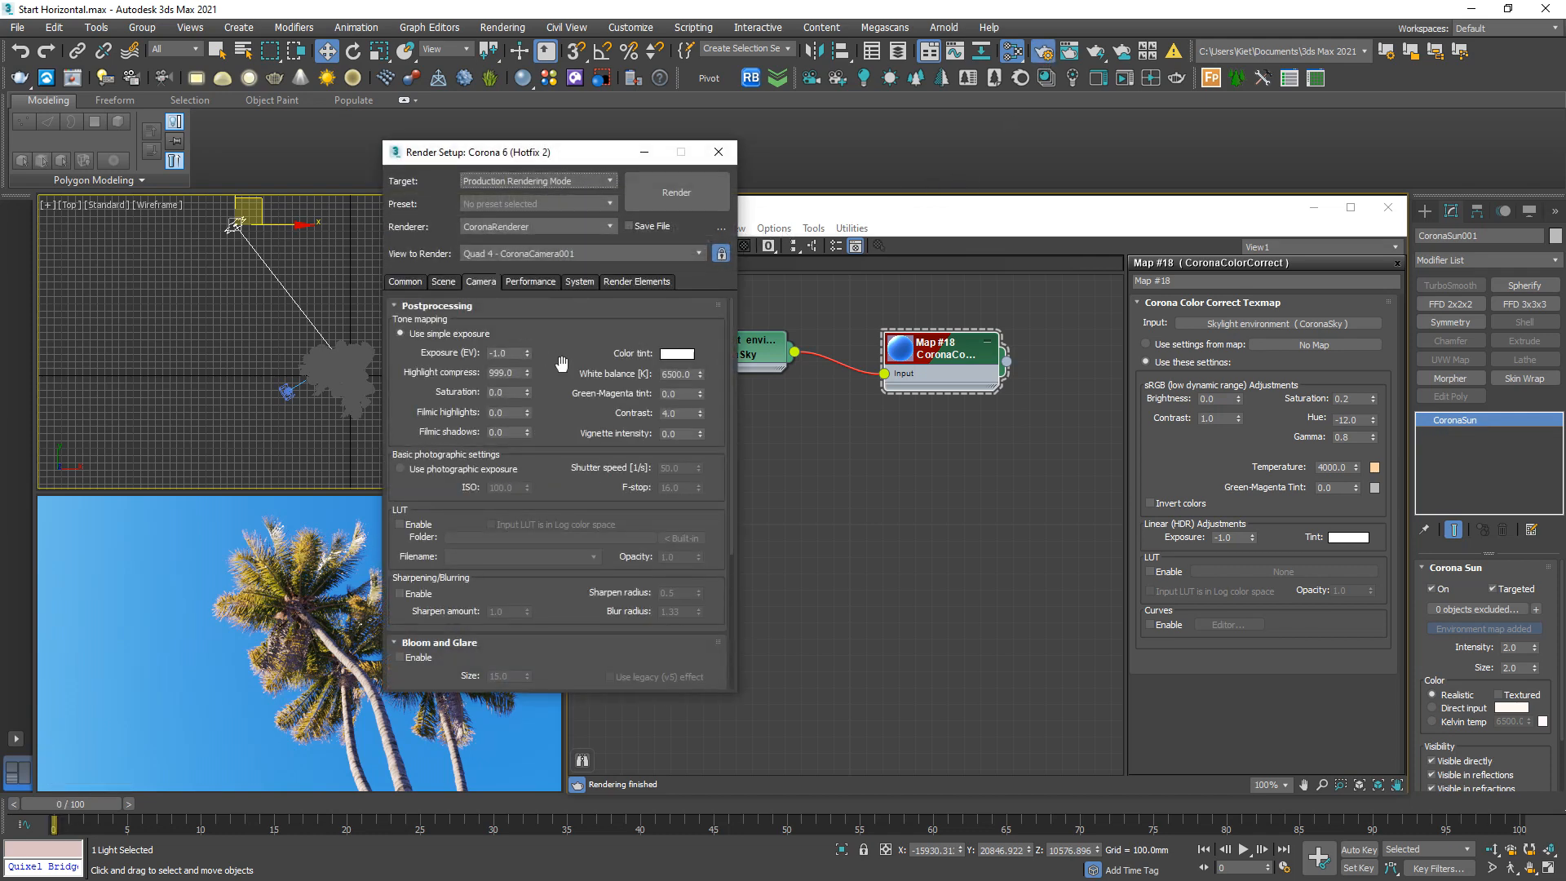
Enable bloom and glare and the Adanmq_Portra_400n LUT, with tone-mapping contrast 5.
scroll("down", 3)
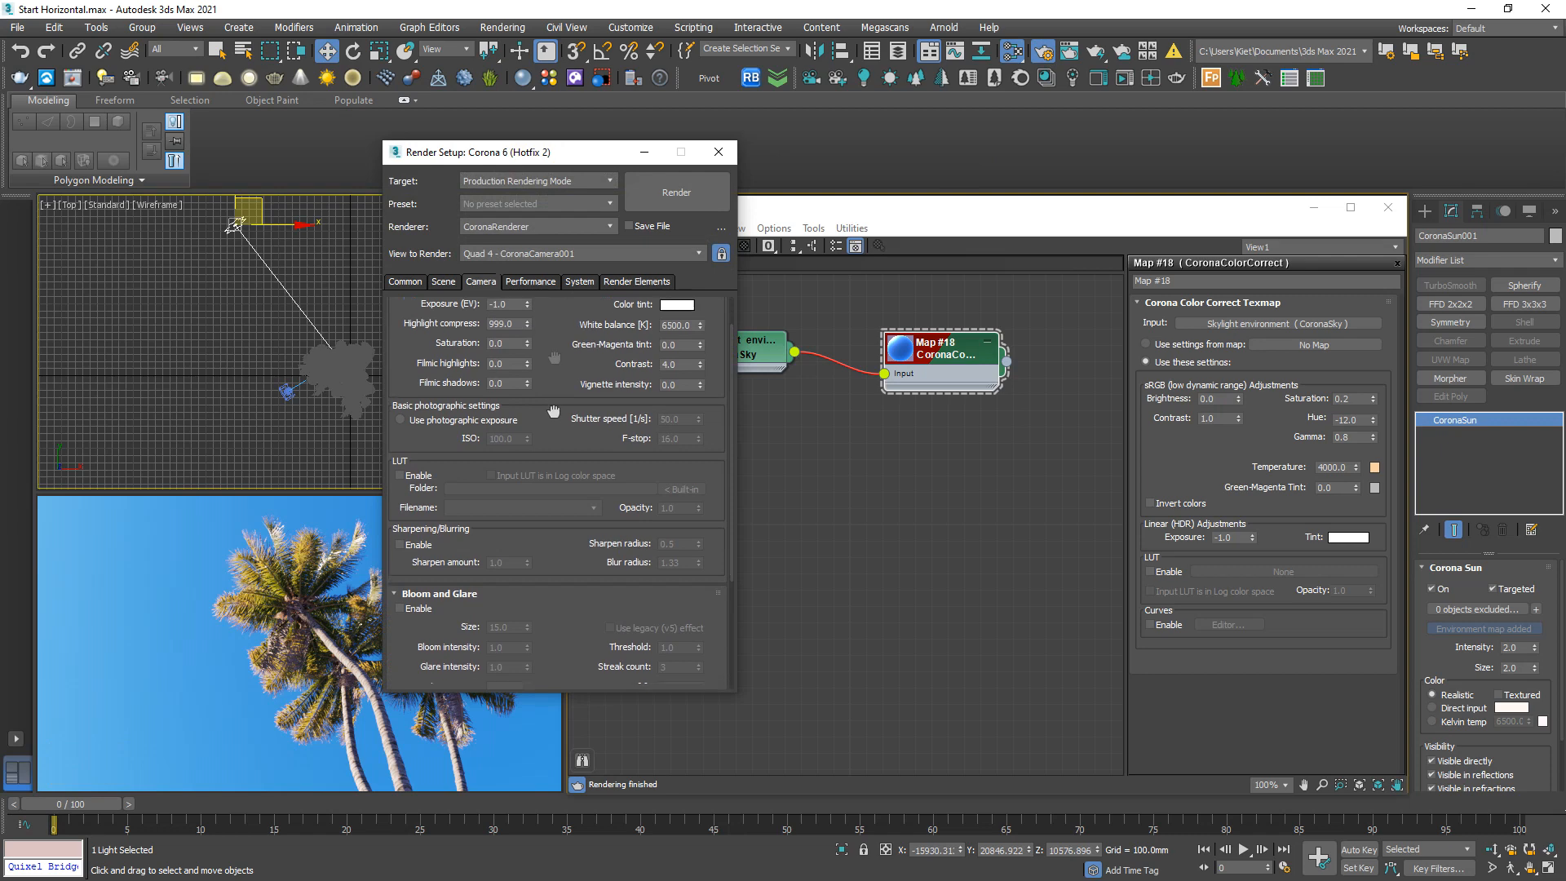
scroll("down", 3)
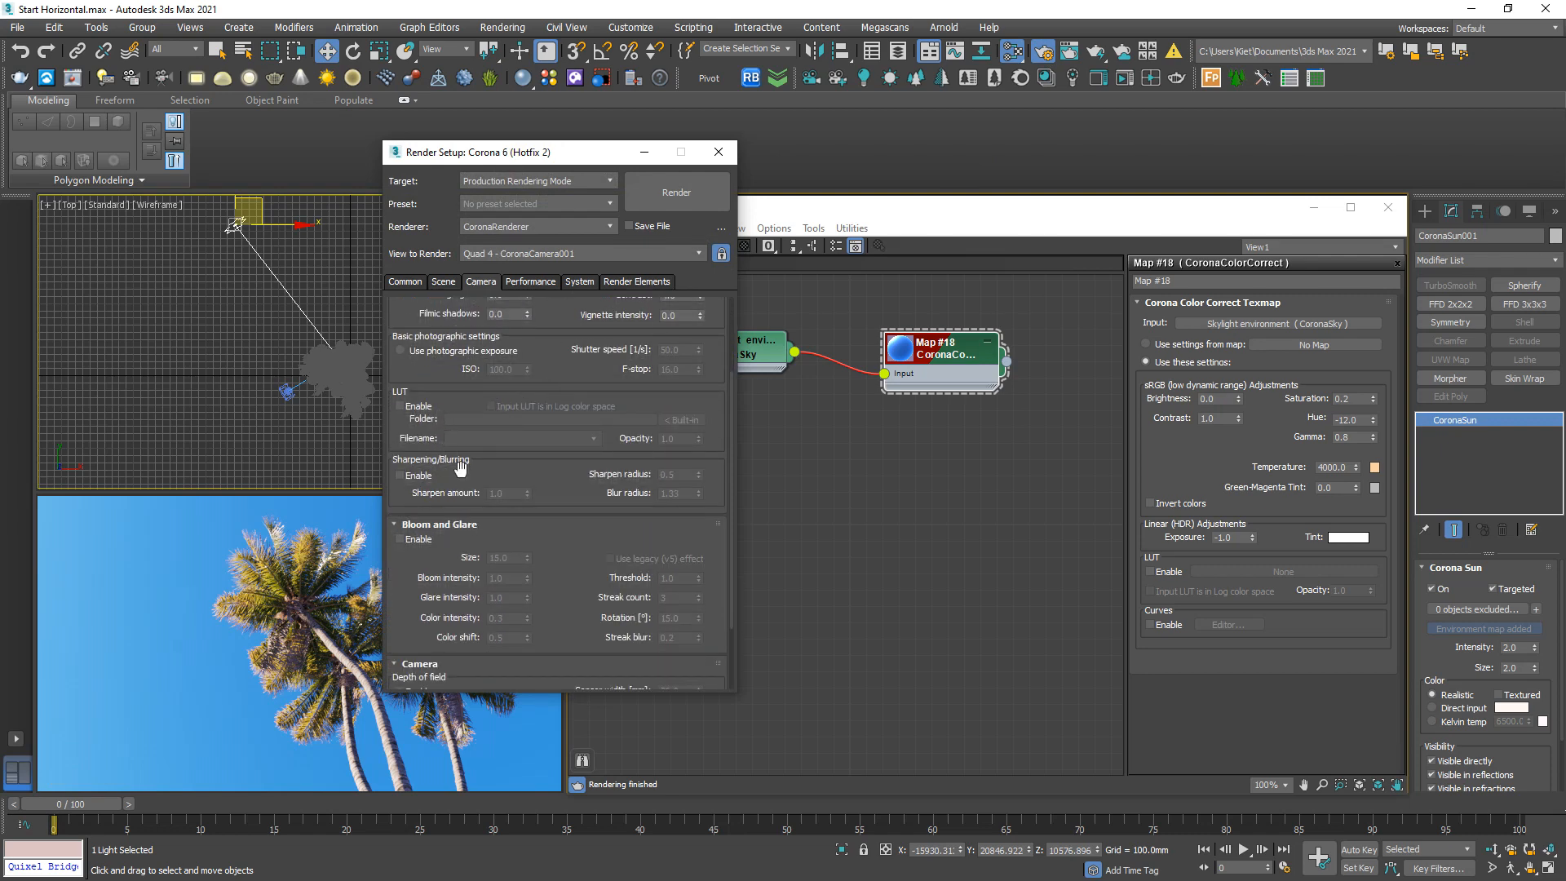
left_click(400, 539)
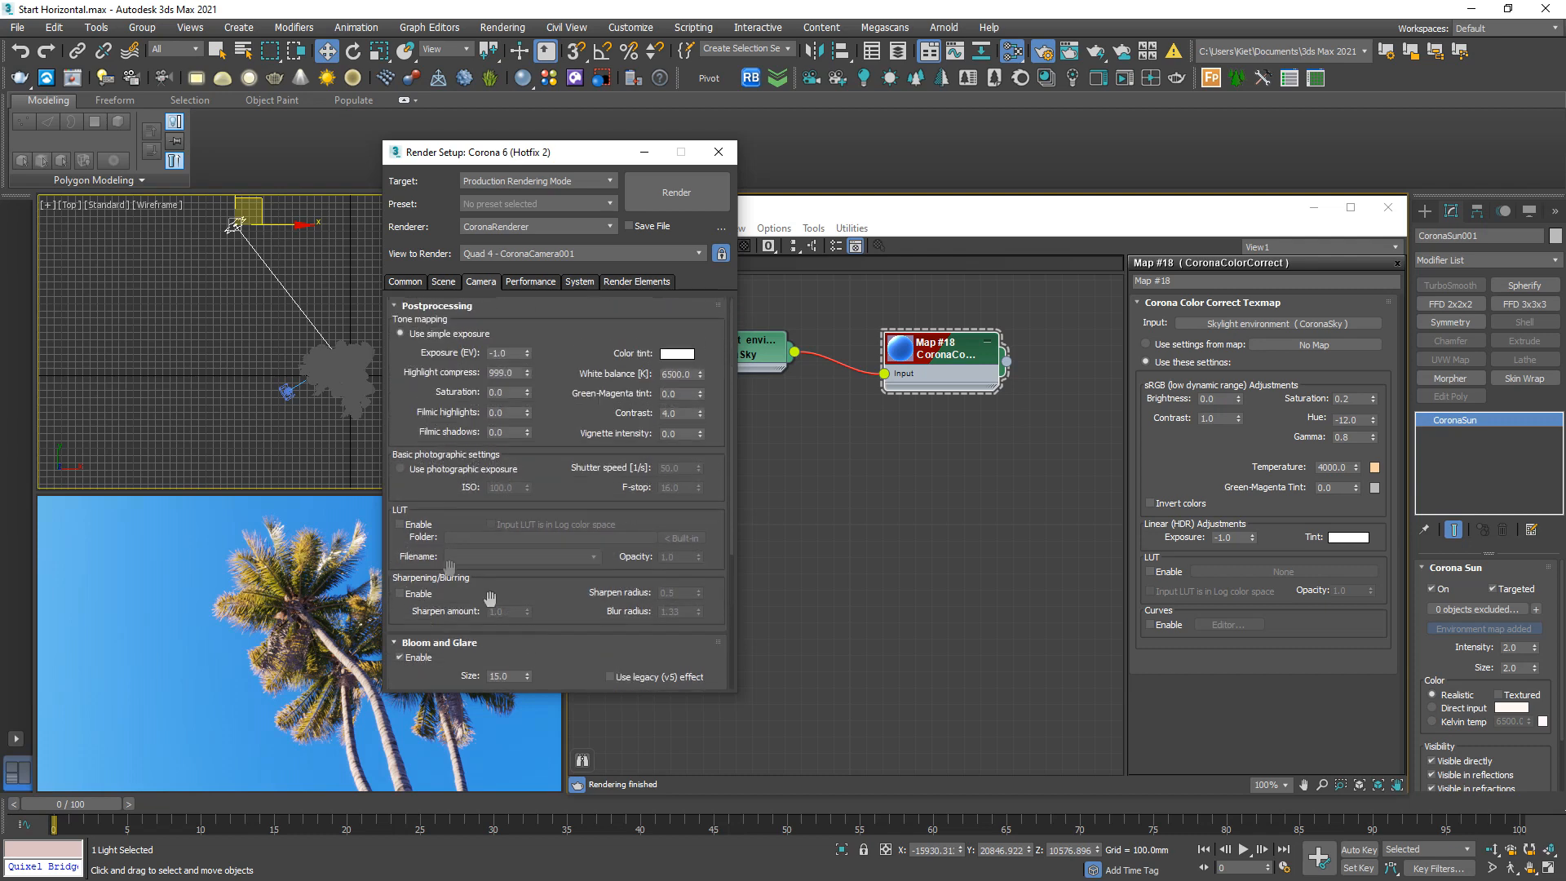
left_click(401, 524)
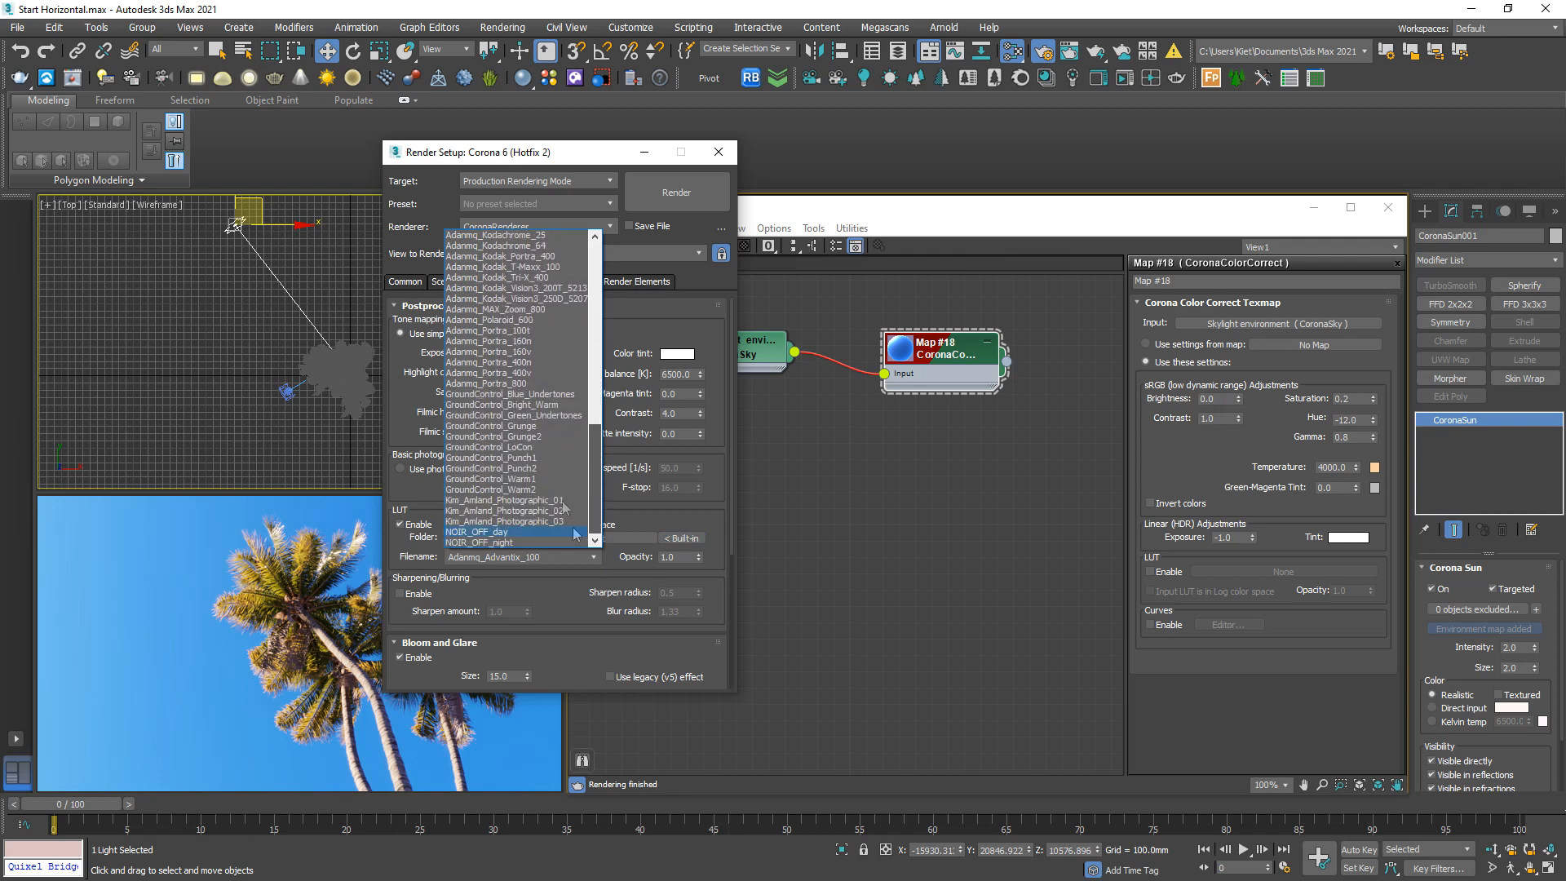
left_click(490, 319)
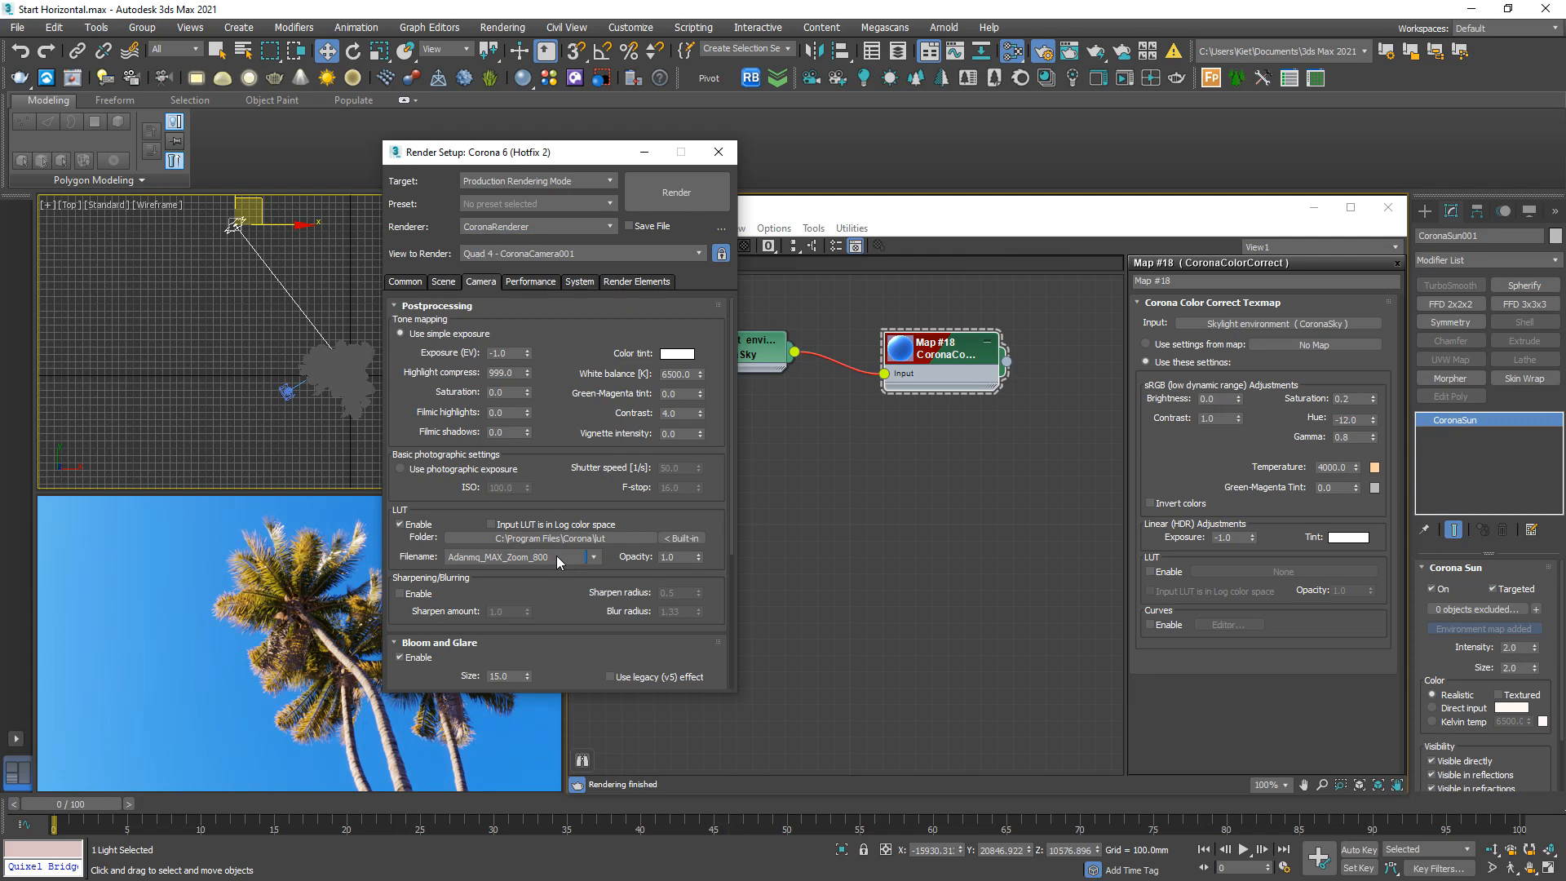
left_click(592, 557)
type("5")
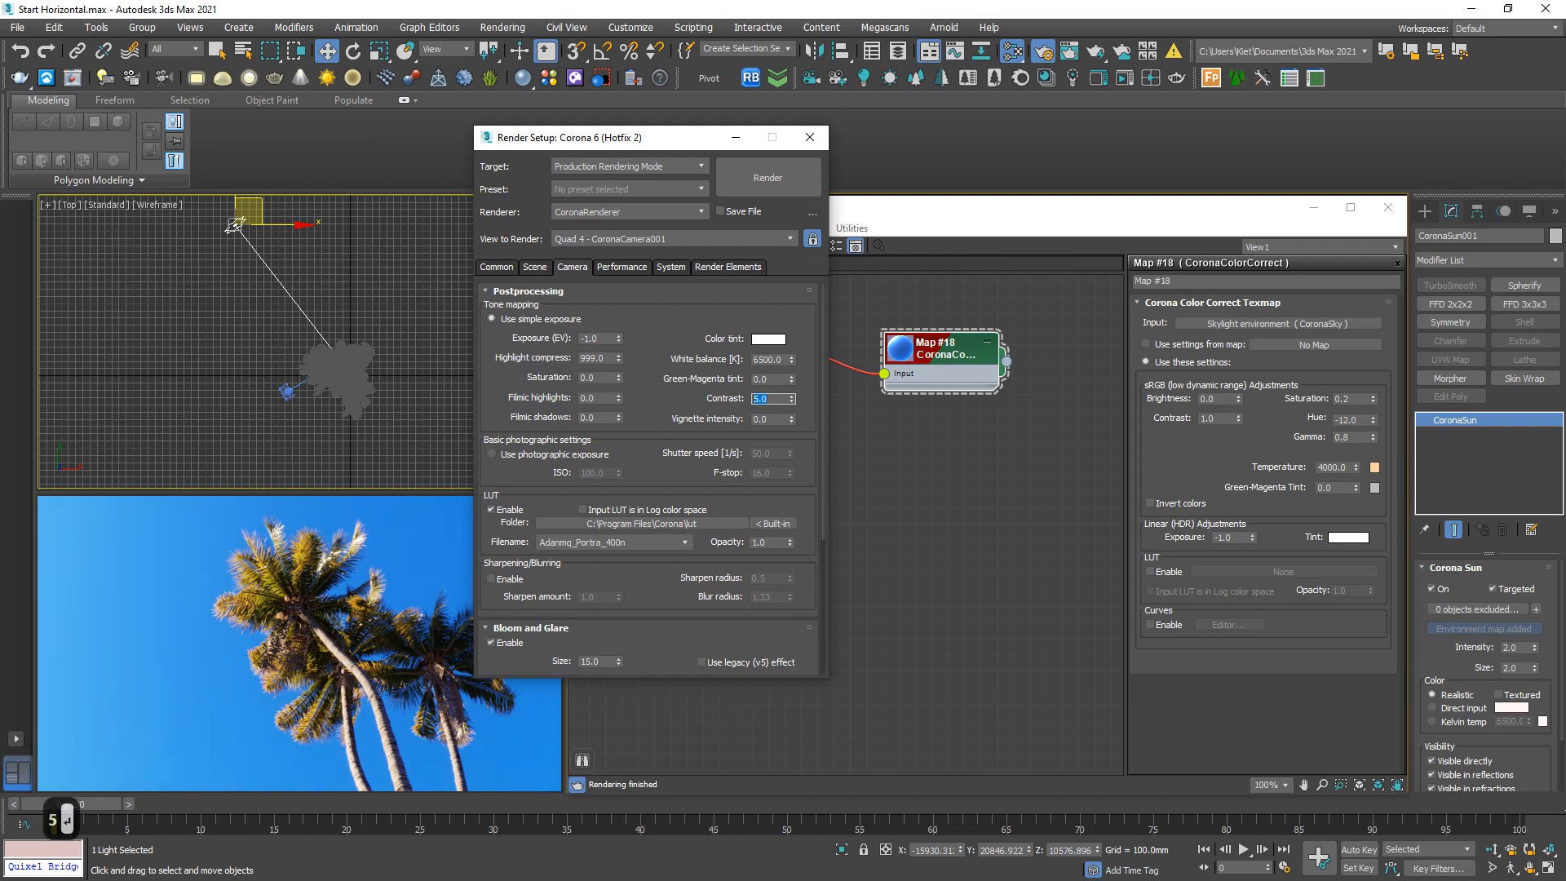
left_click(788, 398)
type("-0.5")
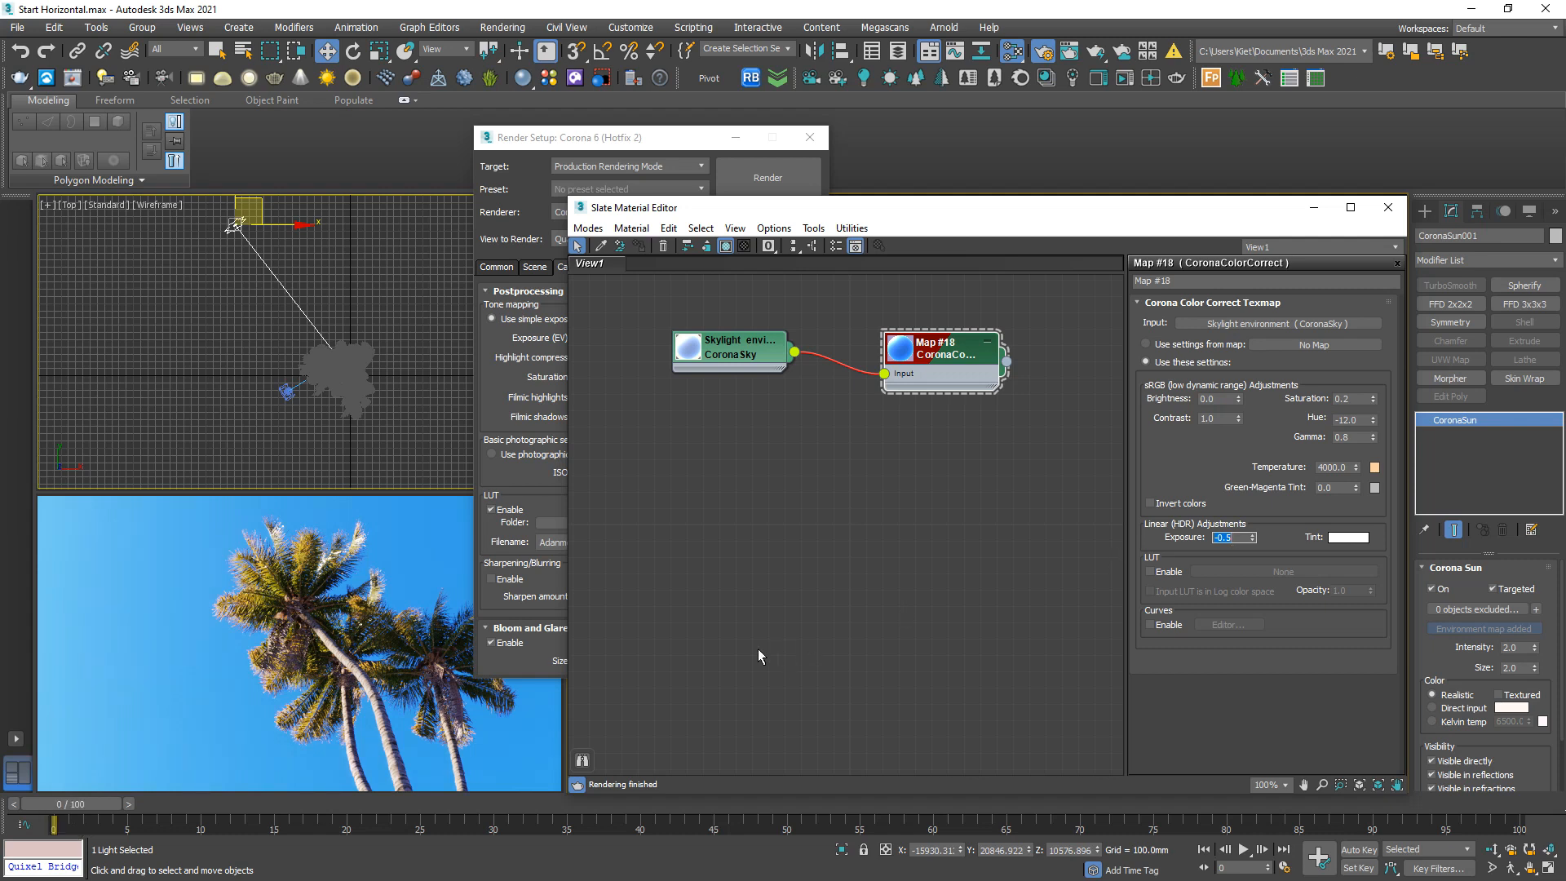
Test colour-correction exposure 8, stop the interactive render, and return exposure to -1.
type("8.0")
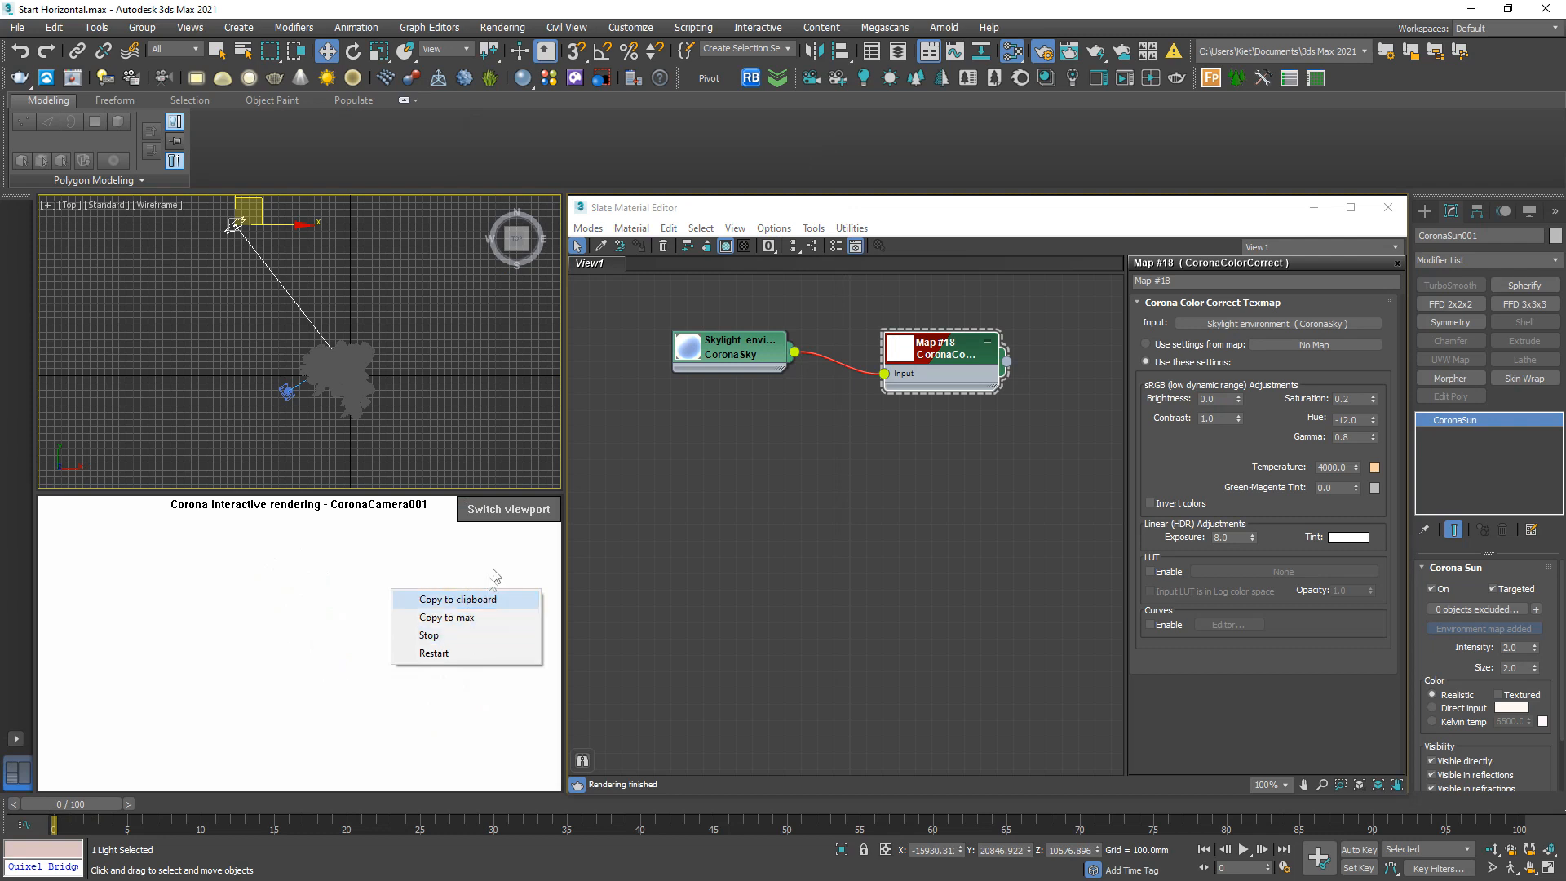
left_click(512, 583)
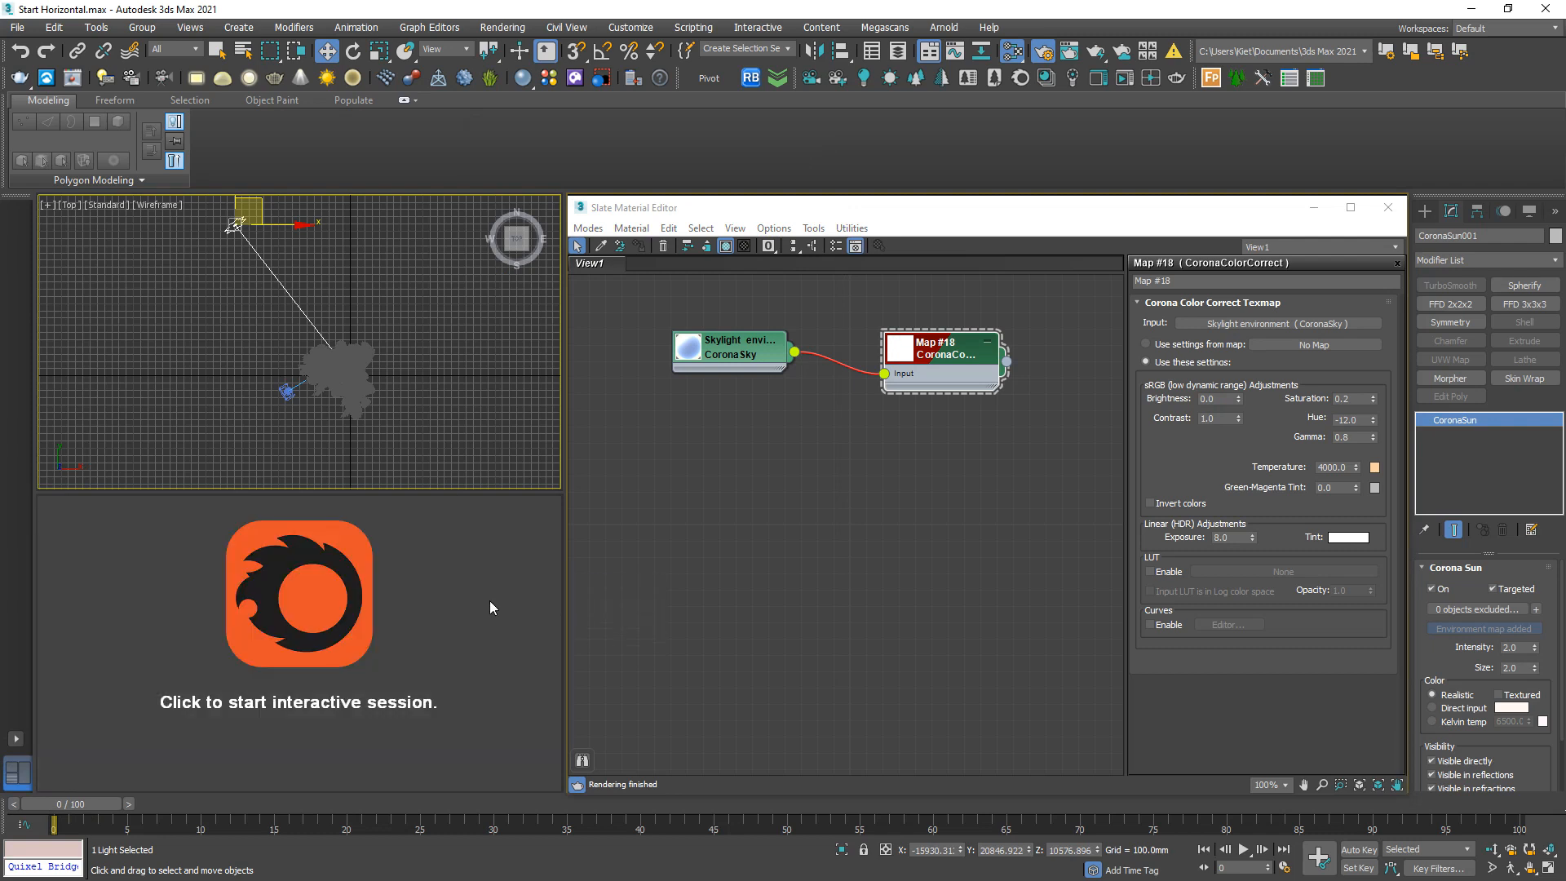
left_click(1233, 538)
type("-1")
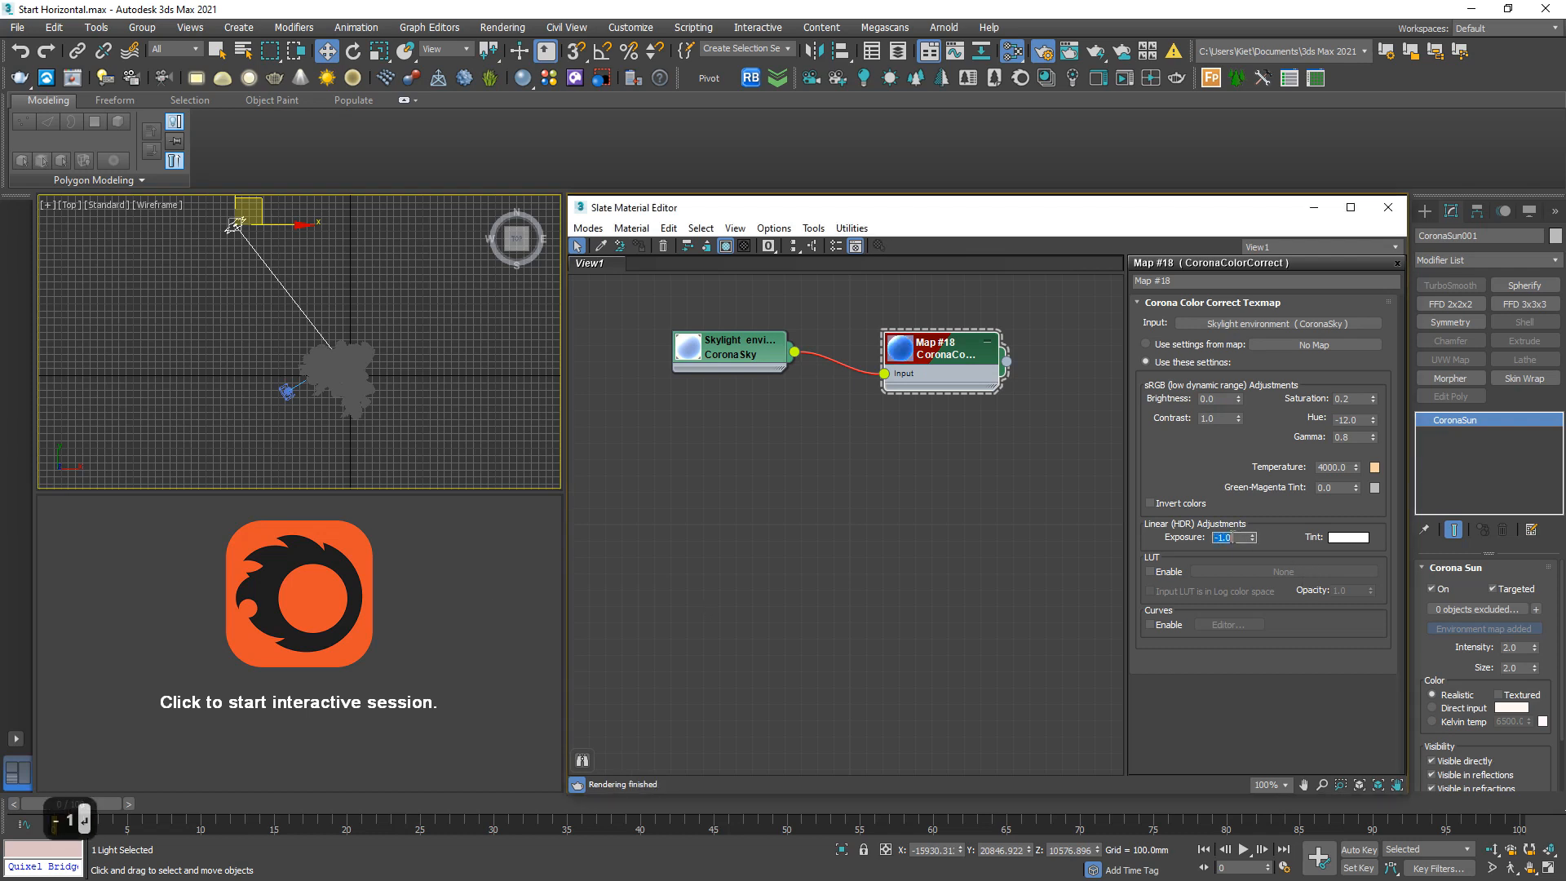
left_click(297, 594)
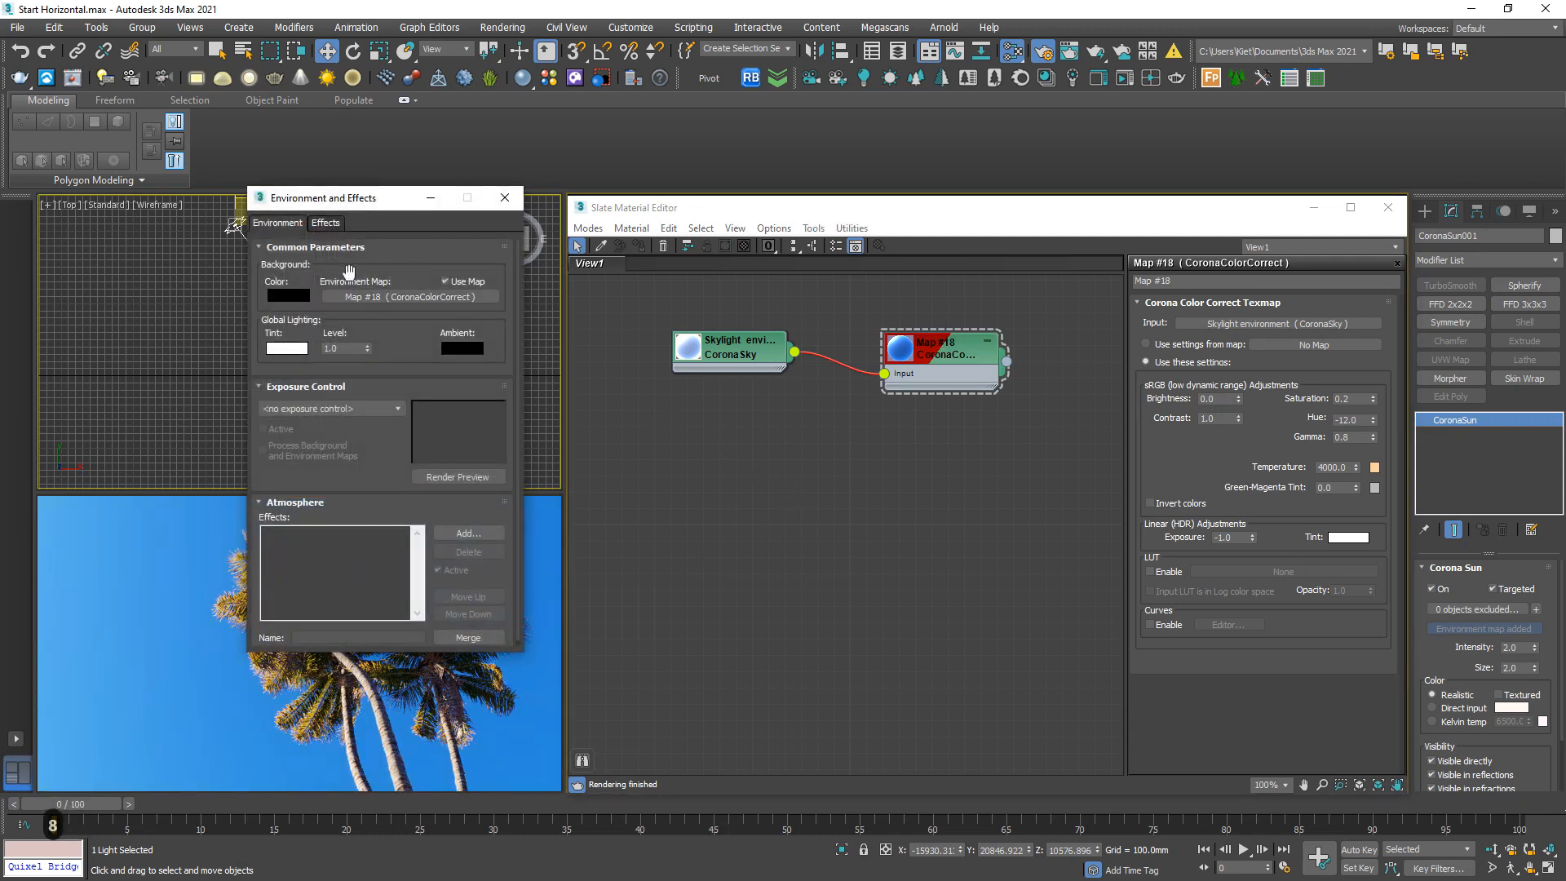
Link Map #18 Color Correct to the Environment Map slot as an instance.
left_click_drag(344, 197, 374, 44)
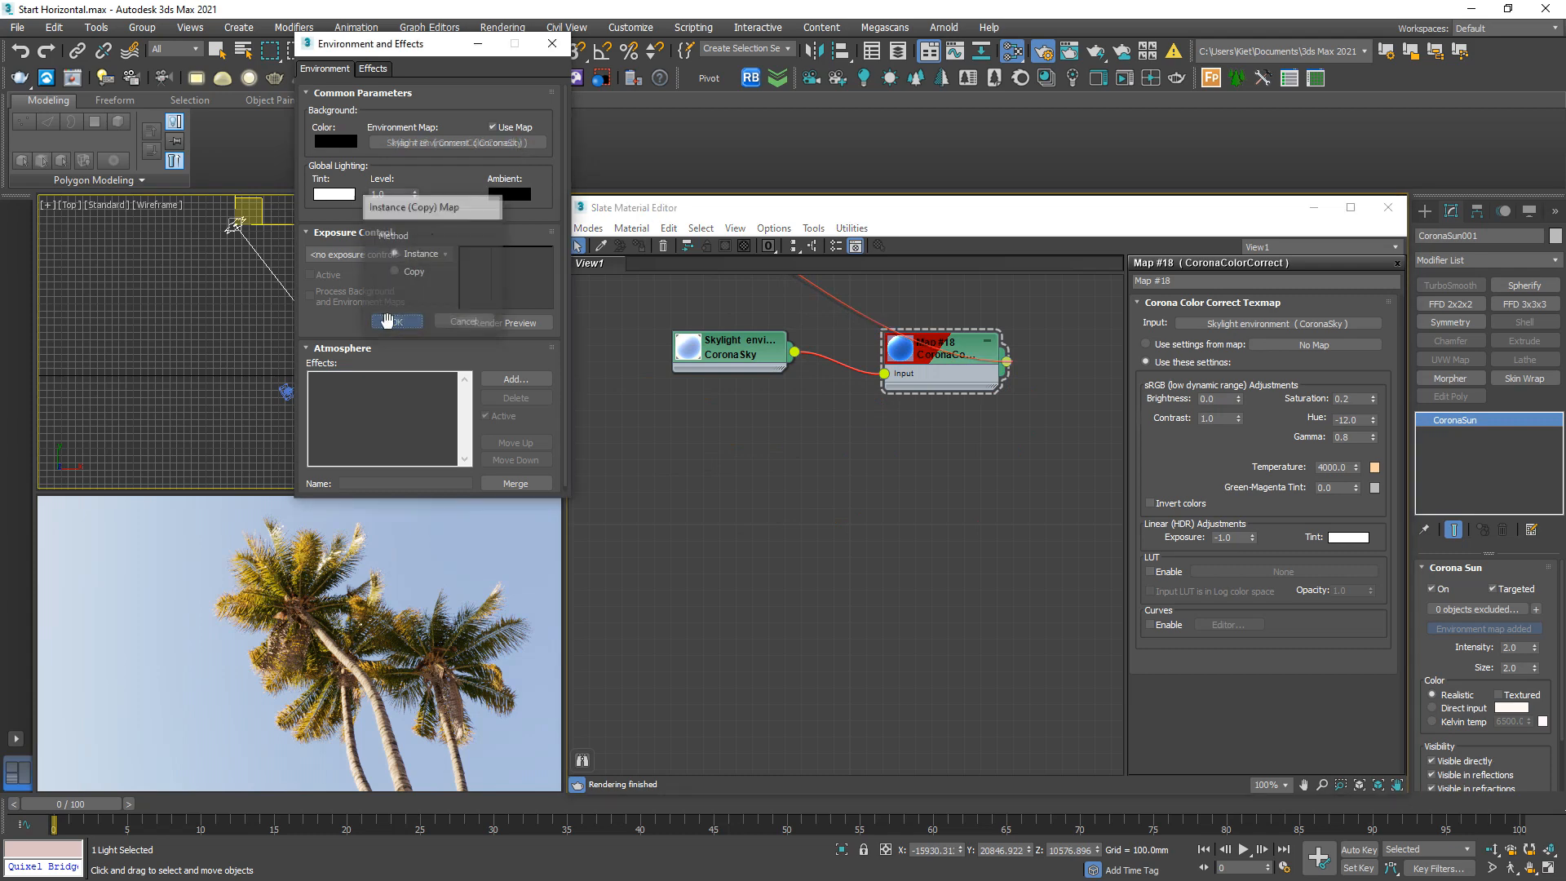
left_click(396, 321)
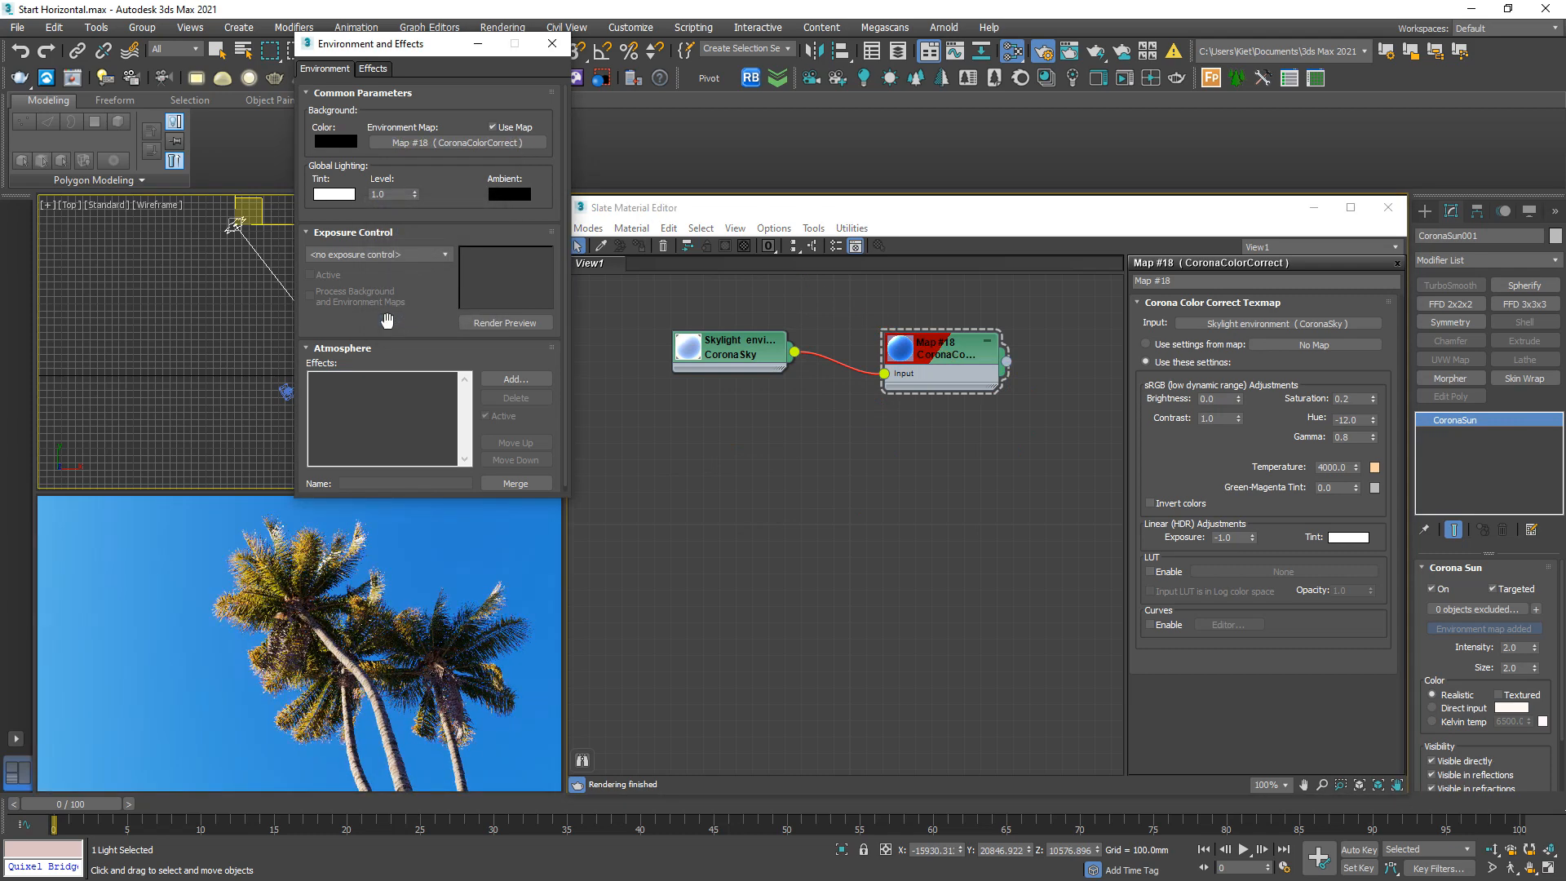